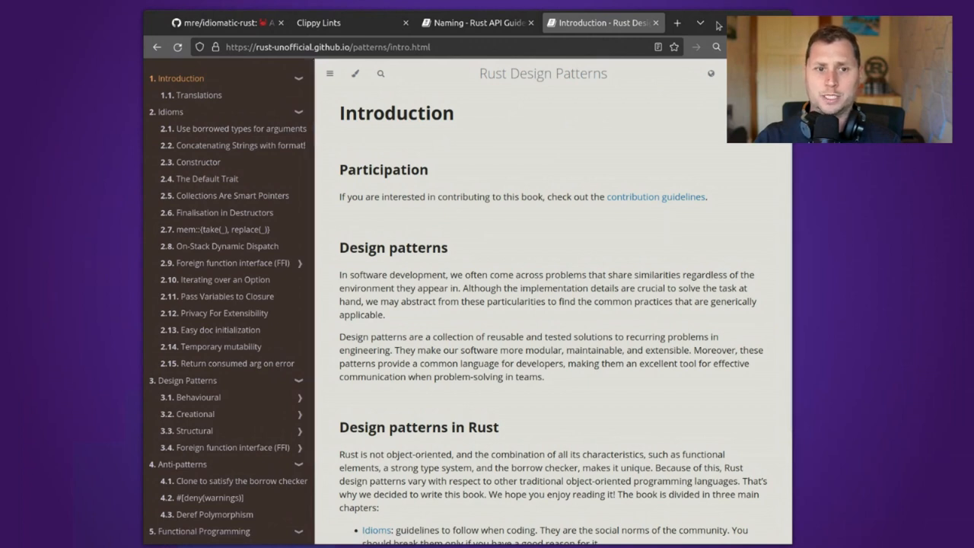
mouse_move(606, 153)
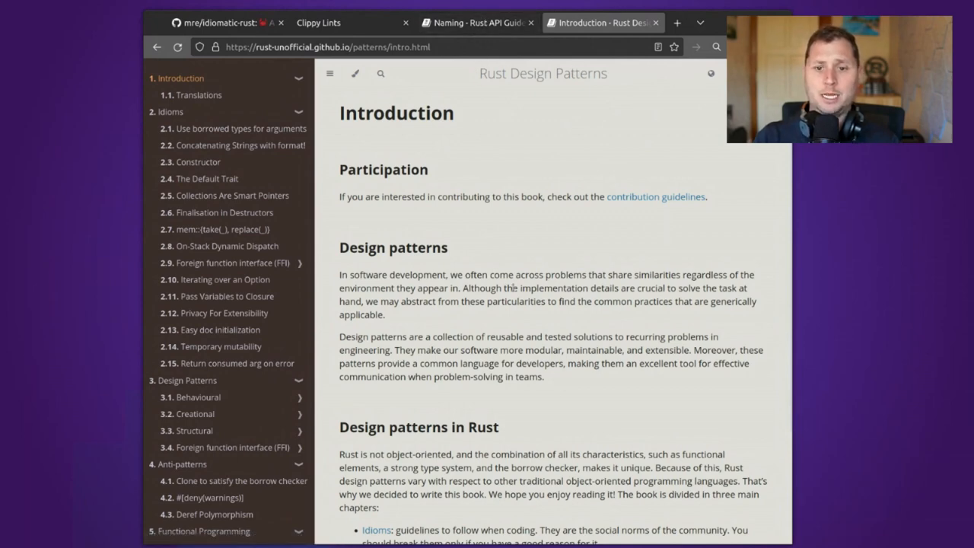
Scroll past the Introduction and through the format! string concatenation example.
scroll(down, 3)
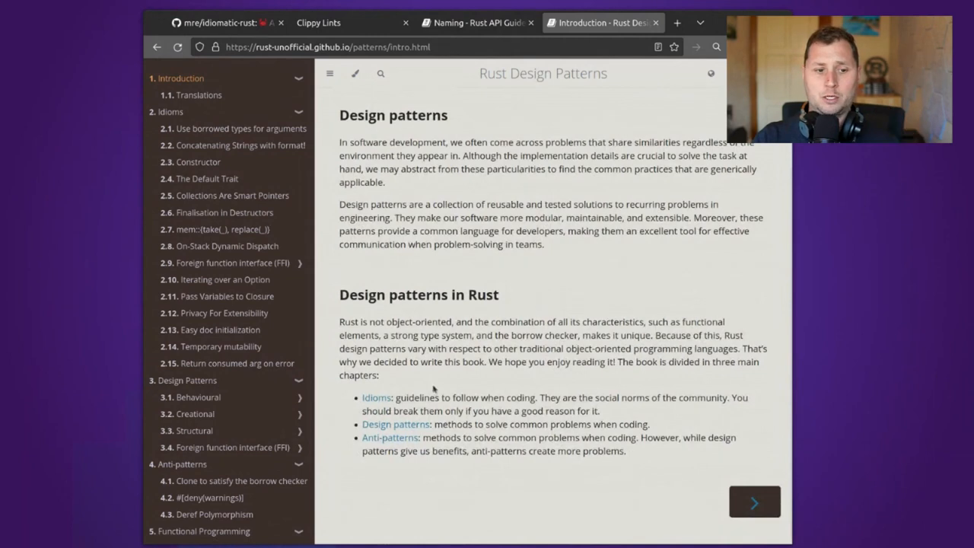
mouse_move(219, 161)
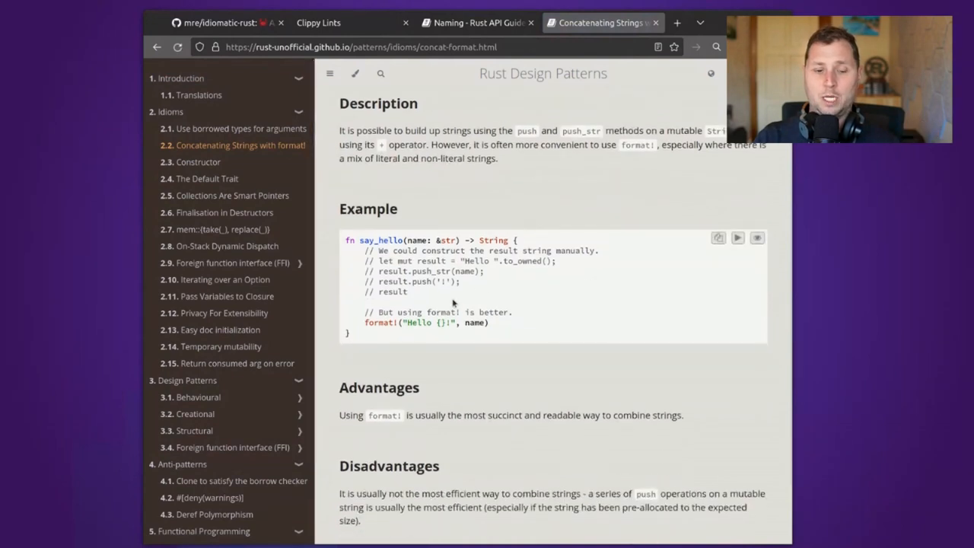
mouse_move(373, 337)
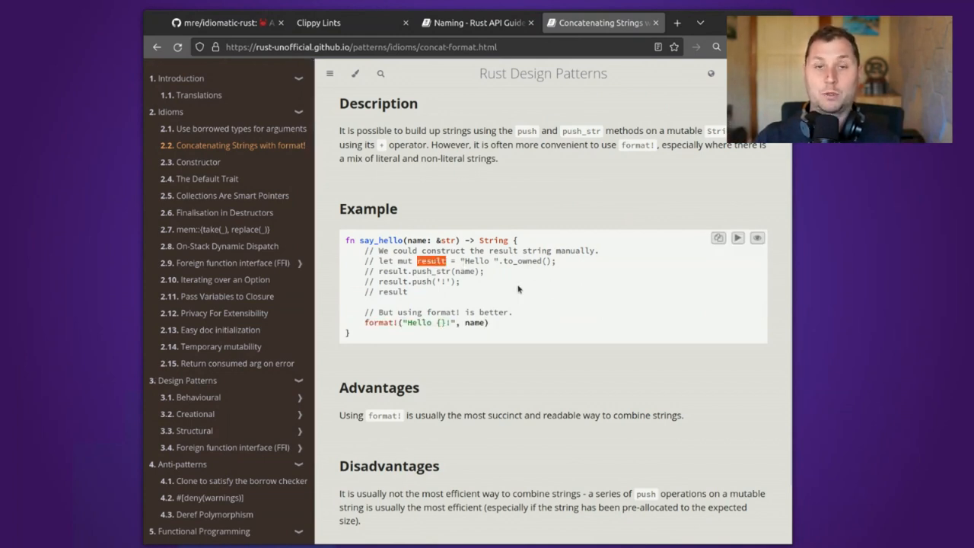
scroll(down, 3)
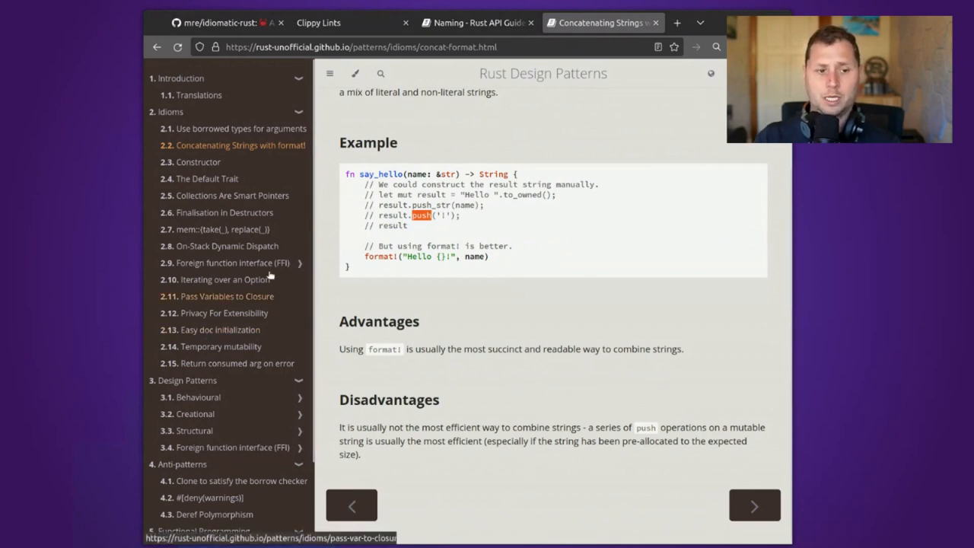
Switch to the Rust API Guidelines tab, visit About, then return to Naming.
click(476, 23)
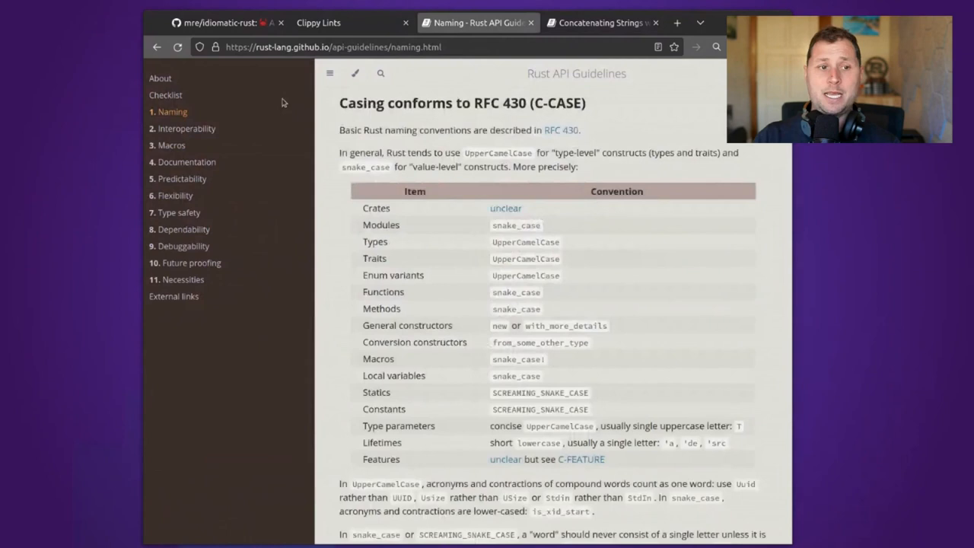
click(160, 78)
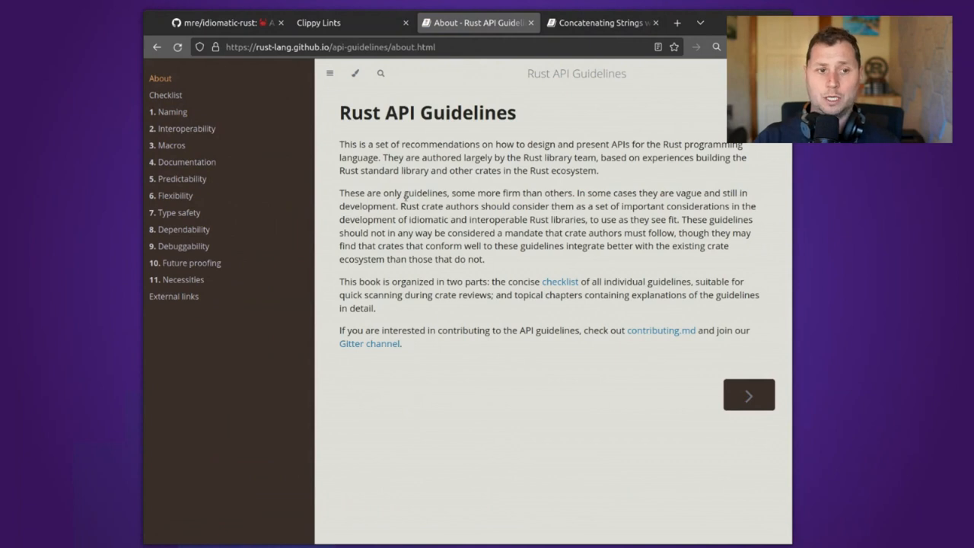
click(170, 111)
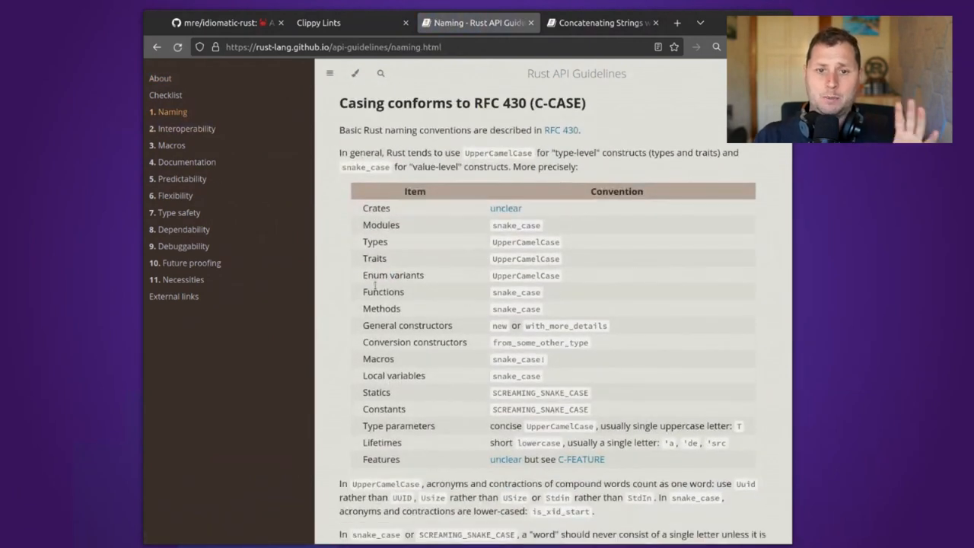
Scroll Naming past the C-CASE casing rules to the as_/to_/into_ conversions.
scroll(down, 3)
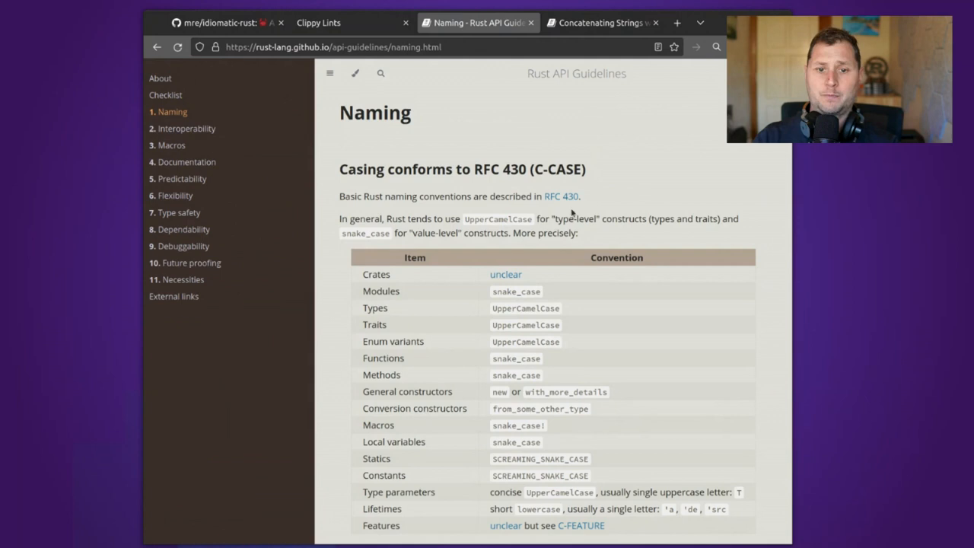
double_click(453, 219)
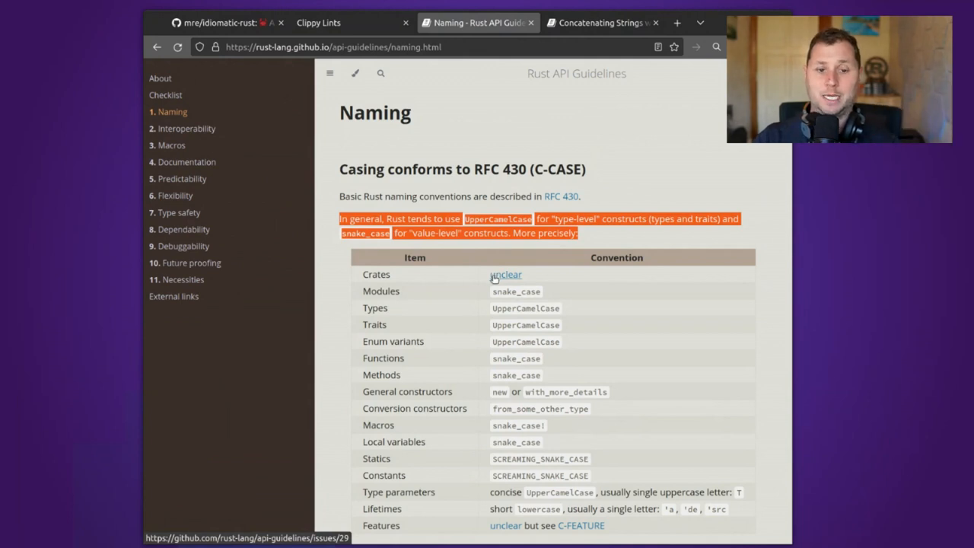
scroll(down, 3)
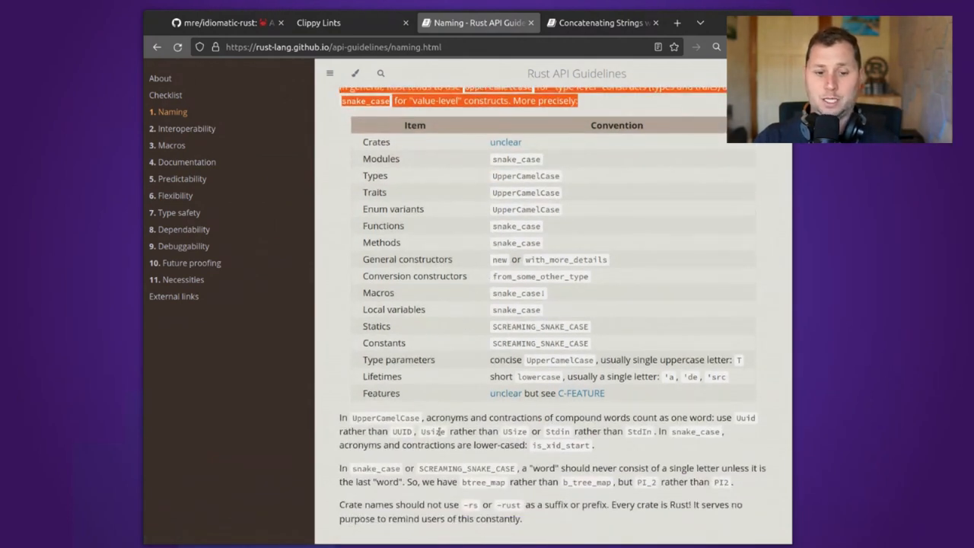
scroll(down, 3)
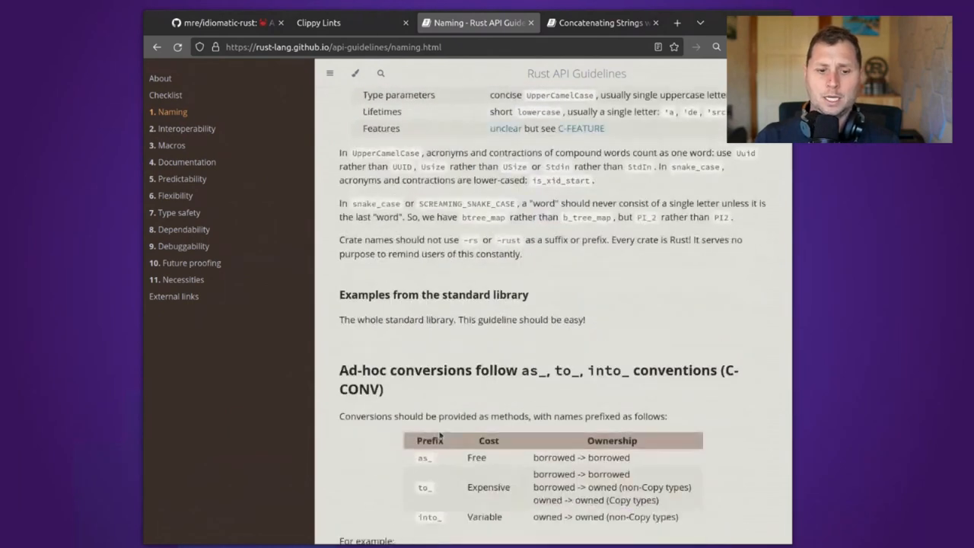
scroll(down, 3)
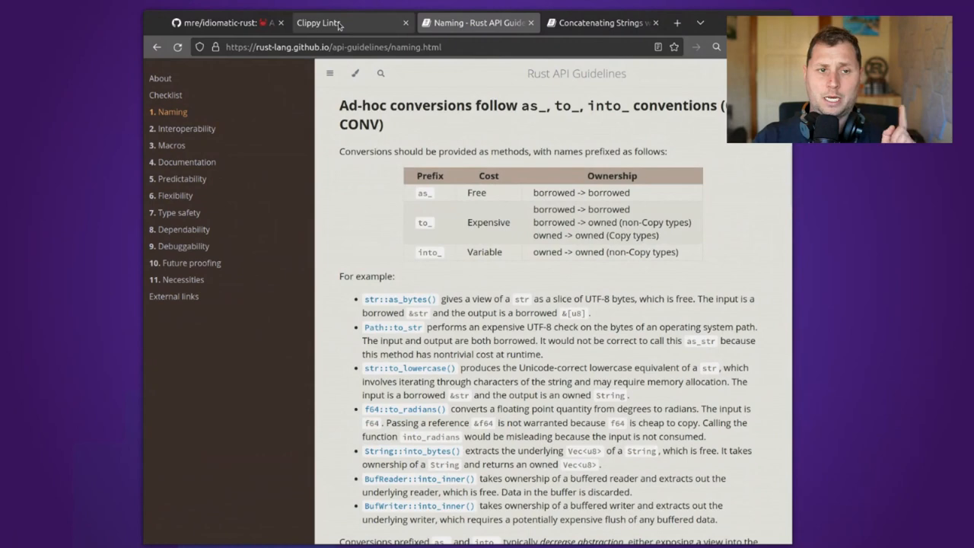
Return Clippy Lints to its top with the lint groups filter open, only Style checked.
click(334, 23)
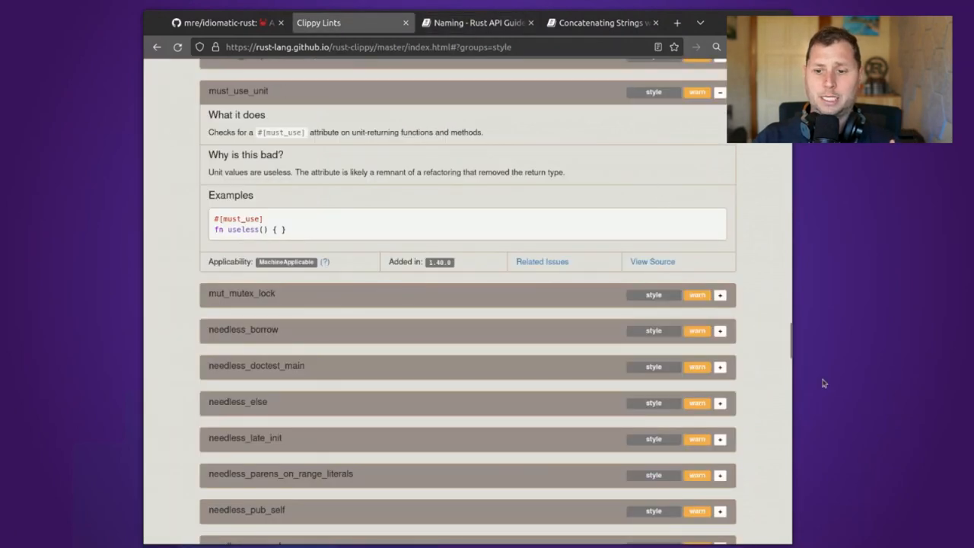
scroll(up, 3)
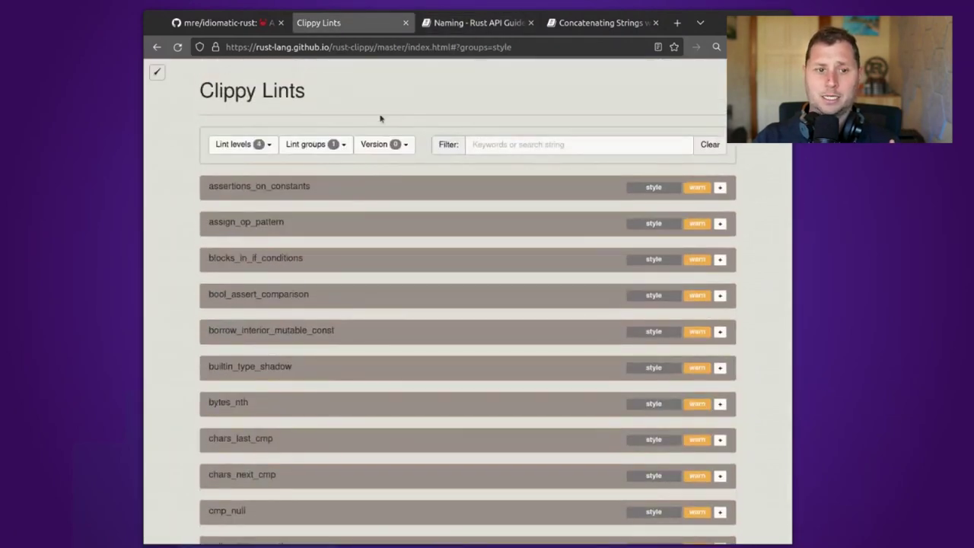
mouse_move(253, 151)
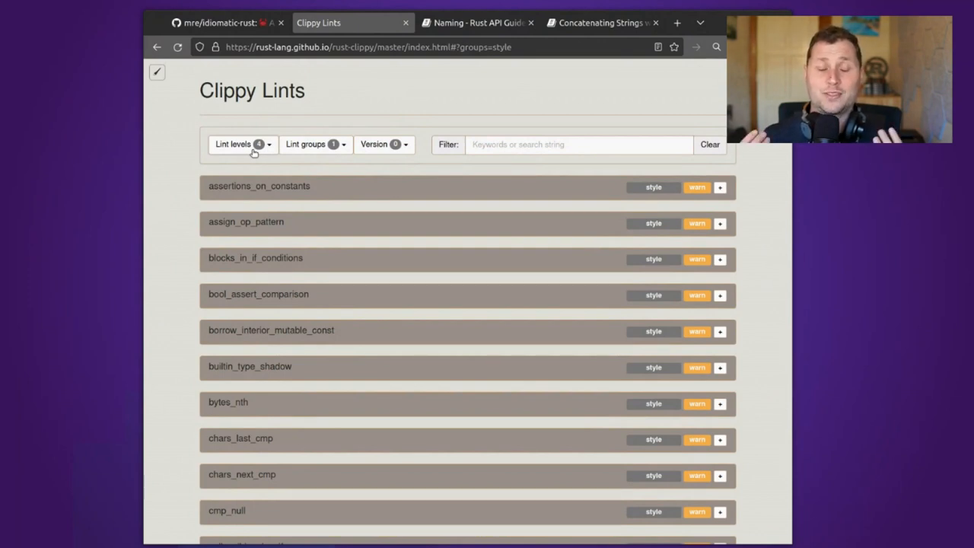
mouse_move(321, 149)
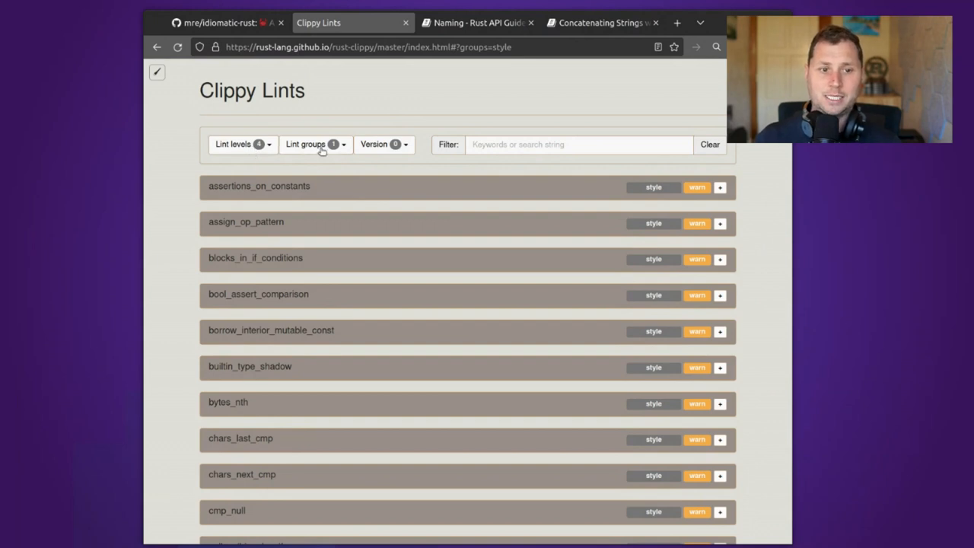
click(312, 144)
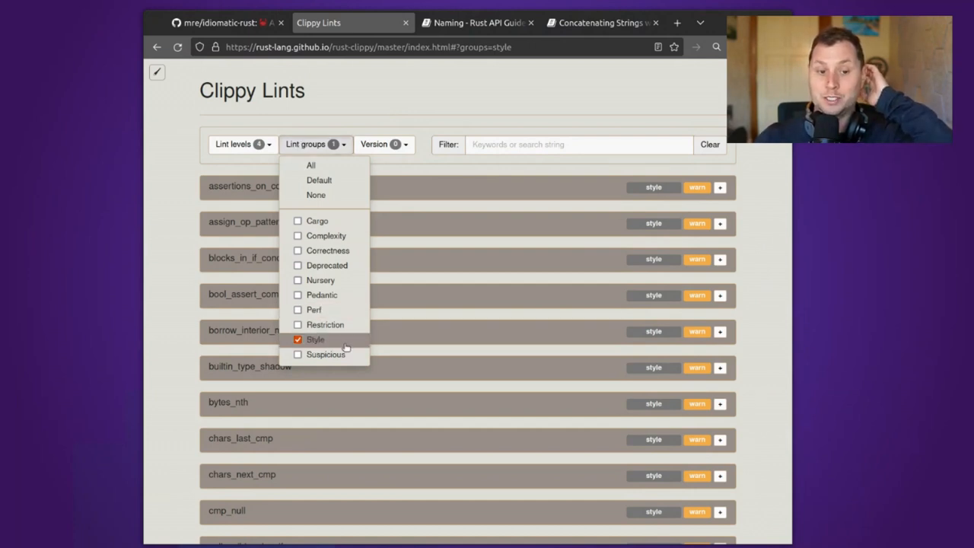
mouse_move(353, 343)
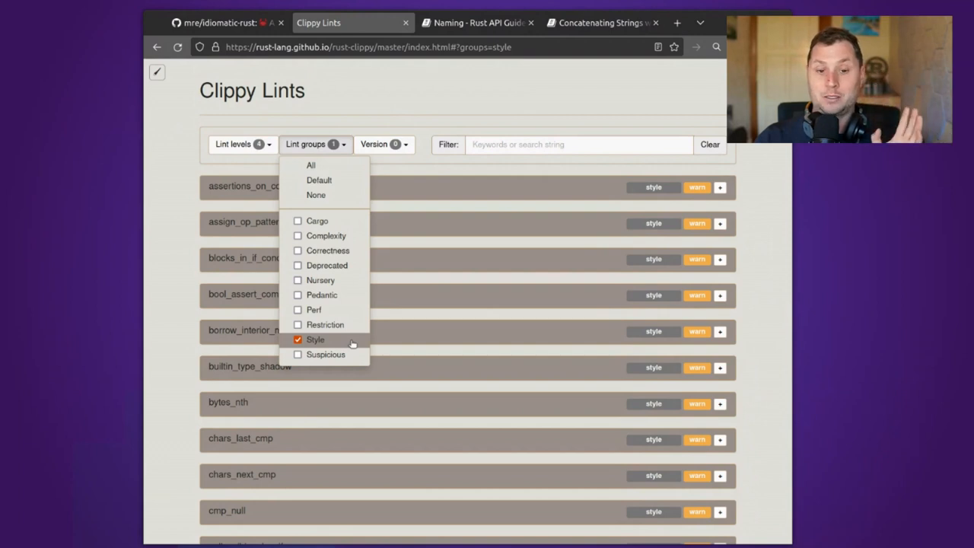
mouse_move(763, 145)
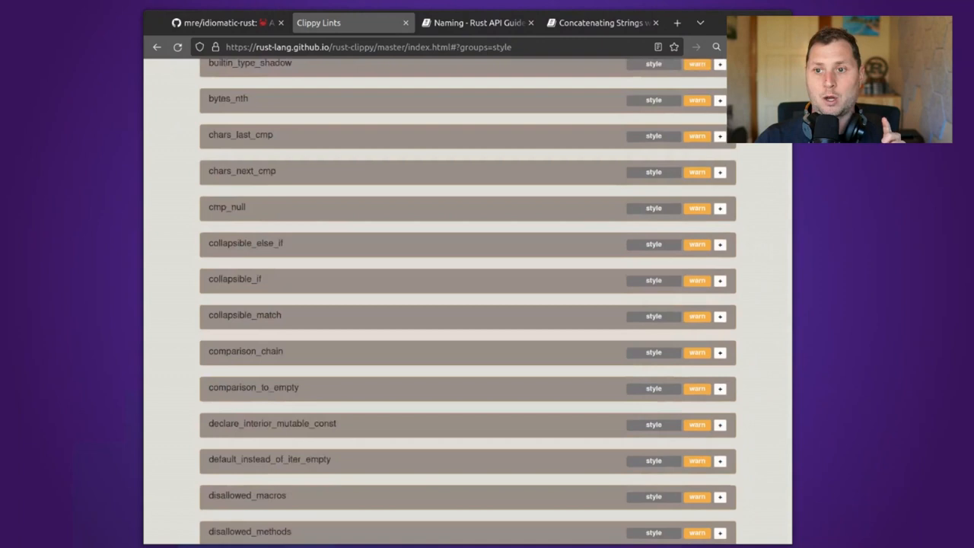
Scroll style lints past is_digit_ascii_radix and manual_is_infinite, collapse manual_map, reach must_use_unit.
scroll(down, 3)
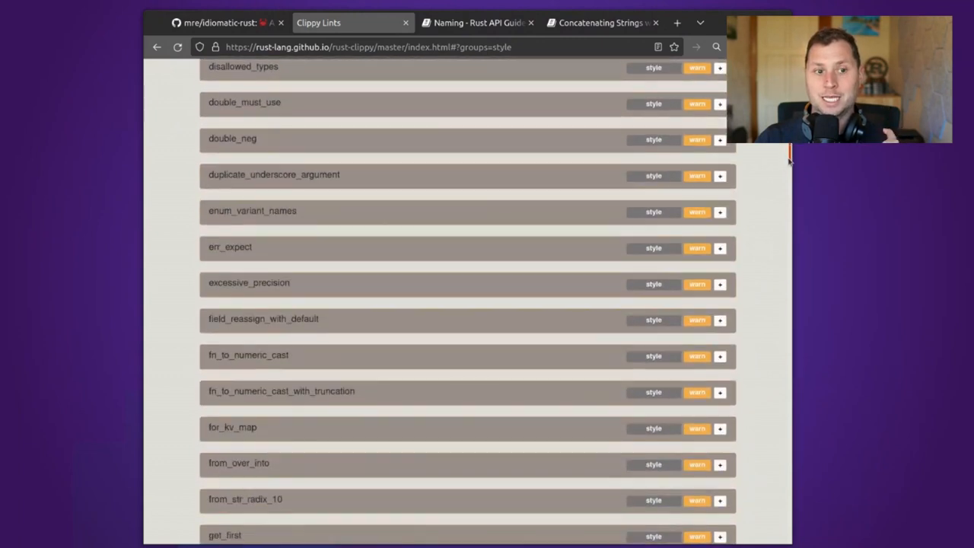
mouse_move(380, 222)
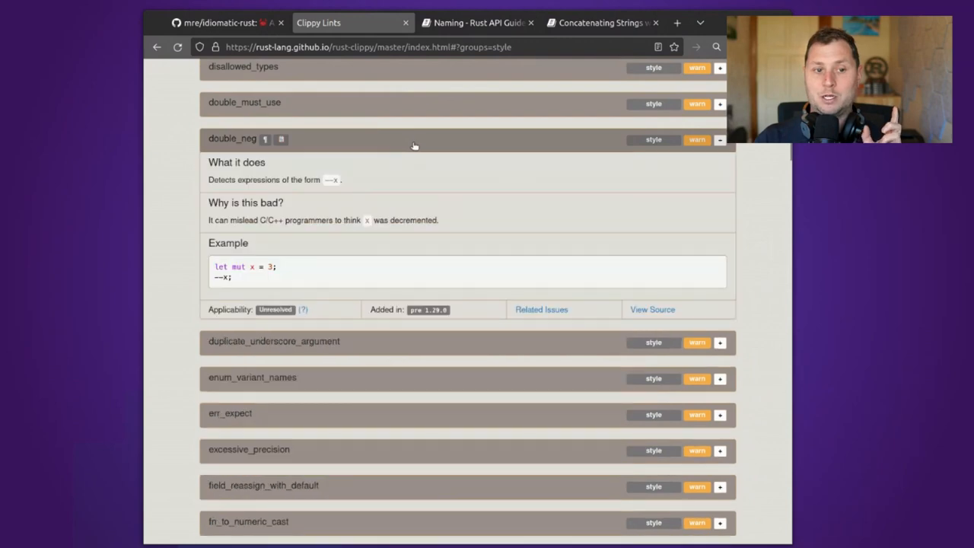
mouse_move(394, 128)
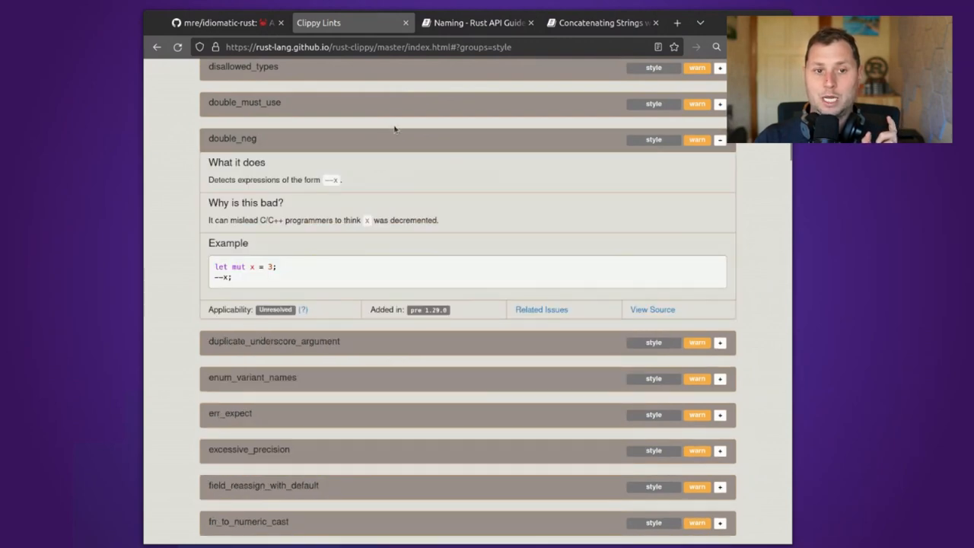
scroll(down, 3)
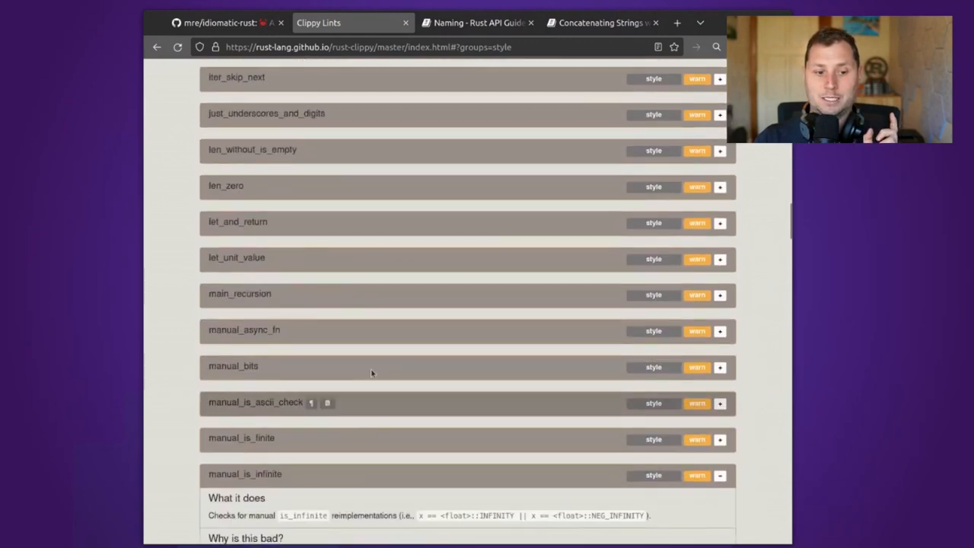
scroll(up, 3)
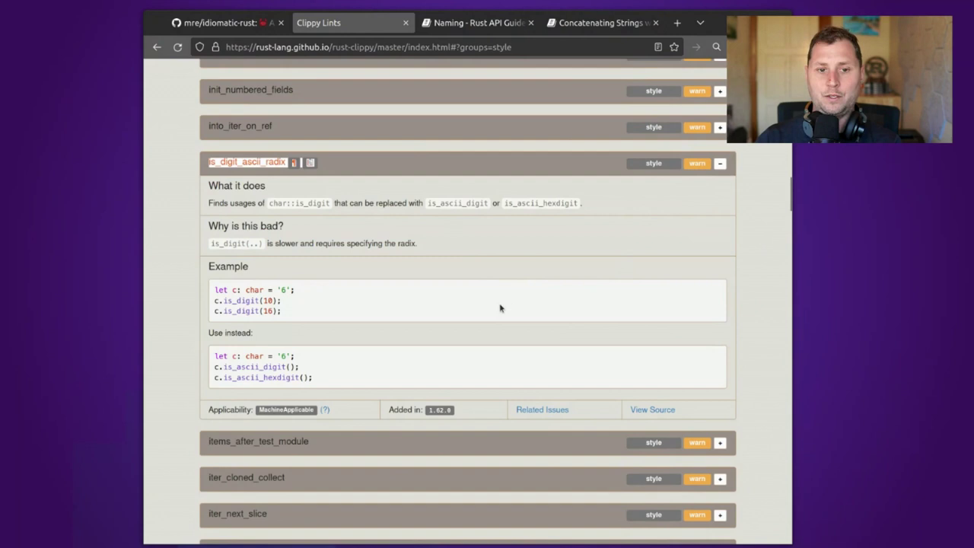
mouse_move(336, 234)
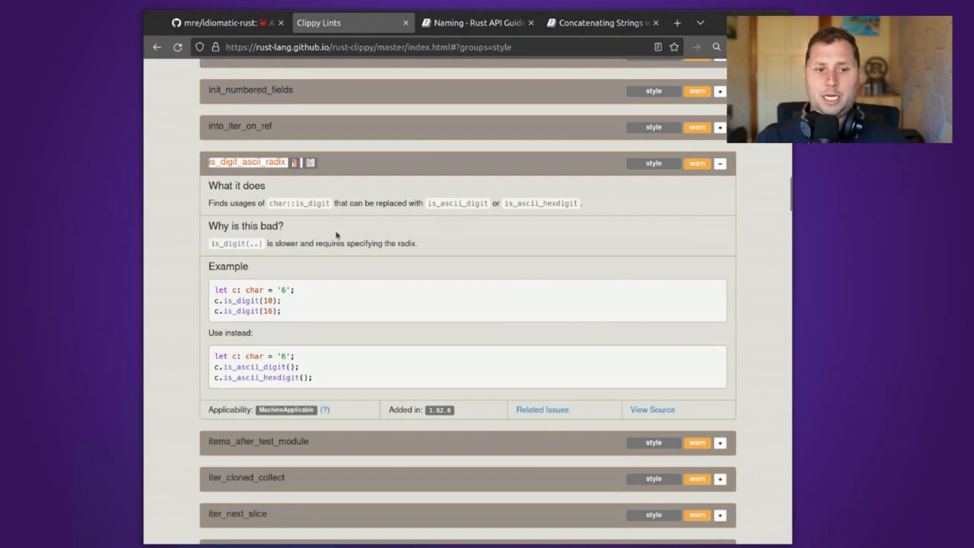
mouse_move(322, 210)
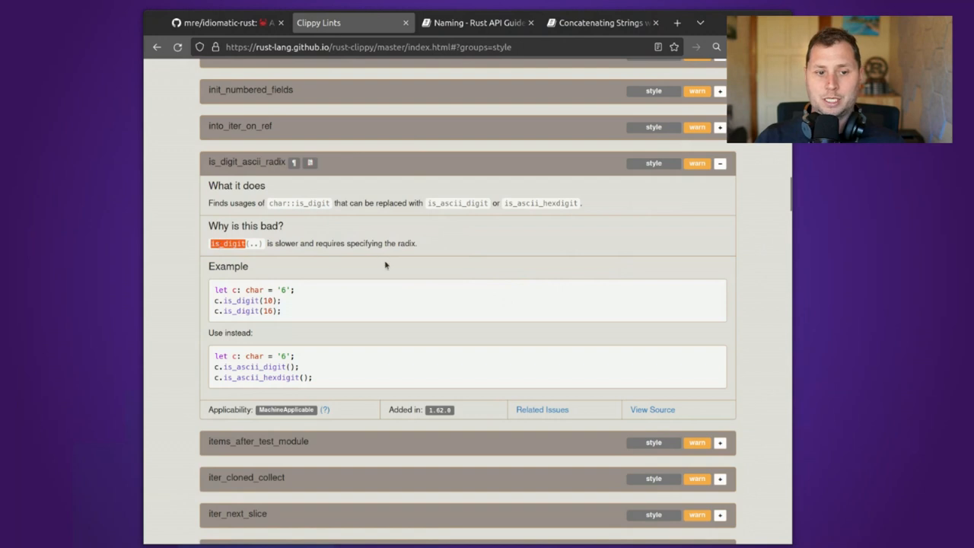
scroll(down, 3)
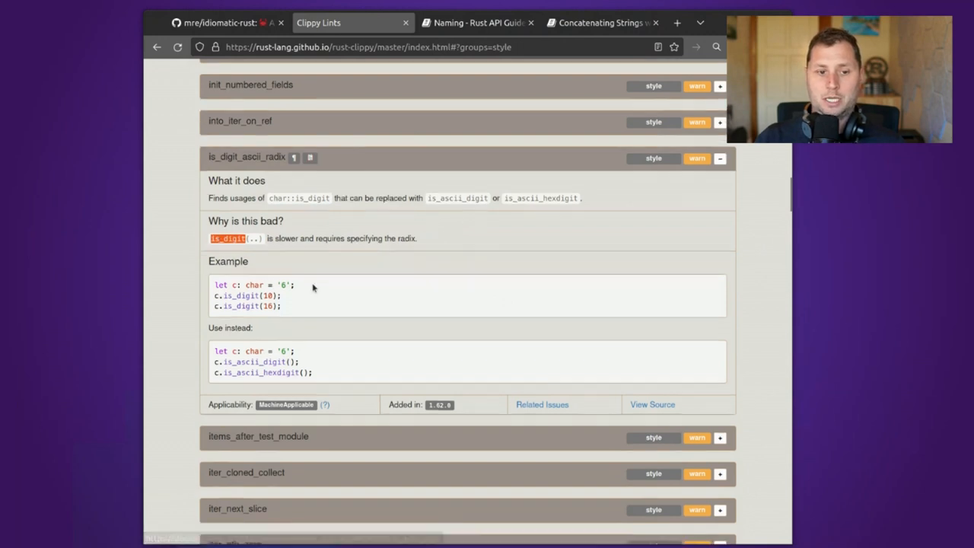
scroll(down, 3)
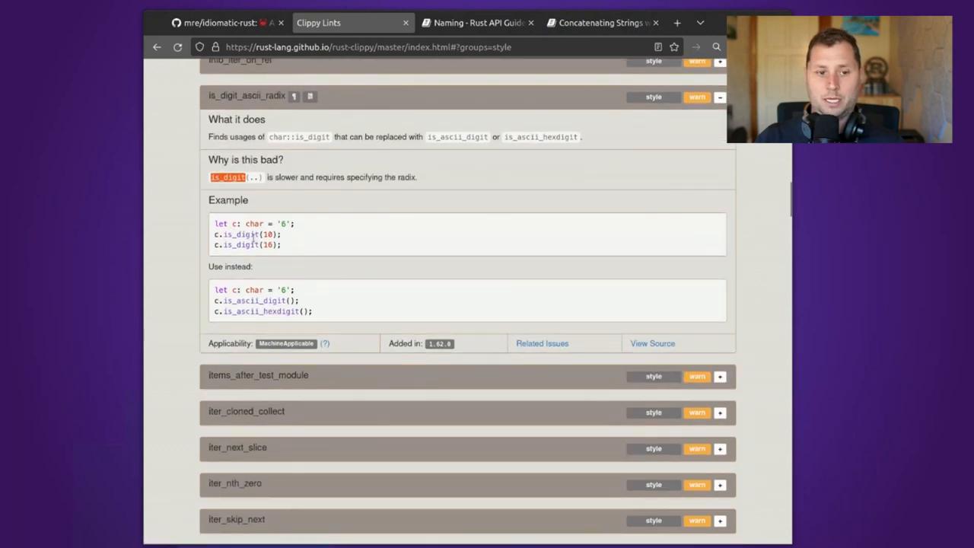
mouse_move(286, 237)
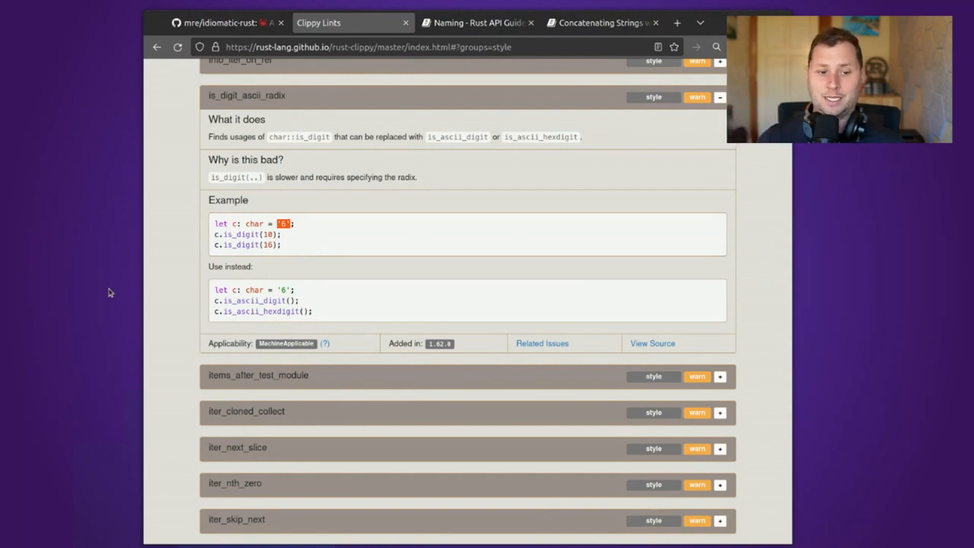
scroll(down, 3)
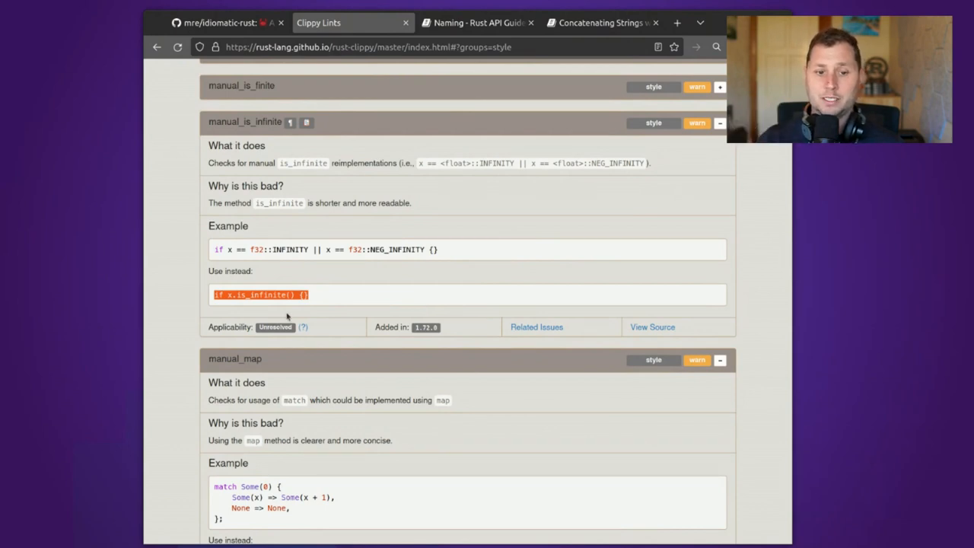
scroll(down, 3)
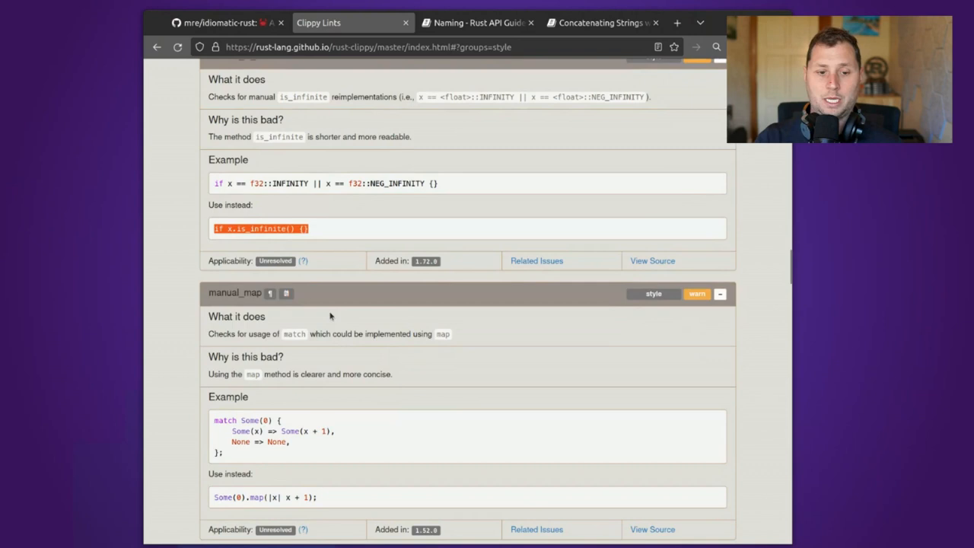
click(719, 293)
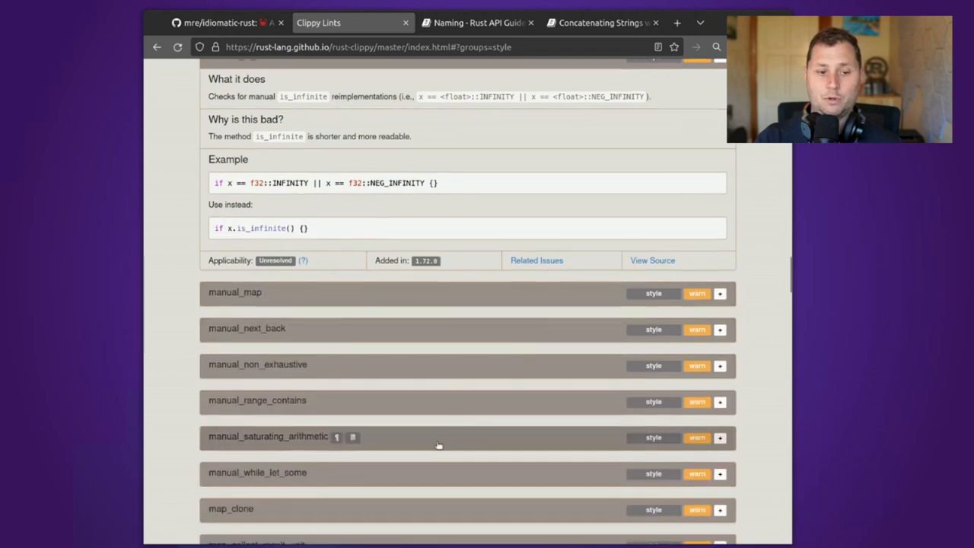
scroll(down, 3)
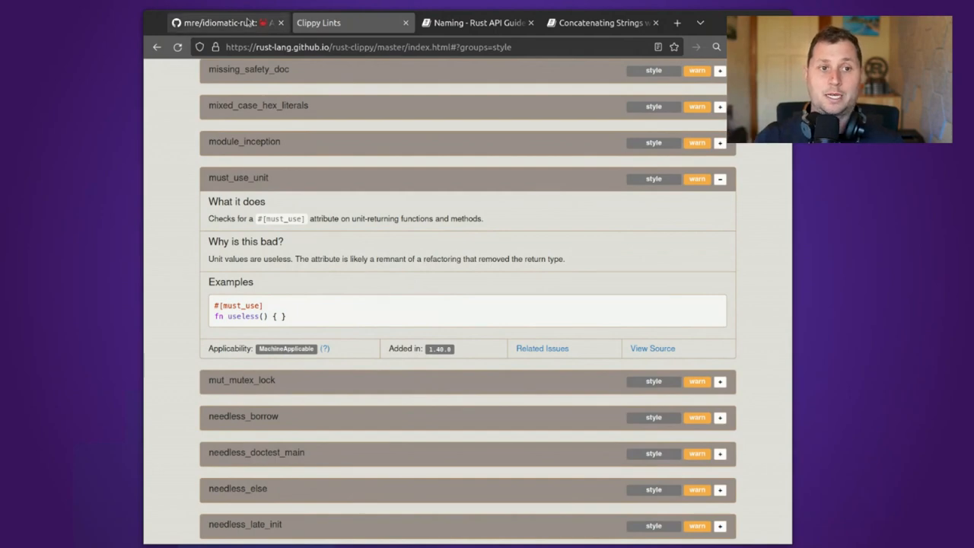
Scroll the mre/idiomatic-rust README from the top through Projects and Workshops to Books.
click(228, 22)
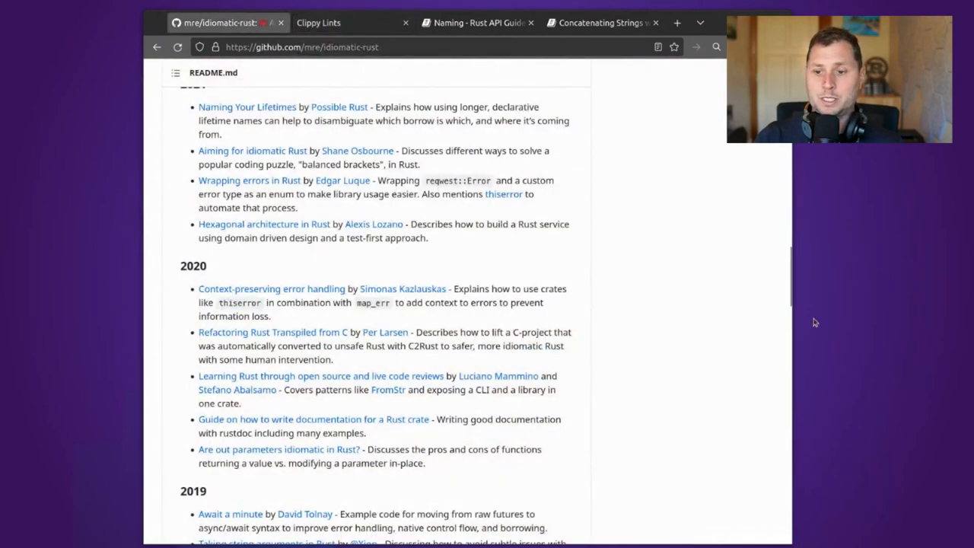
scroll(up, 3)
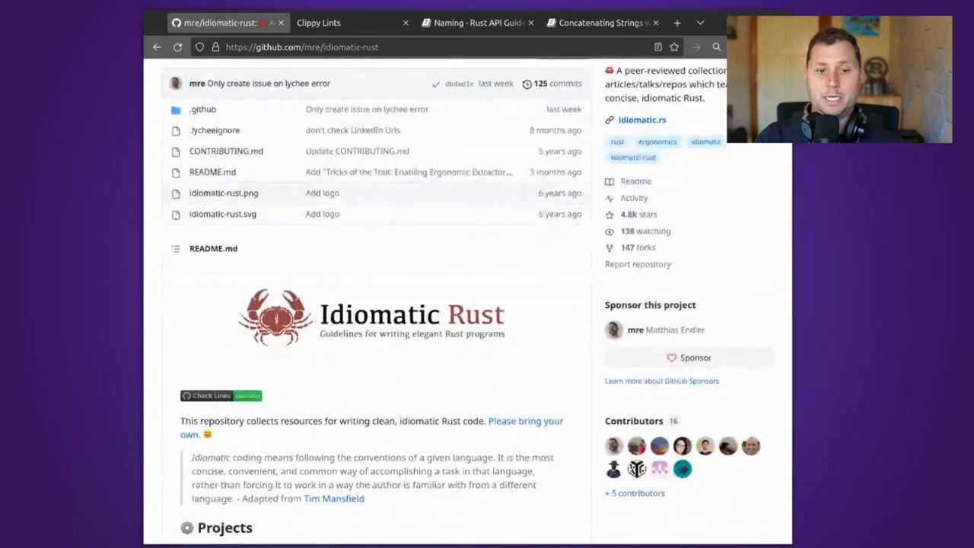
scroll(down, 3)
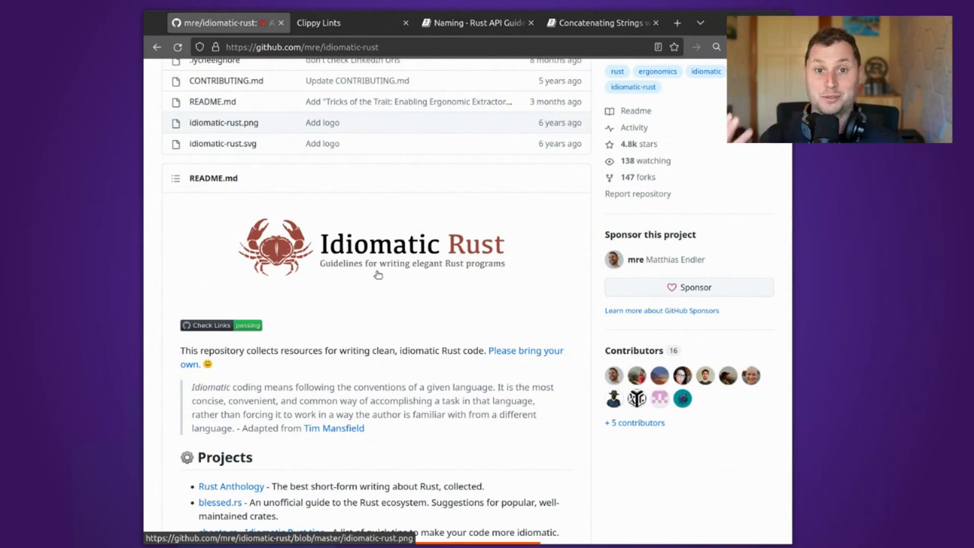
scroll(down, 3)
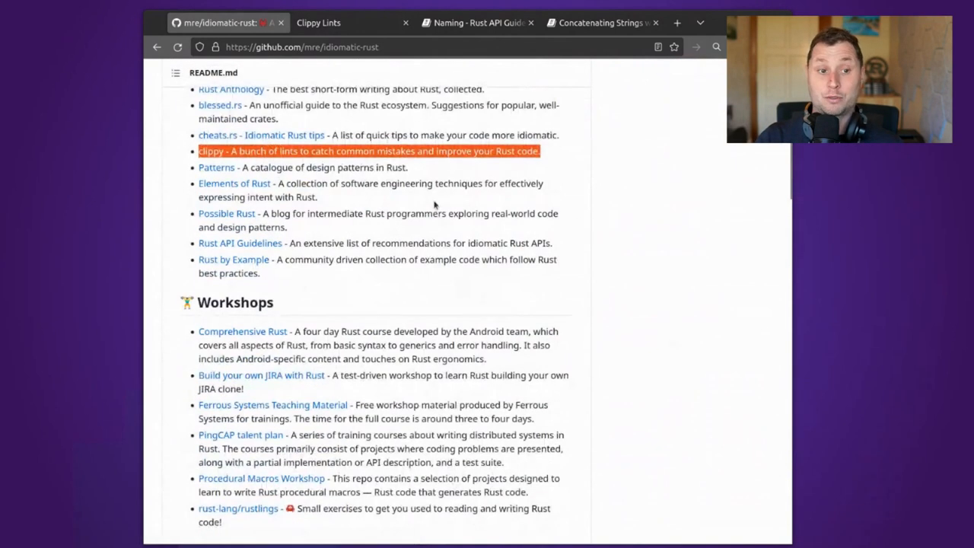
mouse_move(302, 199)
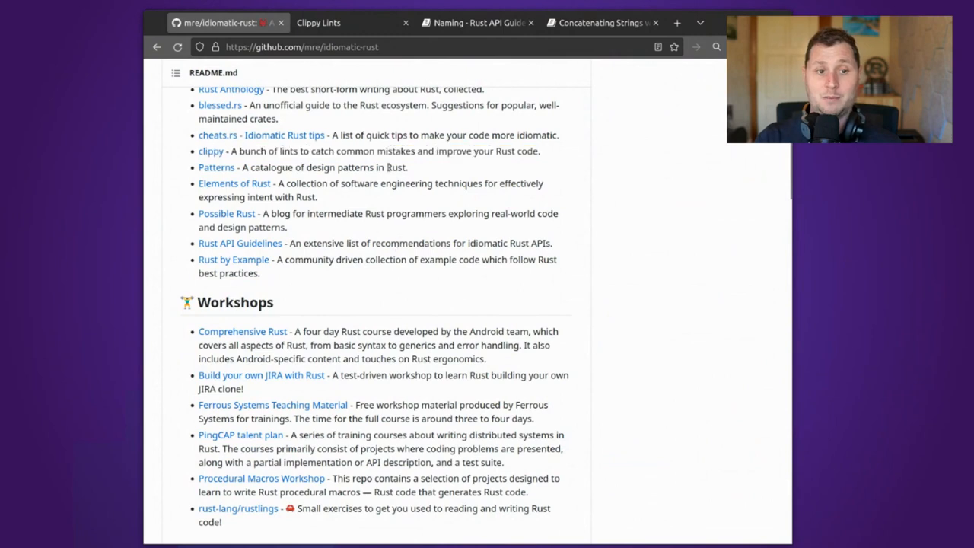
triple_click(302, 167)
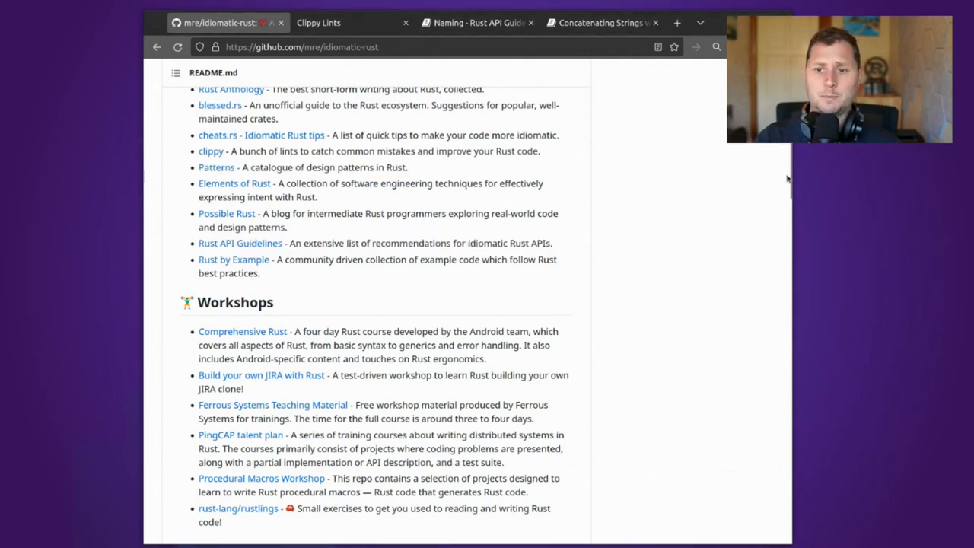
mouse_move(790, 190)
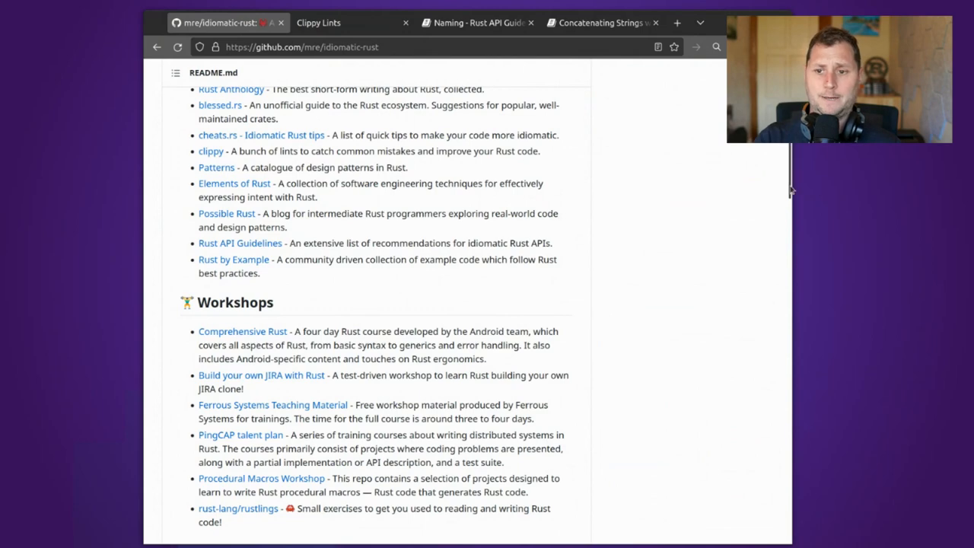
scroll(down, 3)
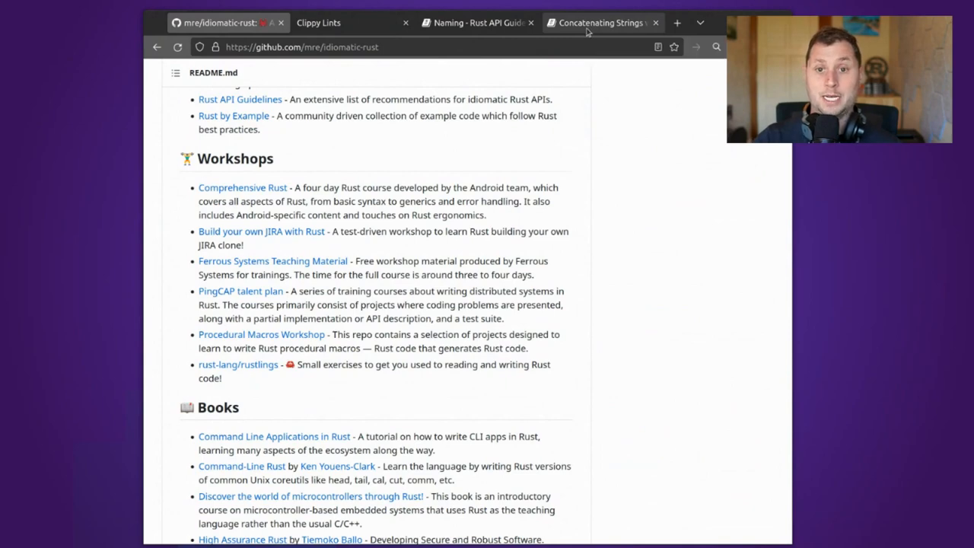
Read 'Iterating over an Option' through See also, selecting the Turing value in its example.
click(600, 23)
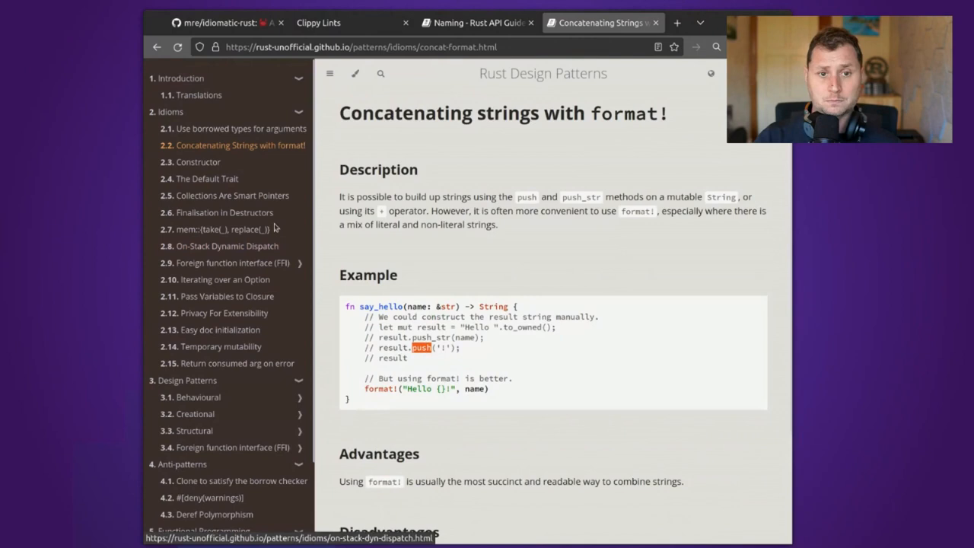
mouse_move(219, 181)
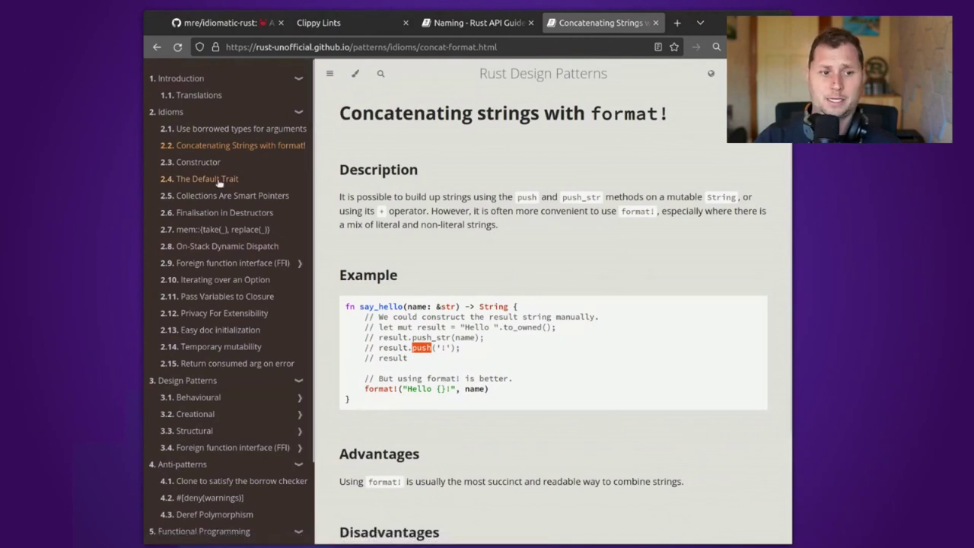
click(170, 112)
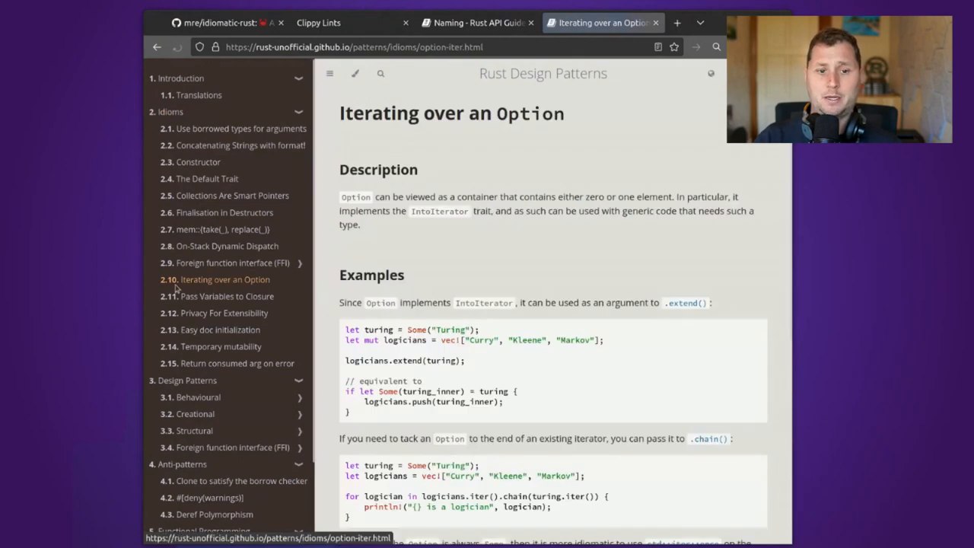
scroll(down, 3)
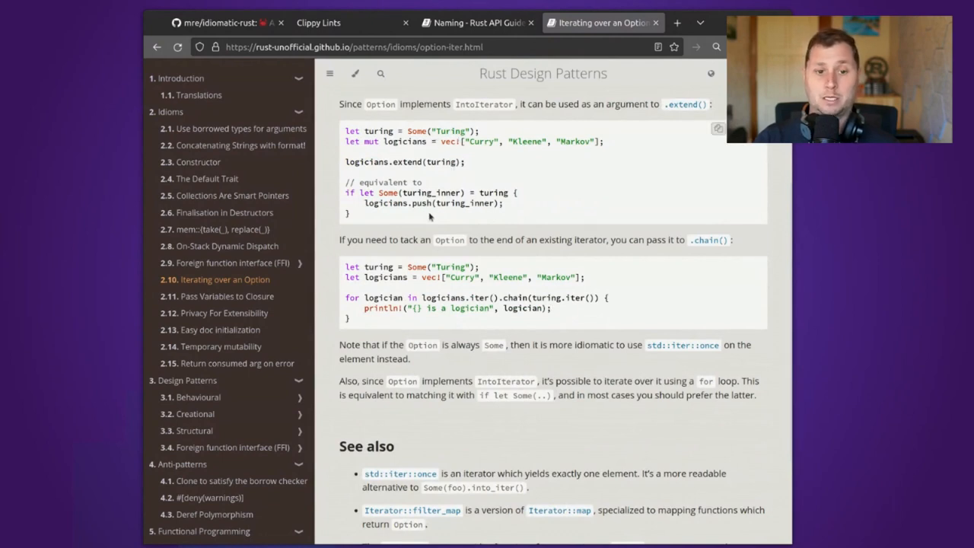
mouse_move(512, 256)
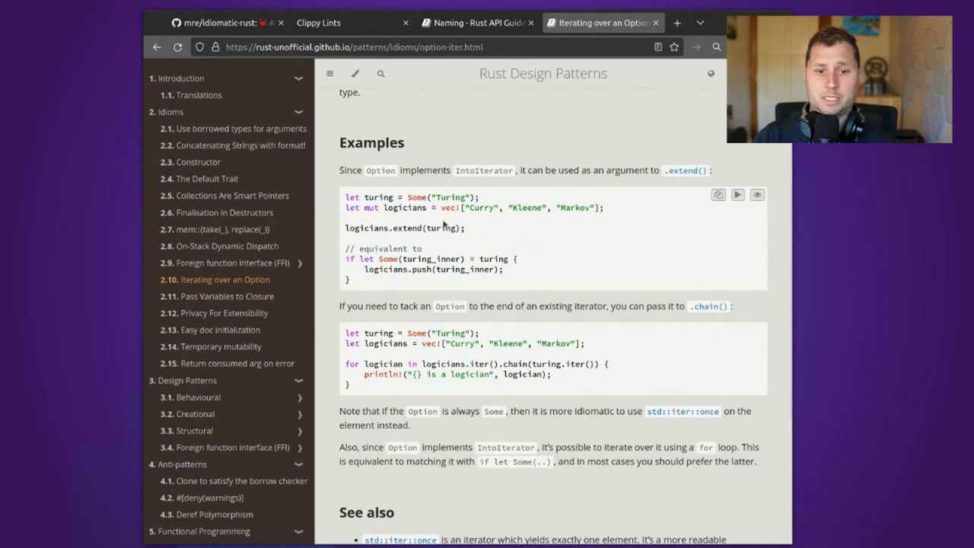
double_click(408, 228)
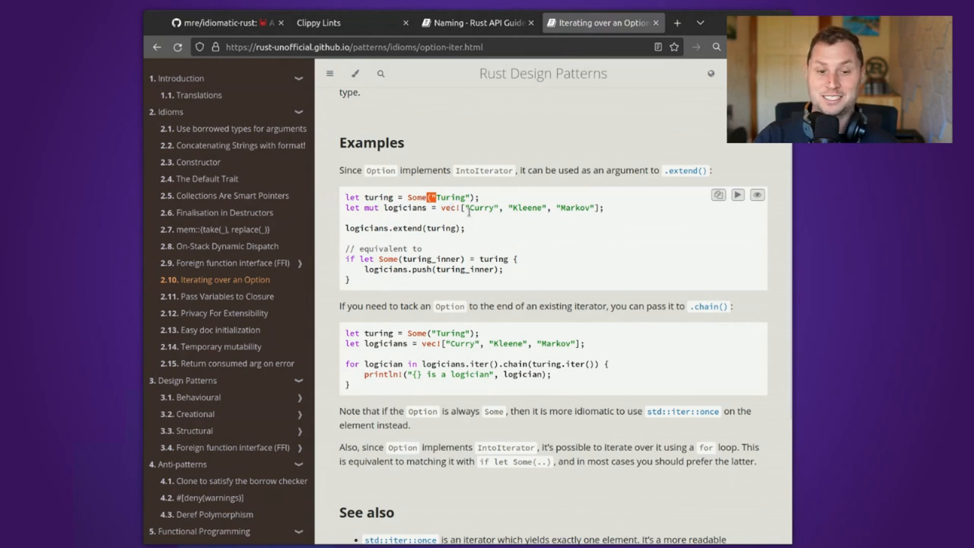
mouse_move(449, 254)
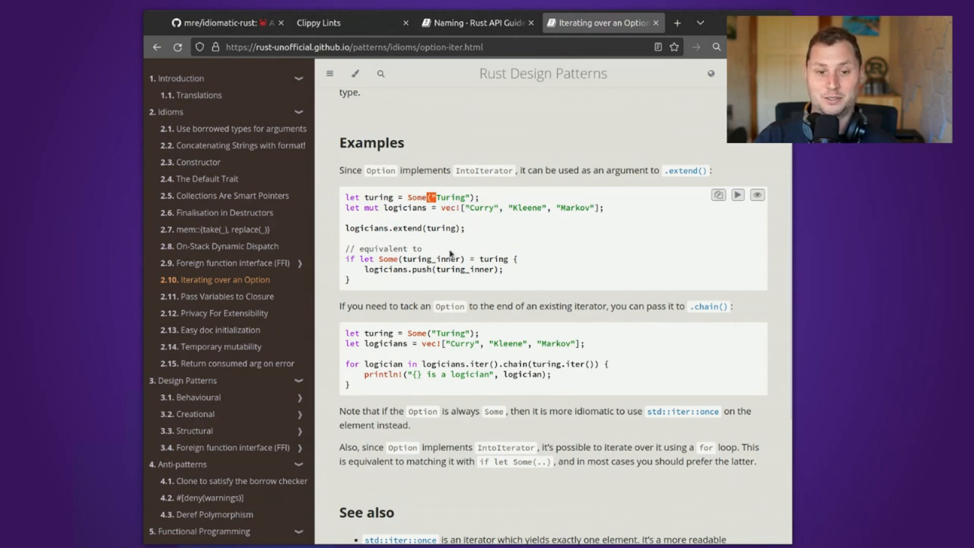
scroll(down, 3)
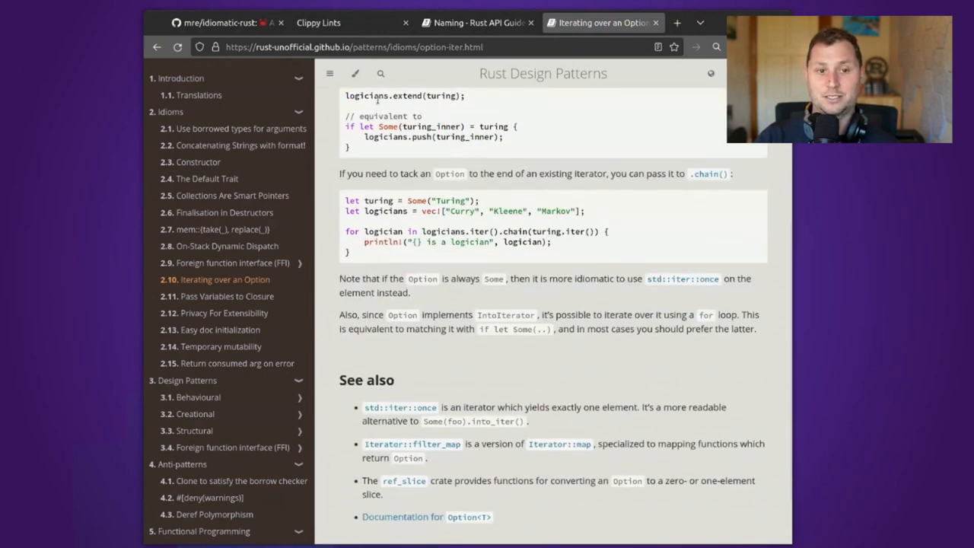
scroll(down, 3)
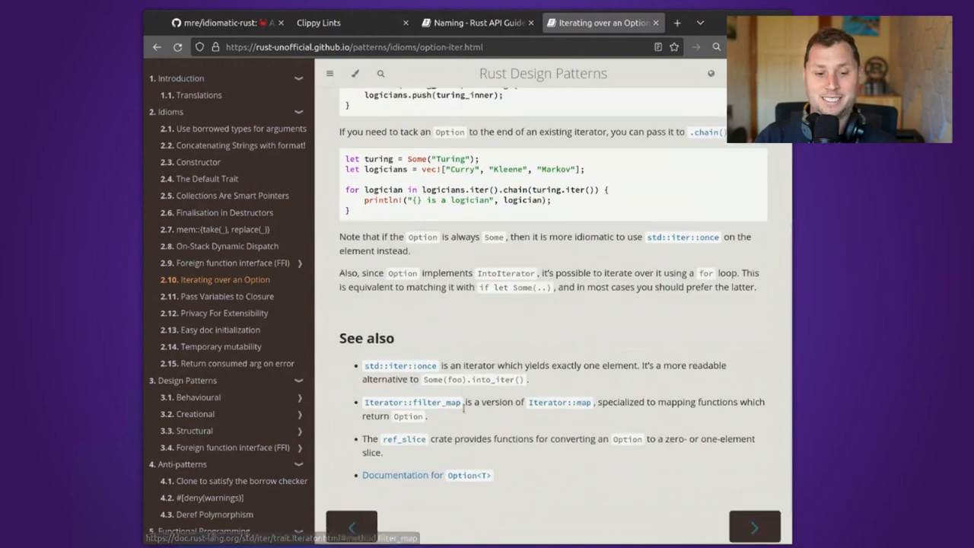
scroll(down, 3)
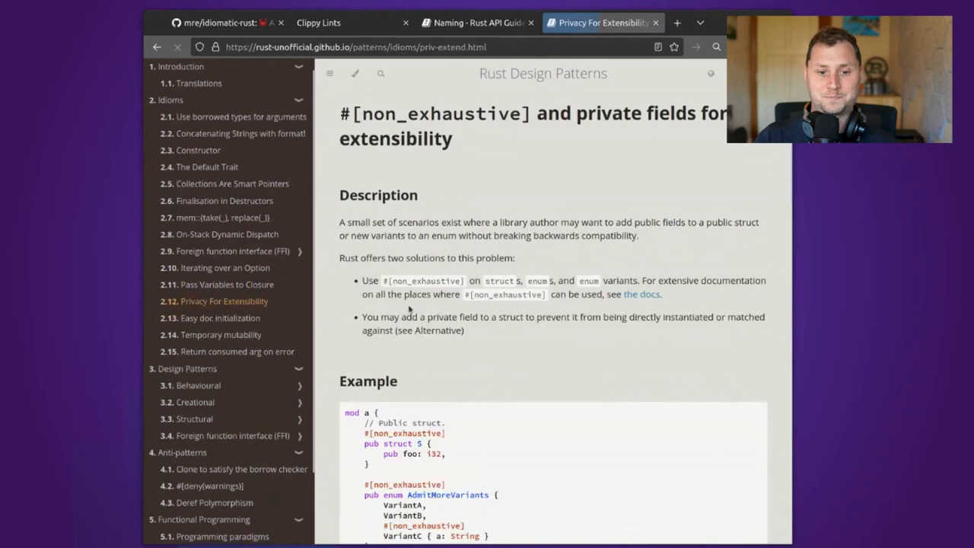
Scroll Privacy For Extensibility through Example and Alternative to Discussion, then open Easy doc initialization.
scroll(down, 3)
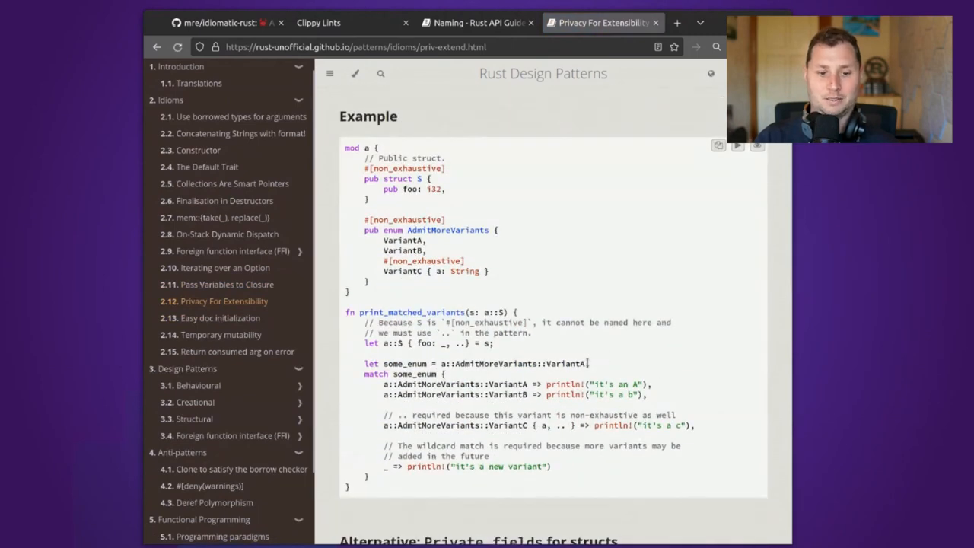
scroll(down, 3)
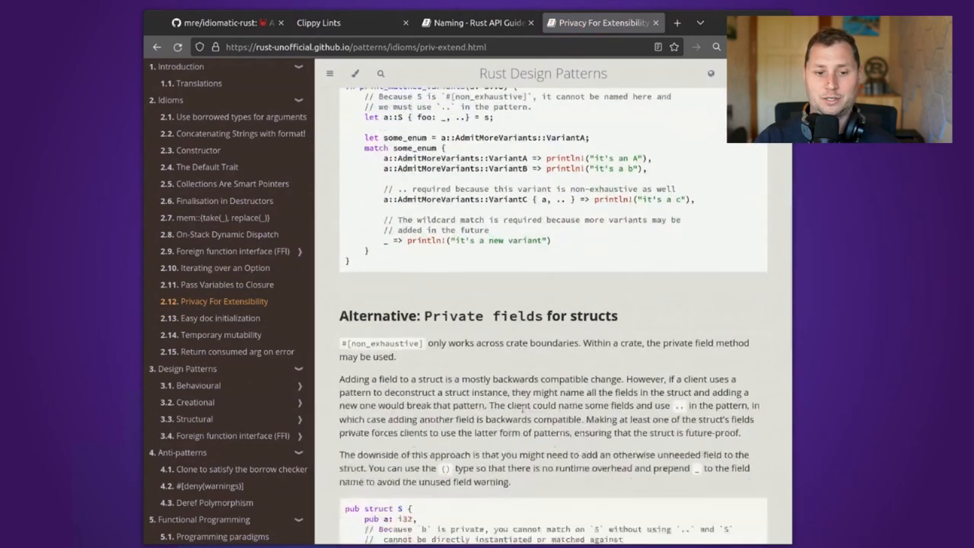
scroll(down, 3)
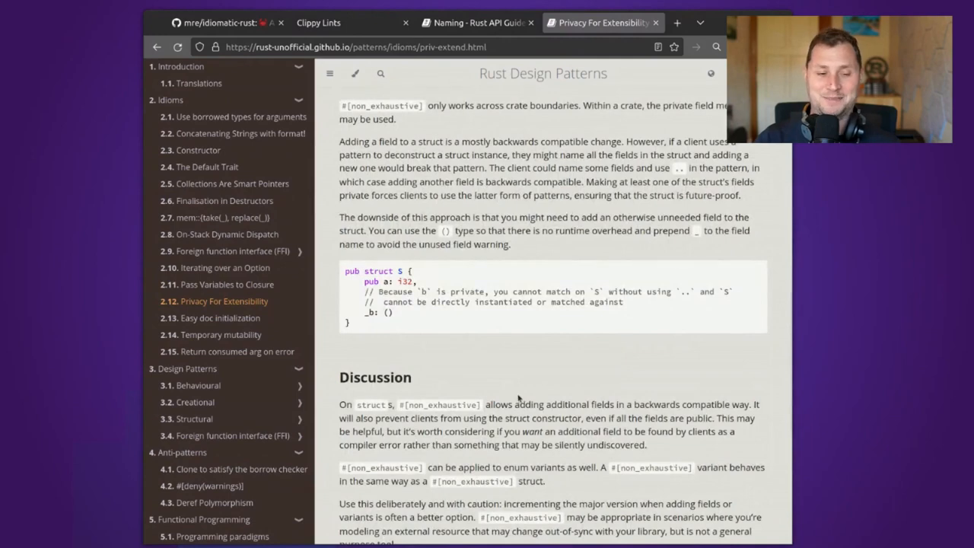
click(219, 317)
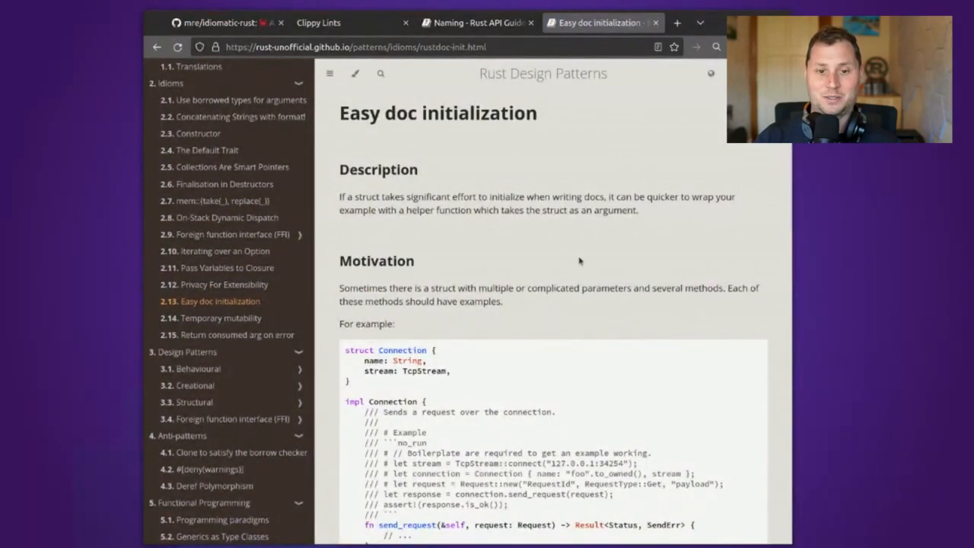
Read Easy doc initialization through Disadvantages, then return to the Naming guidelines tab.
scroll(down, 3)
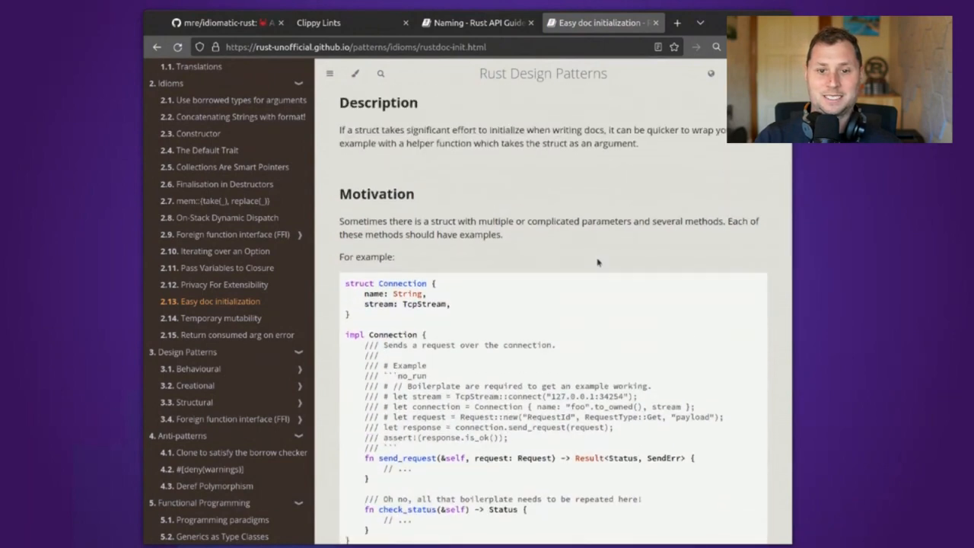
scroll(down, 3)
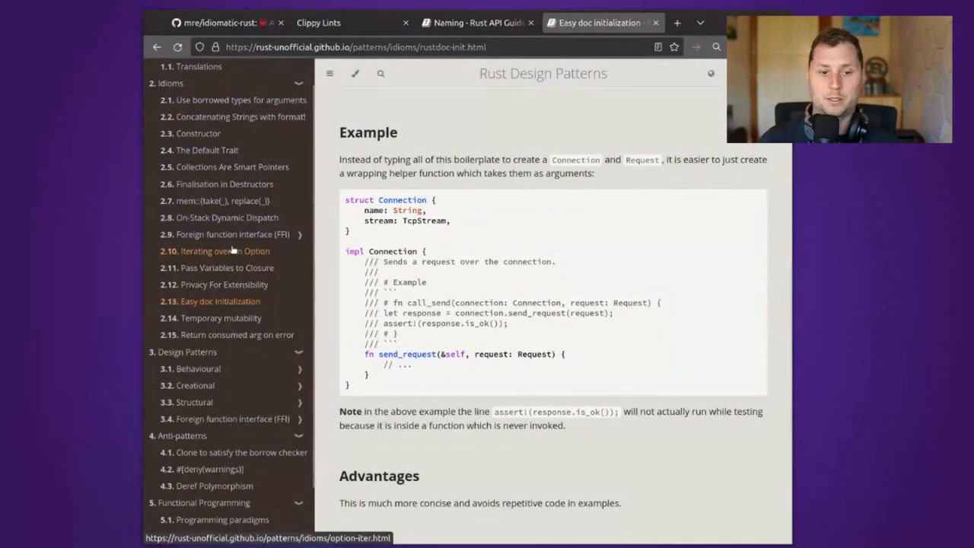
mouse_move(506, 219)
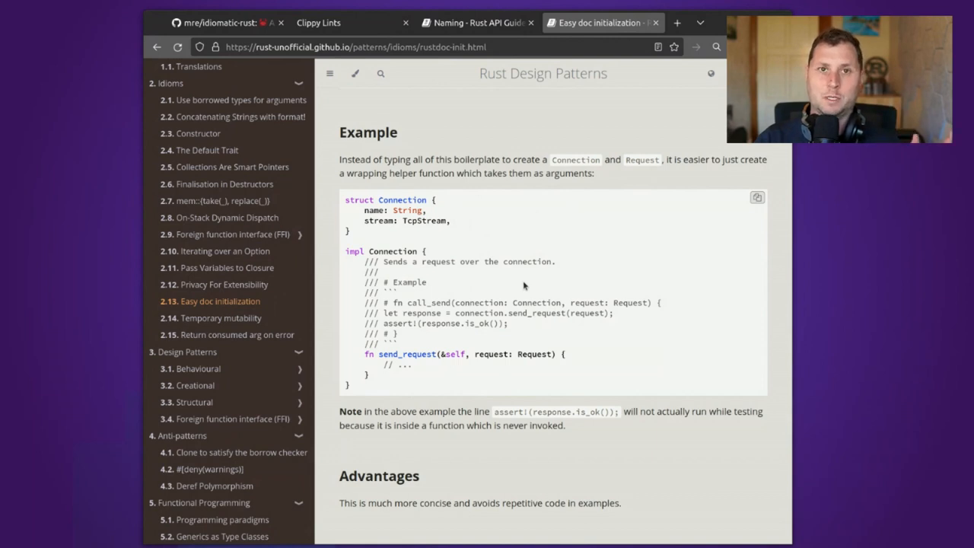
mouse_move(515, 388)
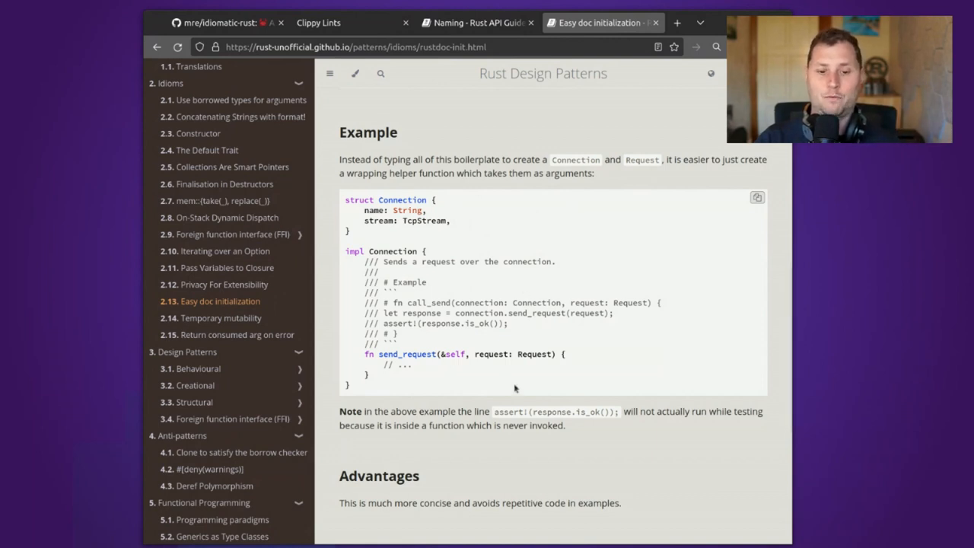
scroll(down, 3)
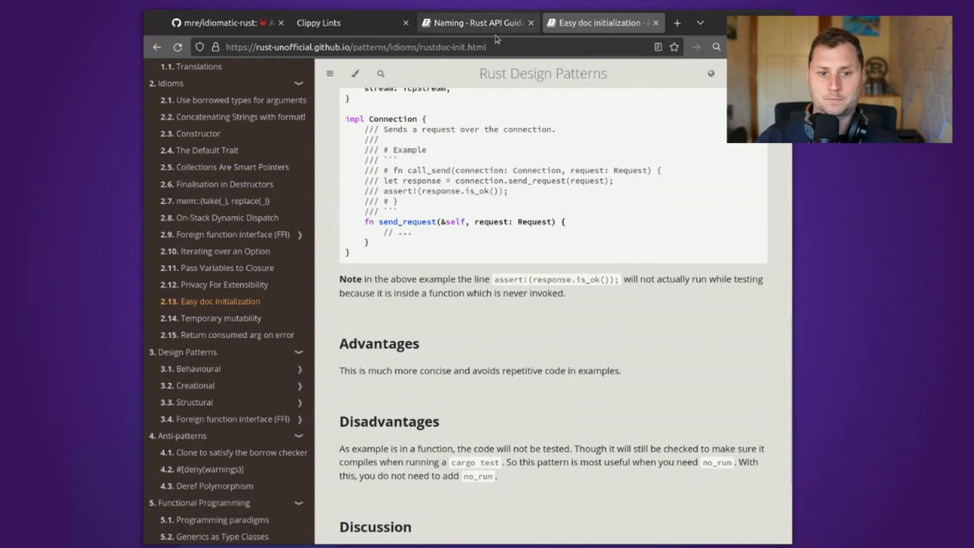
click(475, 22)
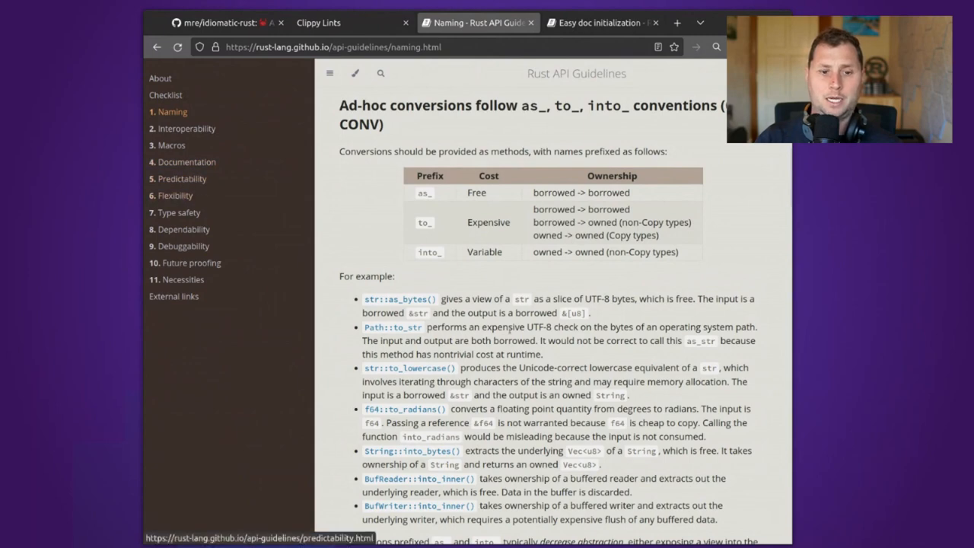
Scroll past C-GETTER to C-ITER and bring up the RFC 199 link's context menu.
scroll(down, 3)
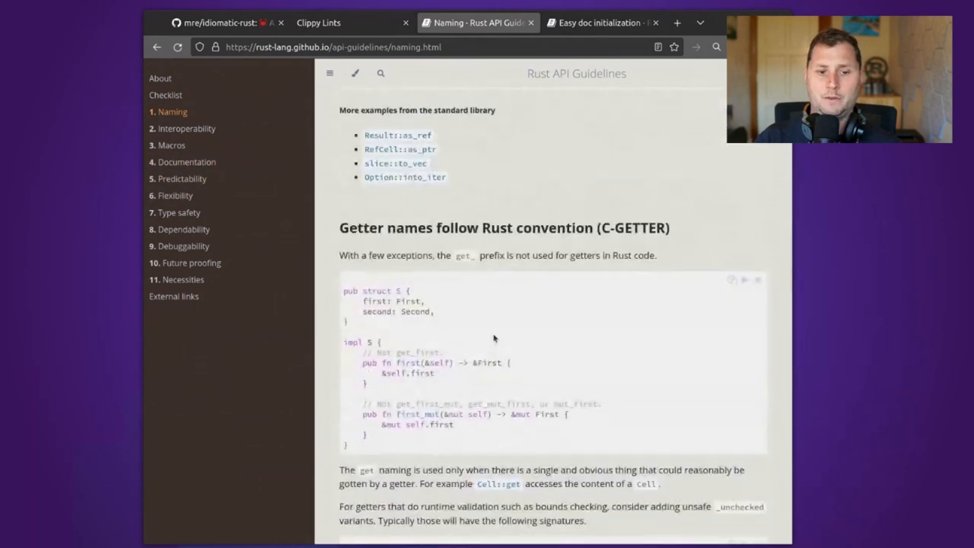
scroll(down, 3)
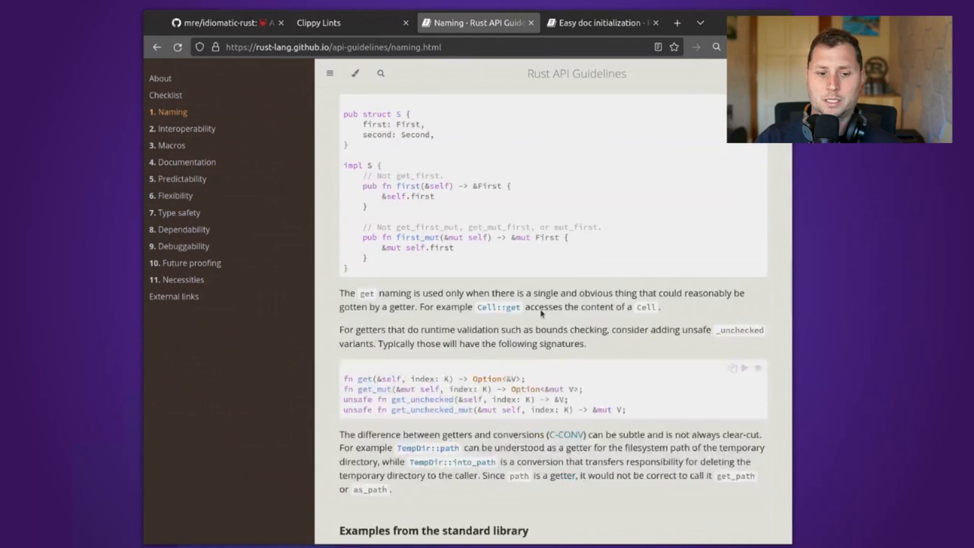
scroll(down, 3)
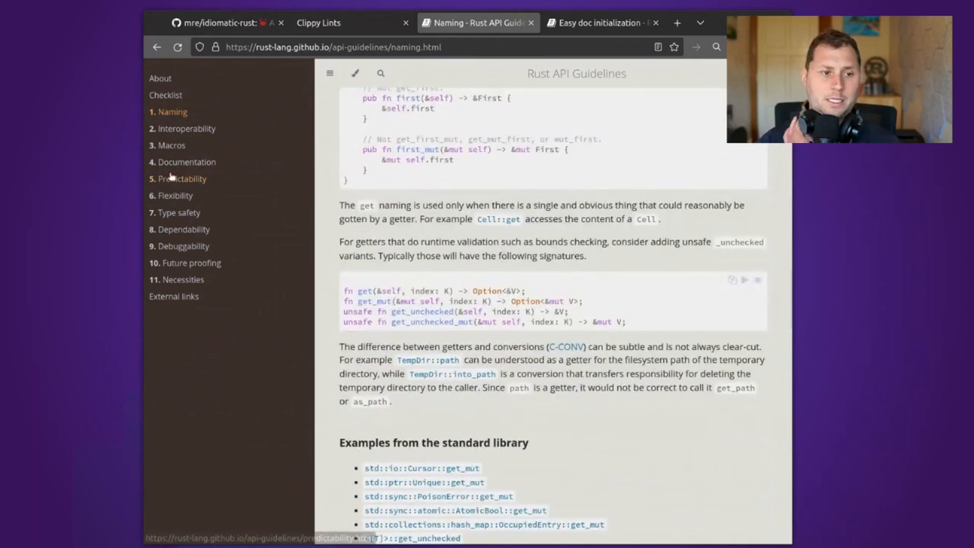
scroll(down, 3)
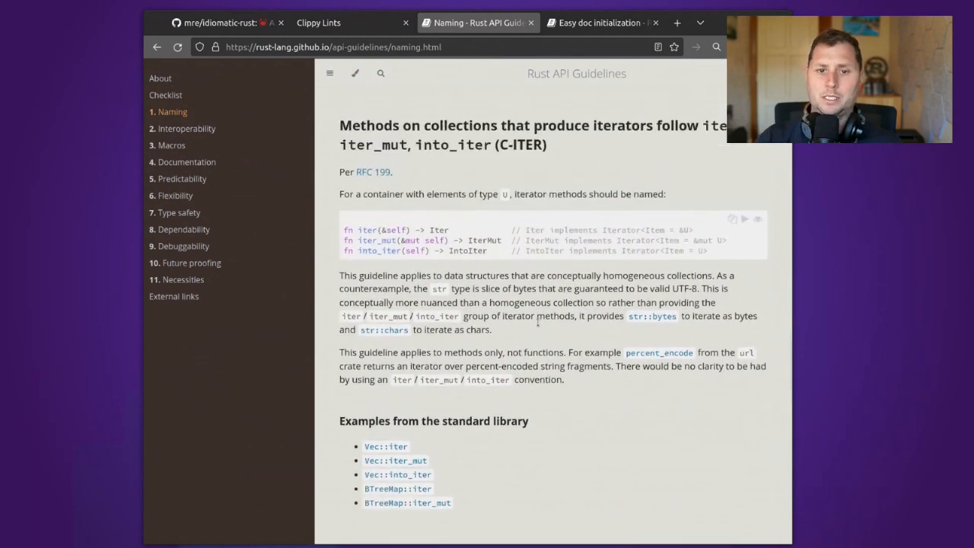
mouse_move(373, 147)
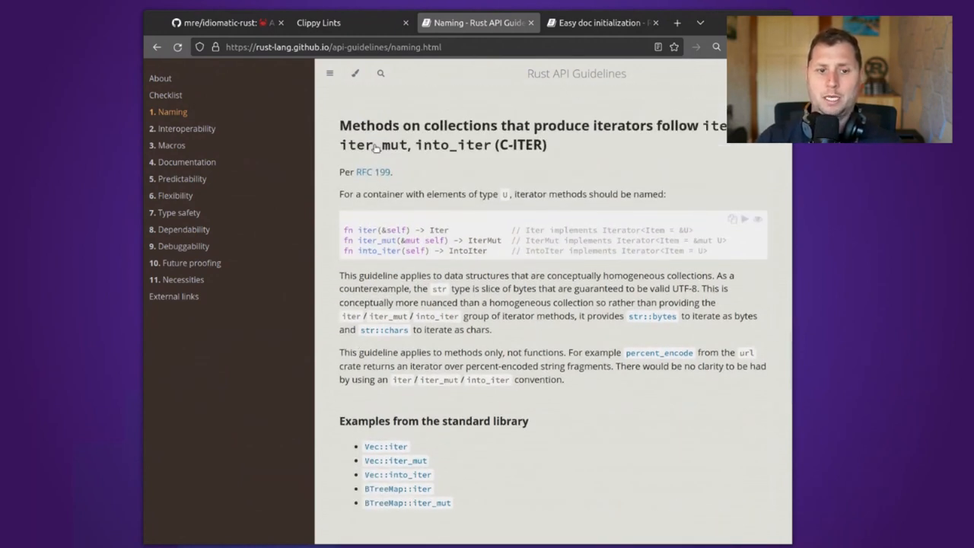
right_click(378, 172)
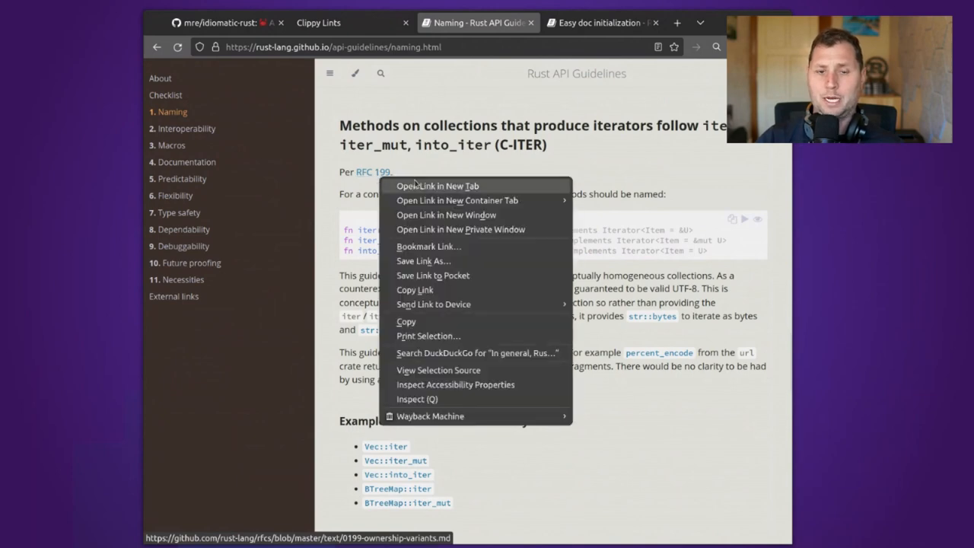
Open RFC 199 in a new tab and skim it down to Alternatives.
click(436, 186)
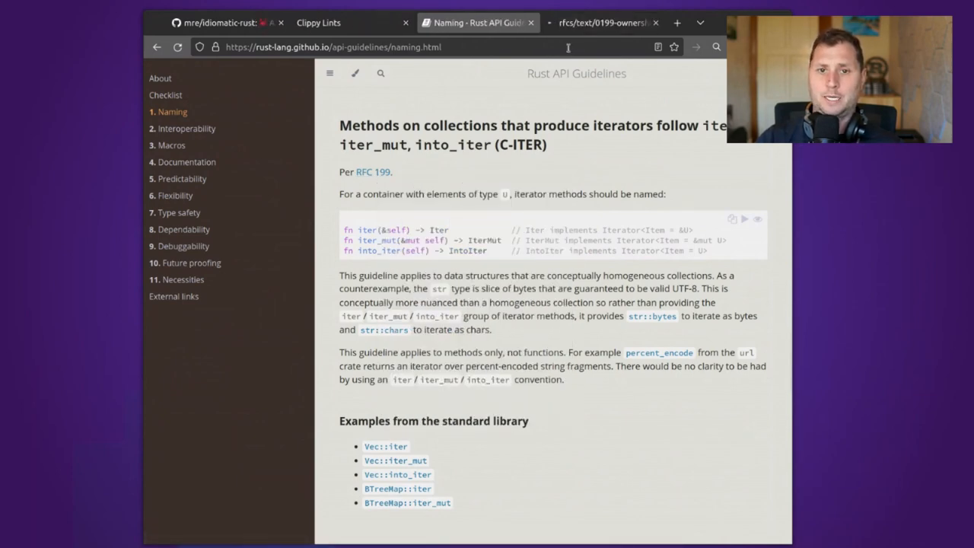
click(603, 22)
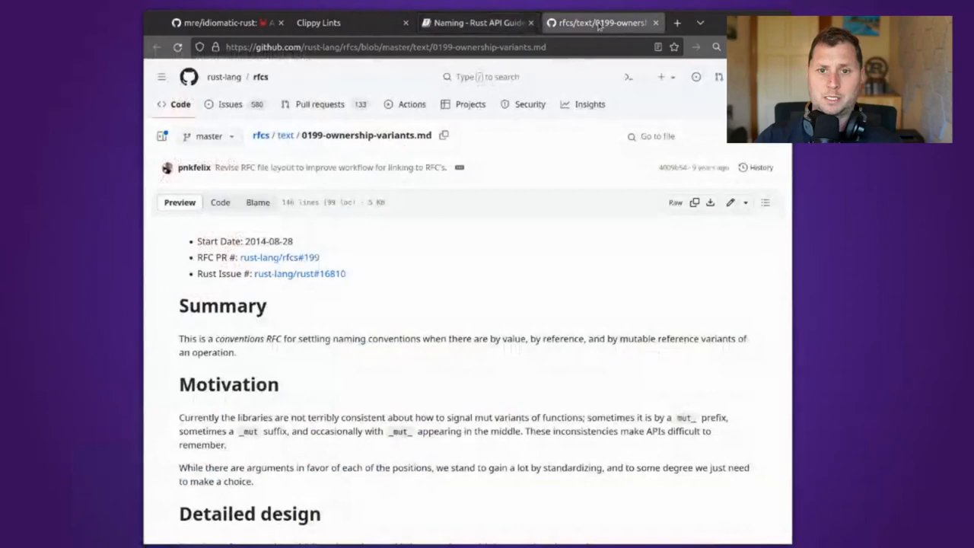
scroll(down, 3)
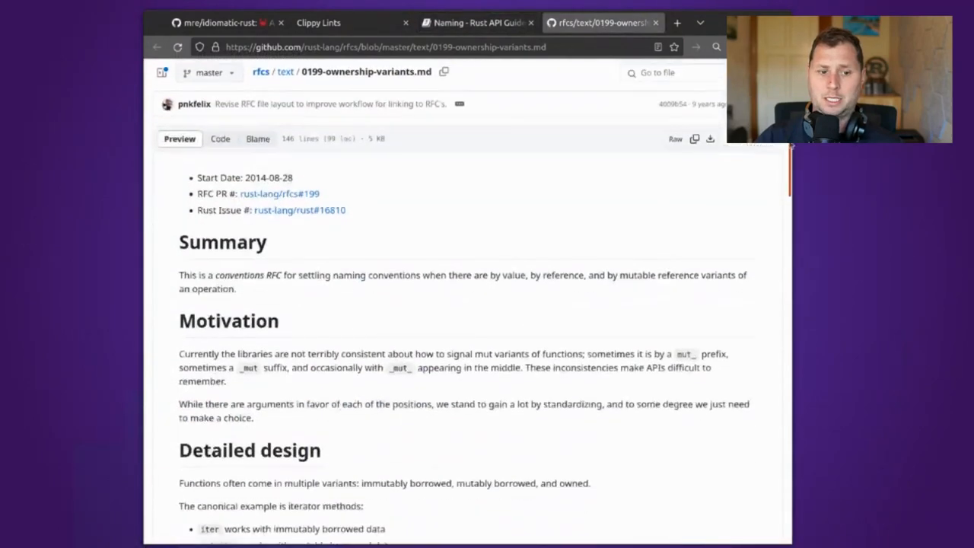
scroll(down, 3)
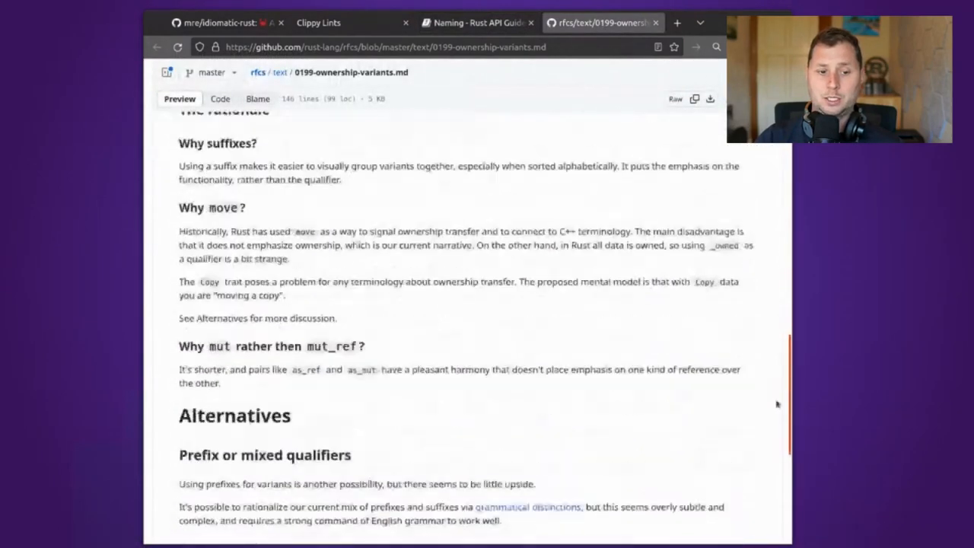
scroll(down, 3)
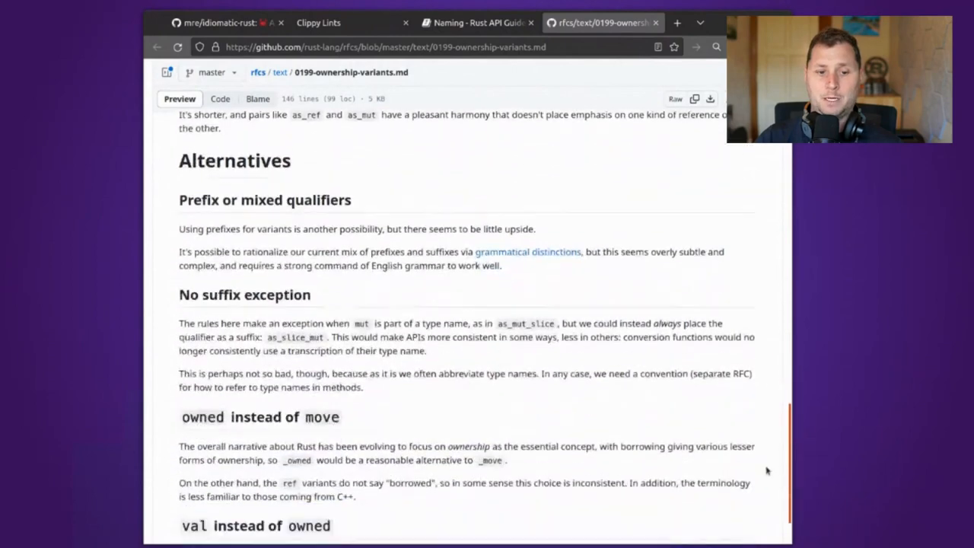
scroll(down, 3)
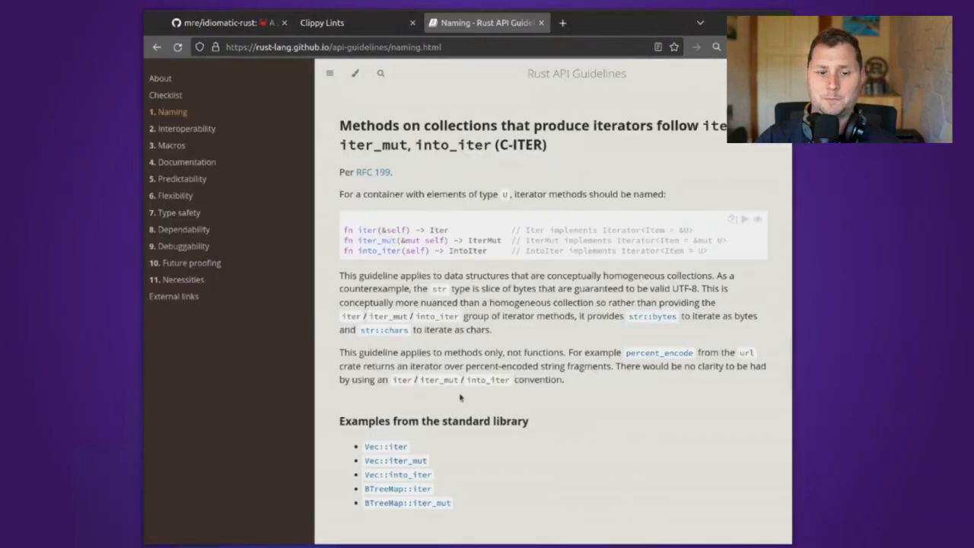
Read the Naming chapter down to C-WORD-ORDER, then open the Type safety chapter at C-NEWTYPE.
scroll(down, 3)
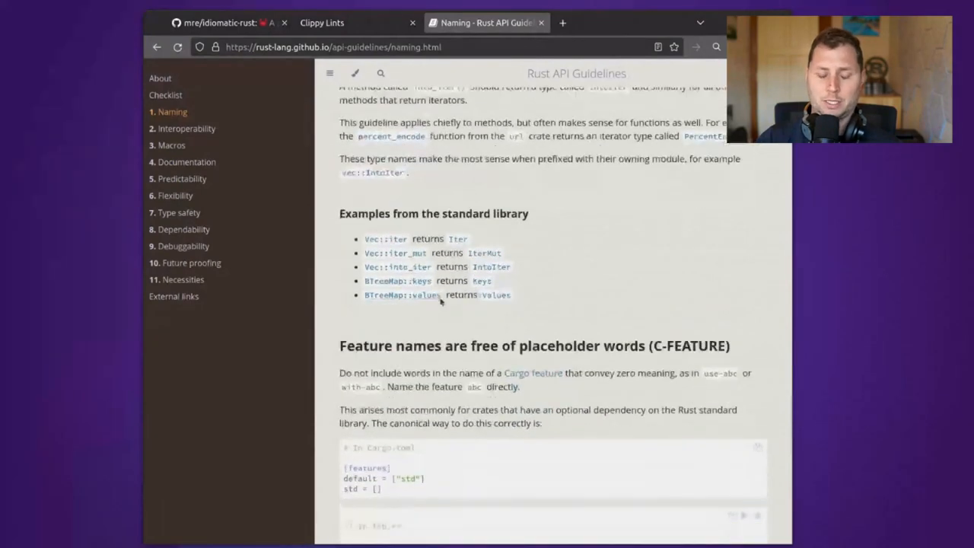
scroll(down, 3)
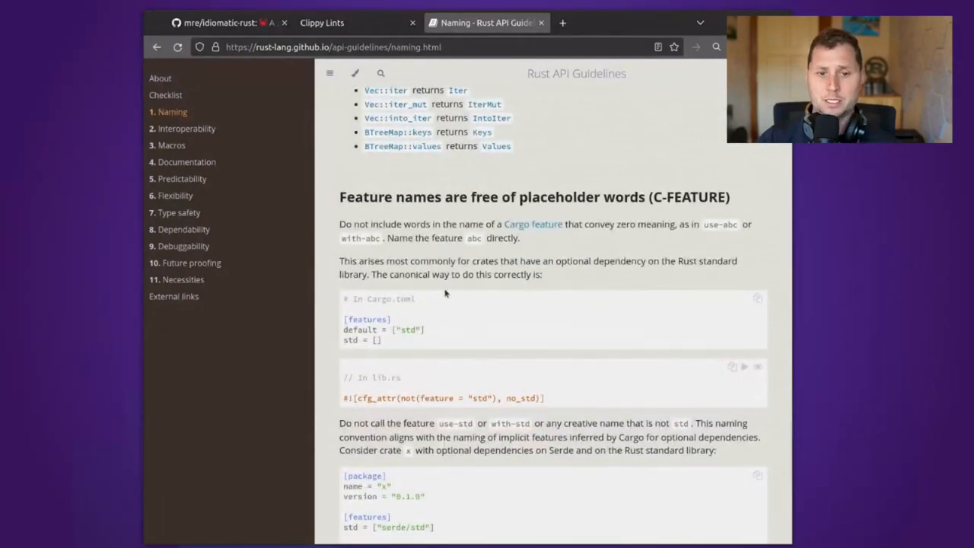
scroll(down, 3)
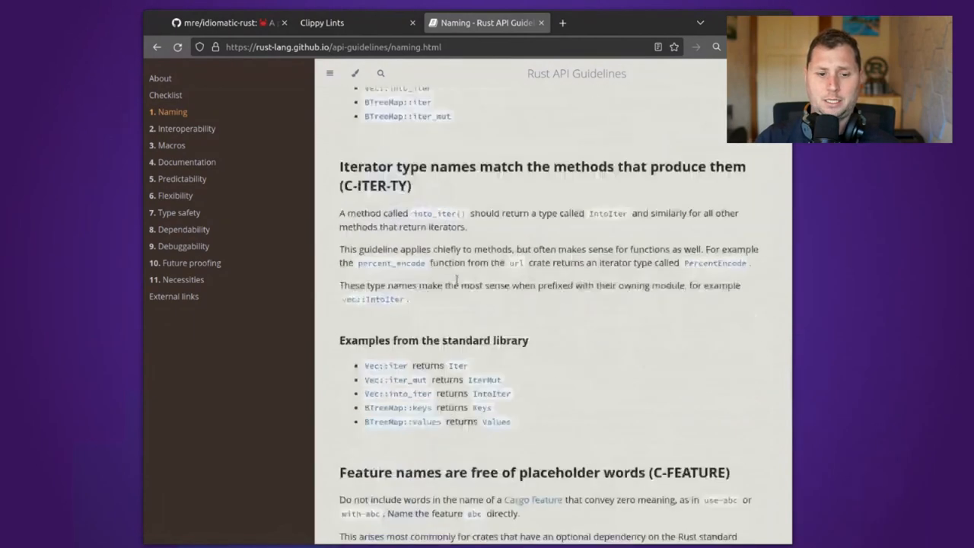
scroll(down, 3)
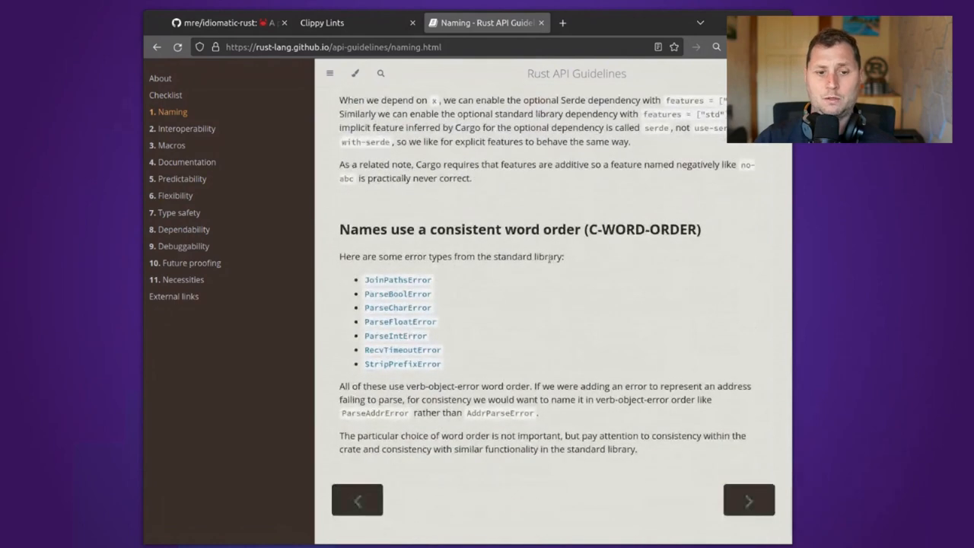
mouse_move(200, 187)
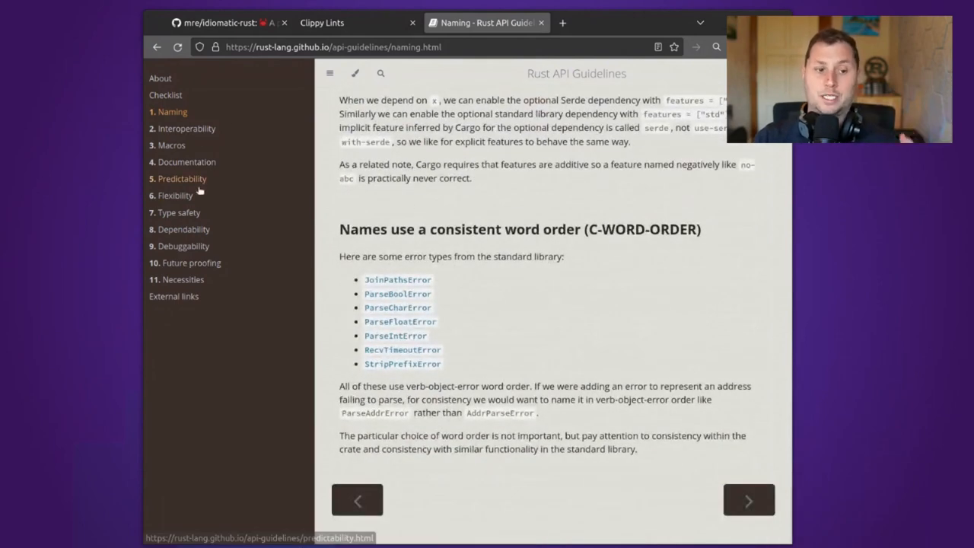
click(179, 212)
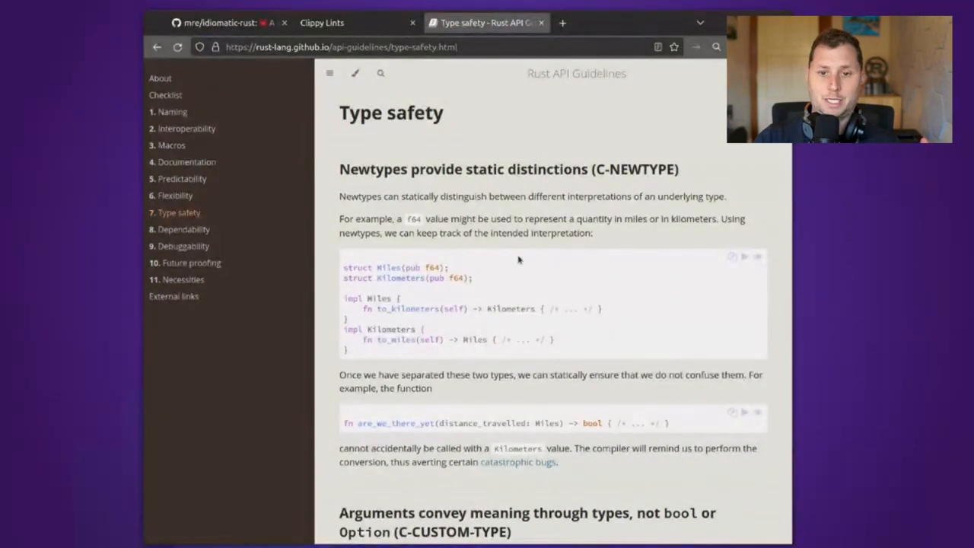
Read Type safety through C-CUSTOM-TYPE into C-BITFLAG, then return to the Clippy style lints tab.
scroll(down, 3)
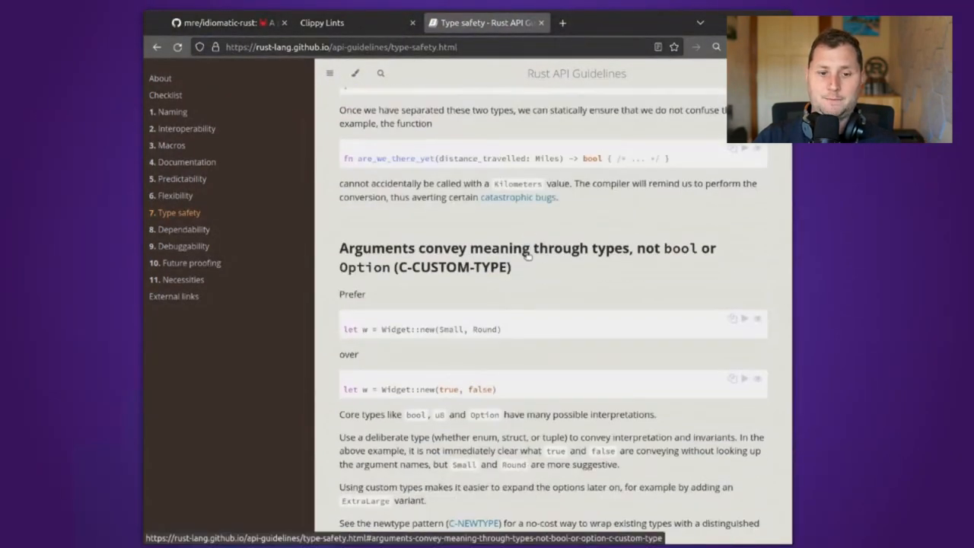
scroll(down, 3)
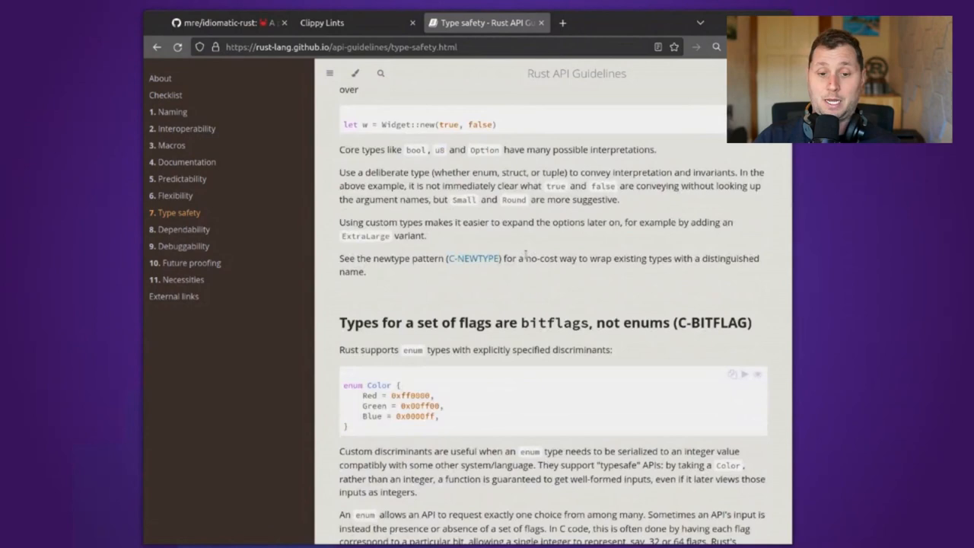
scroll(down, 3)
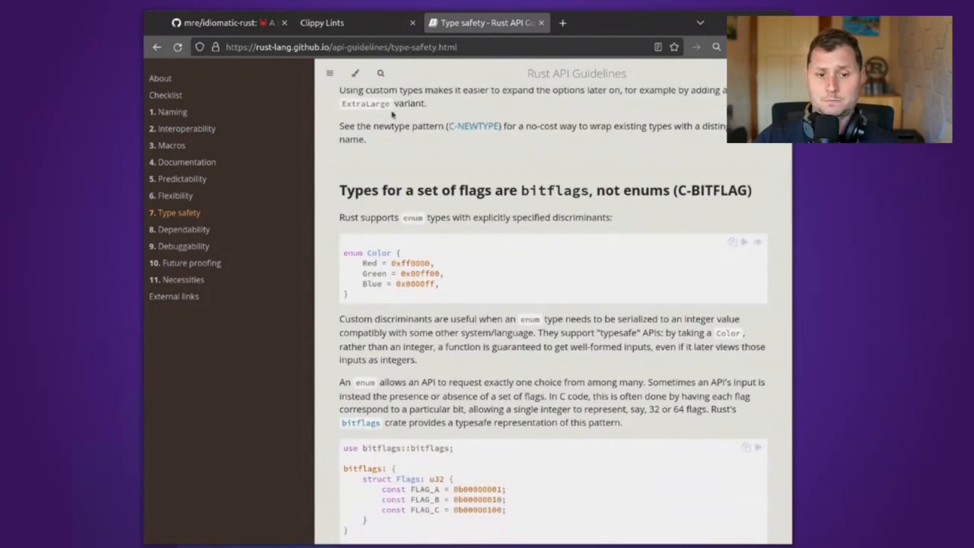
click(319, 23)
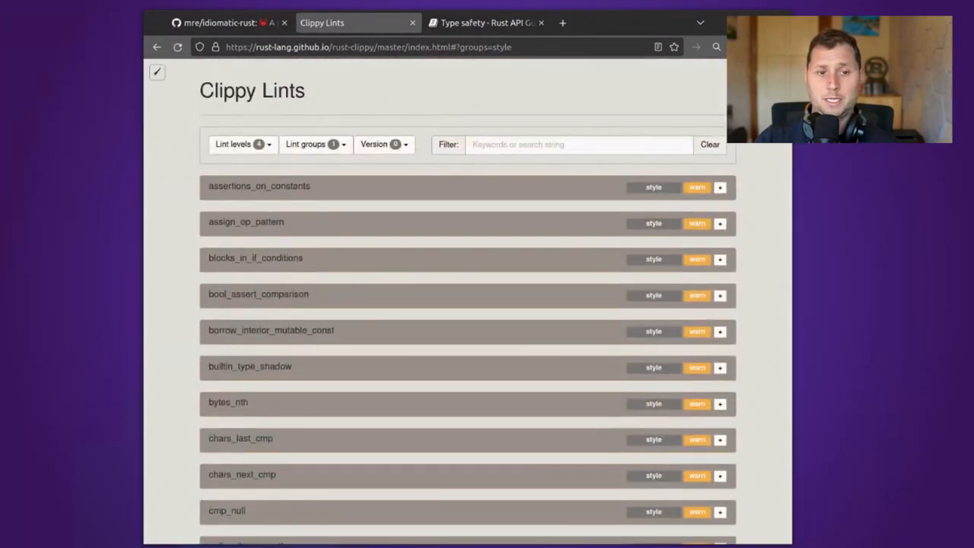
Set the Clippy lint level filter to Warn only and scroll down the style lints to write_literal.
click(242, 145)
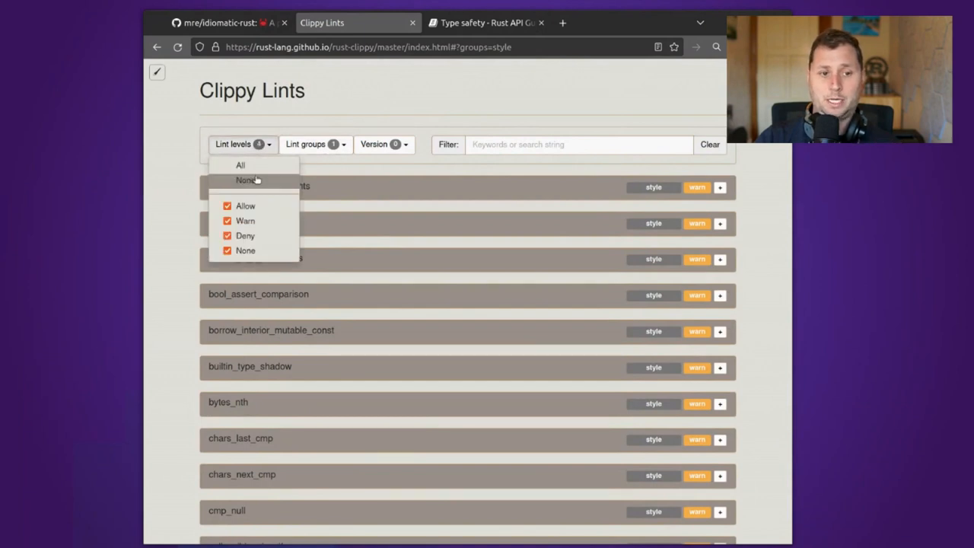
click(245, 179)
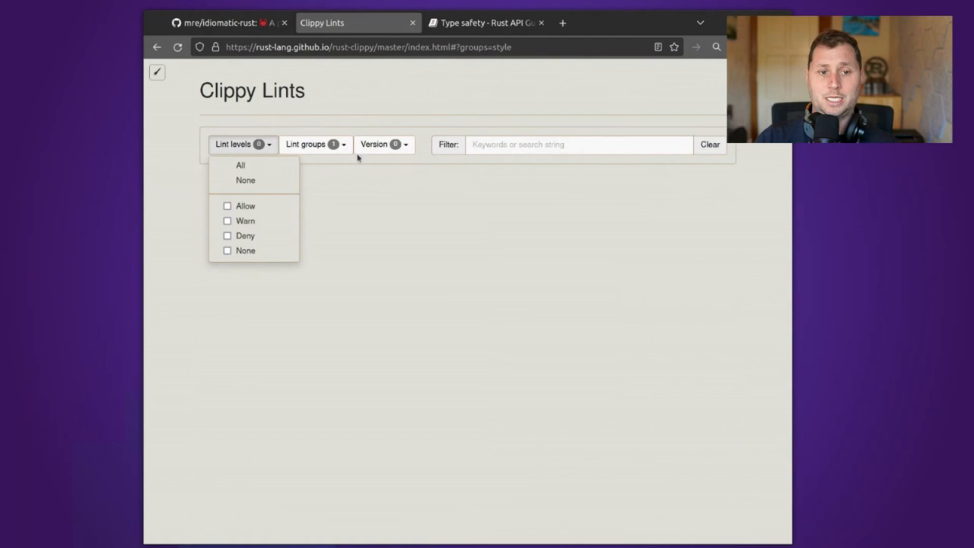
click(380, 144)
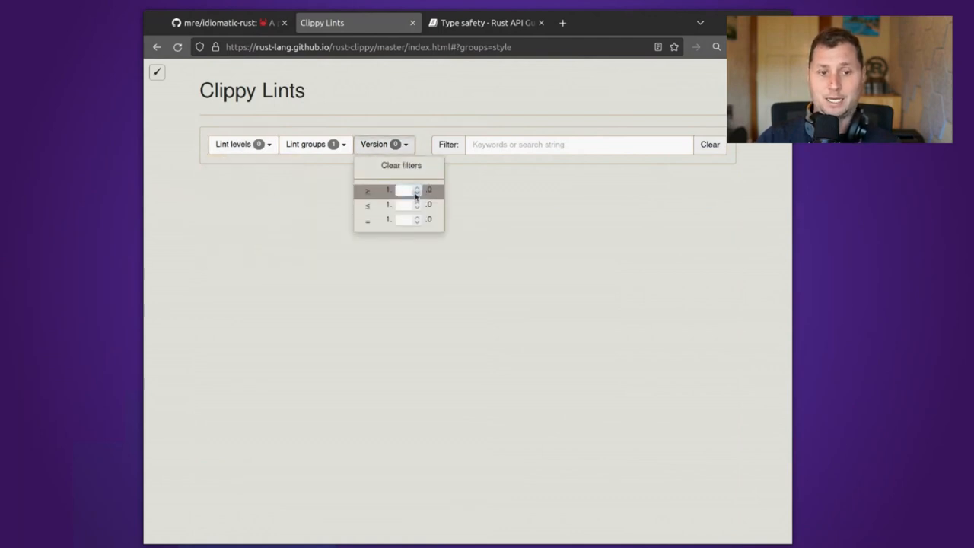
click(239, 144)
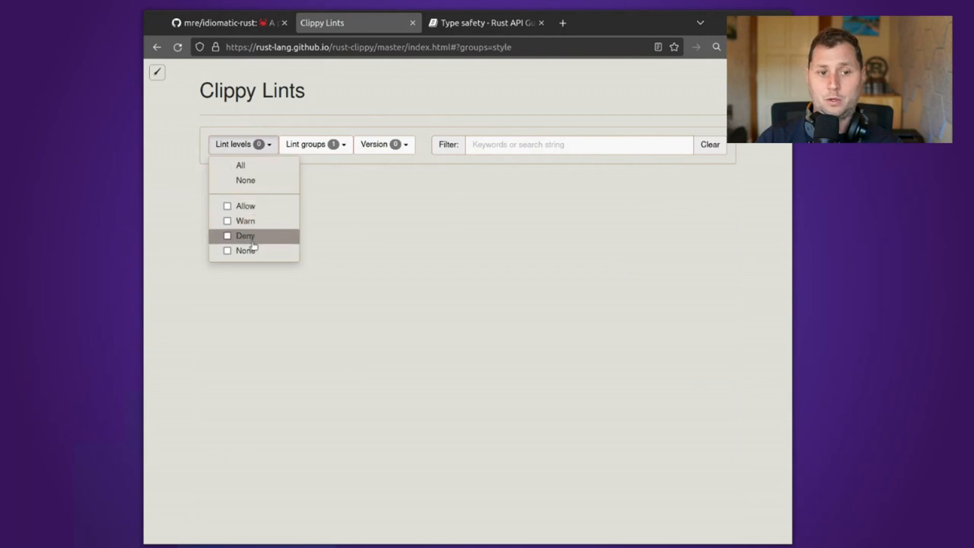
mouse_move(263, 239)
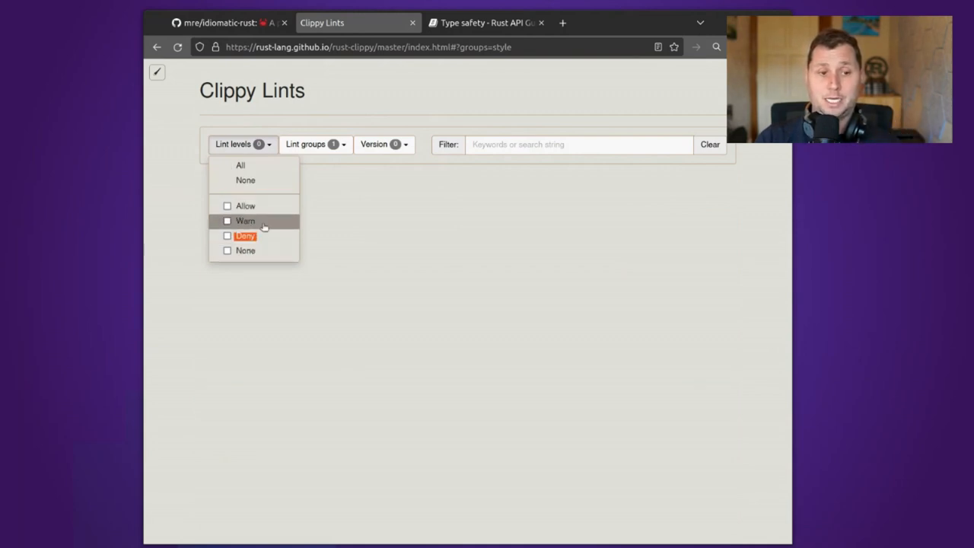
click(226, 220)
text(10)
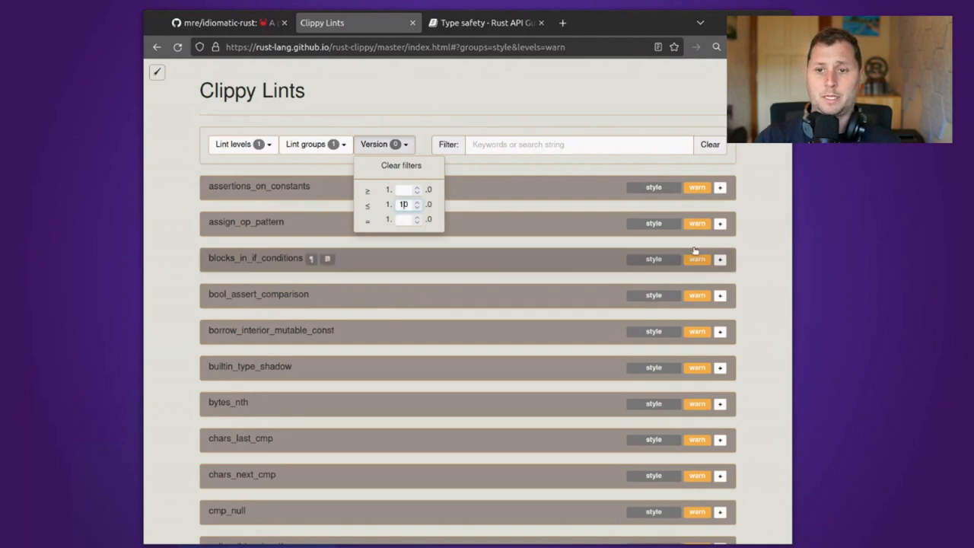
scroll(down, 3)
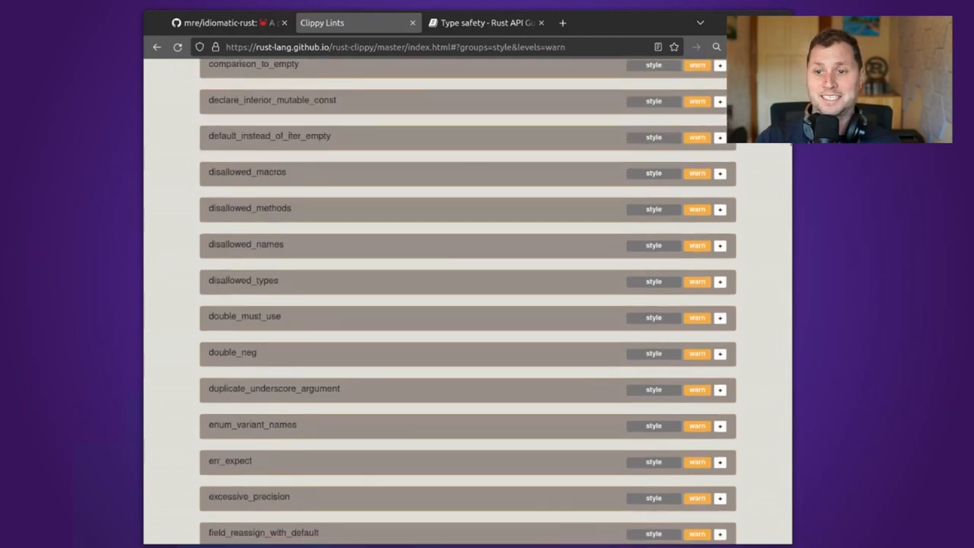
scroll(down, 3)
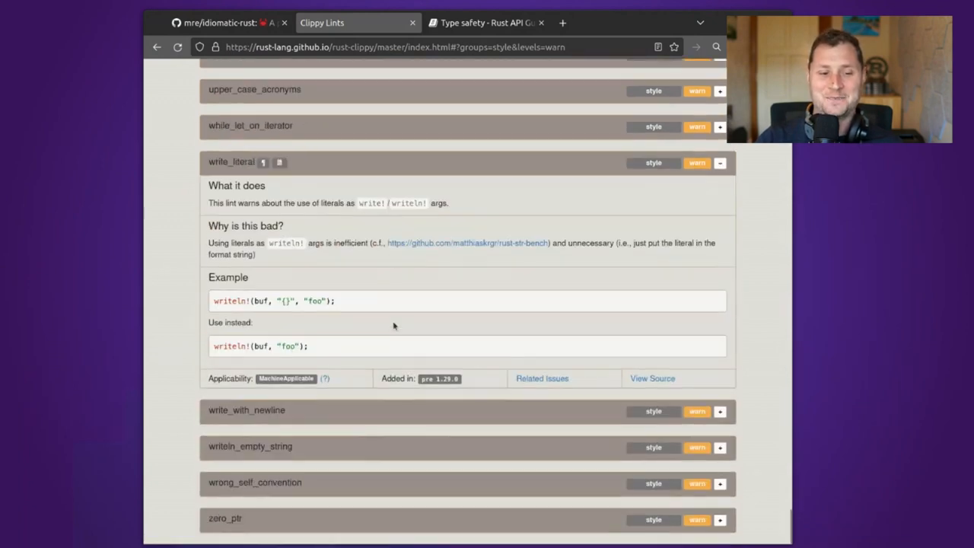
mouse_move(228, 249)
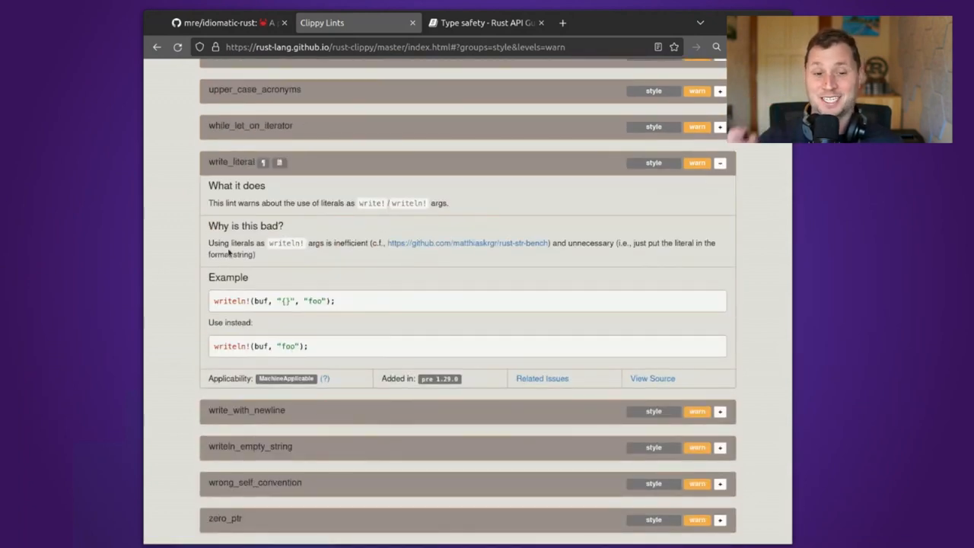
mouse_move(328, 280)
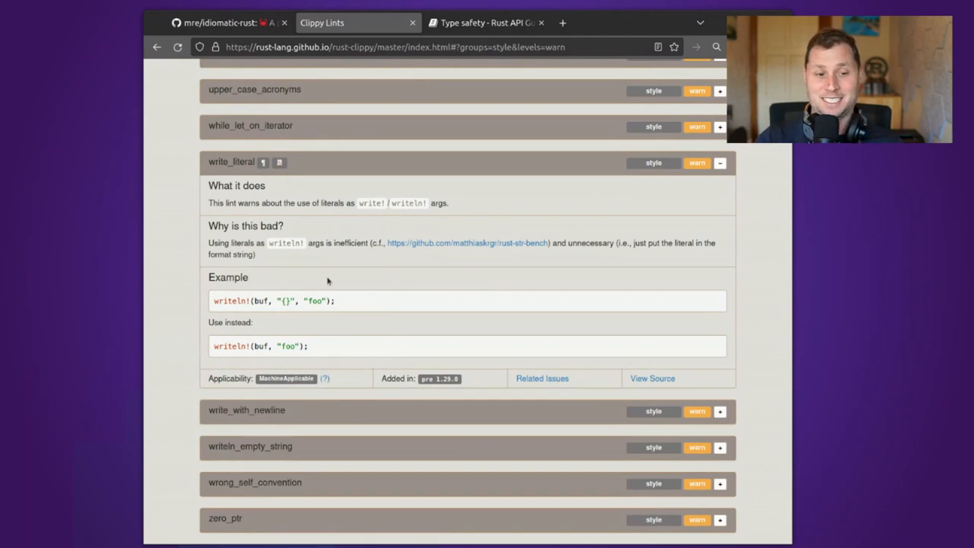
Return to the mre/idiomatic-rust README and scroll to its Workshops and Books lists.
click(228, 23)
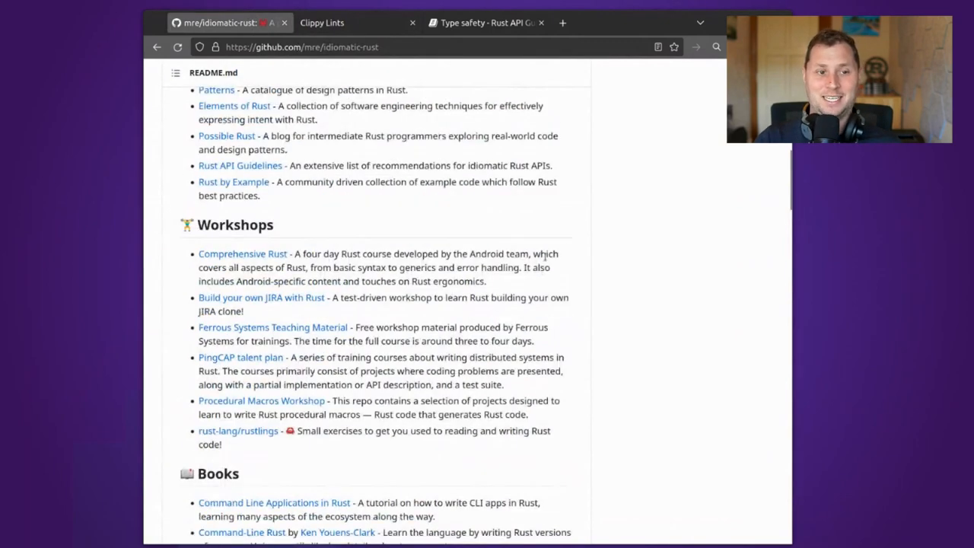
scroll(up, 3)
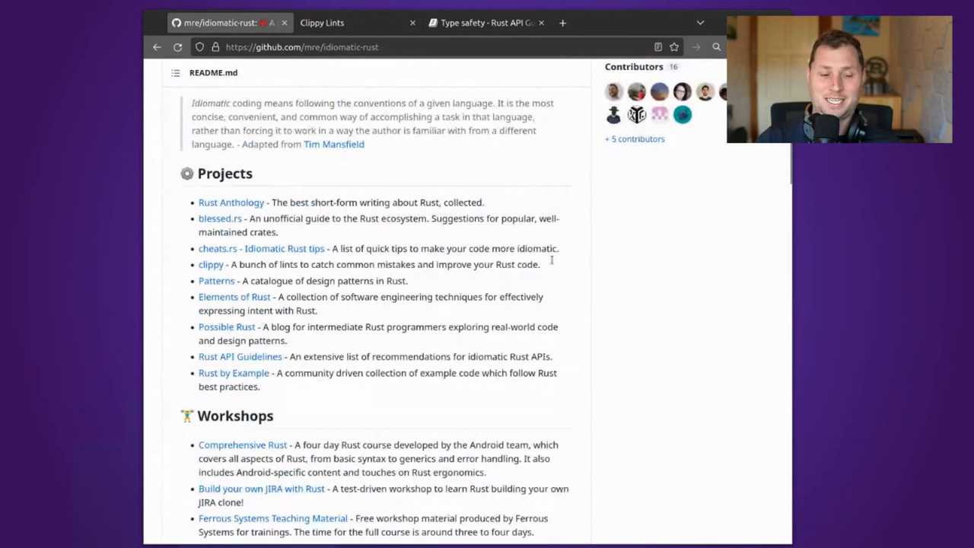
scroll(down, 3)
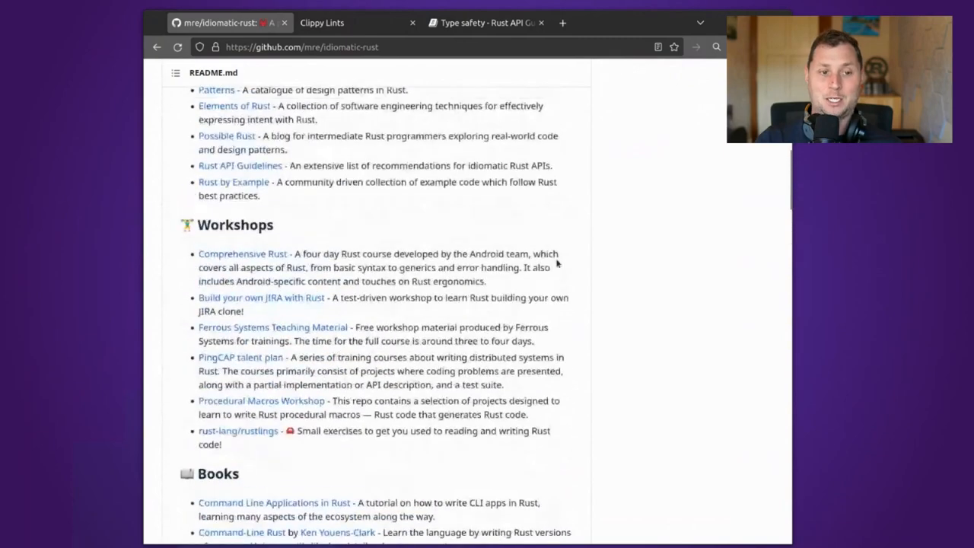
scroll(up, 3)
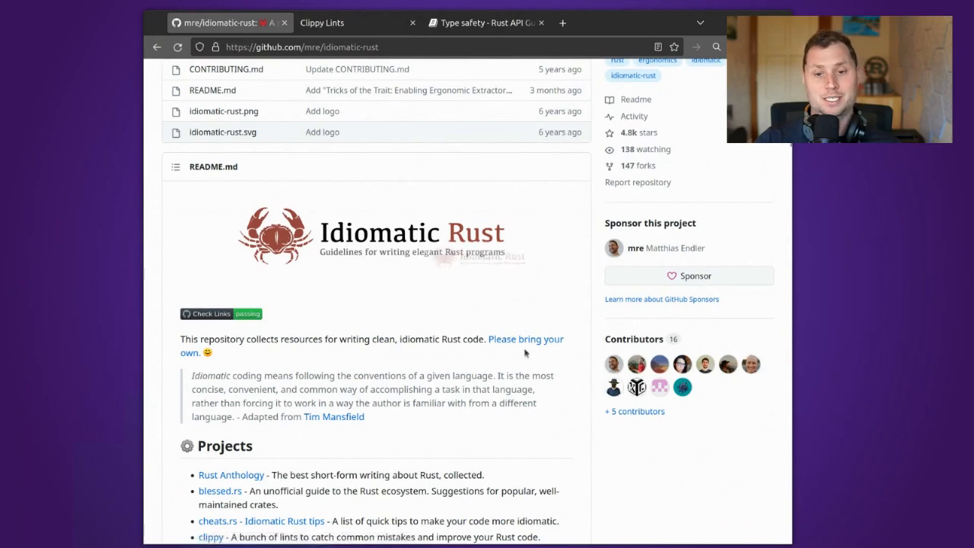
scroll(down, 3)
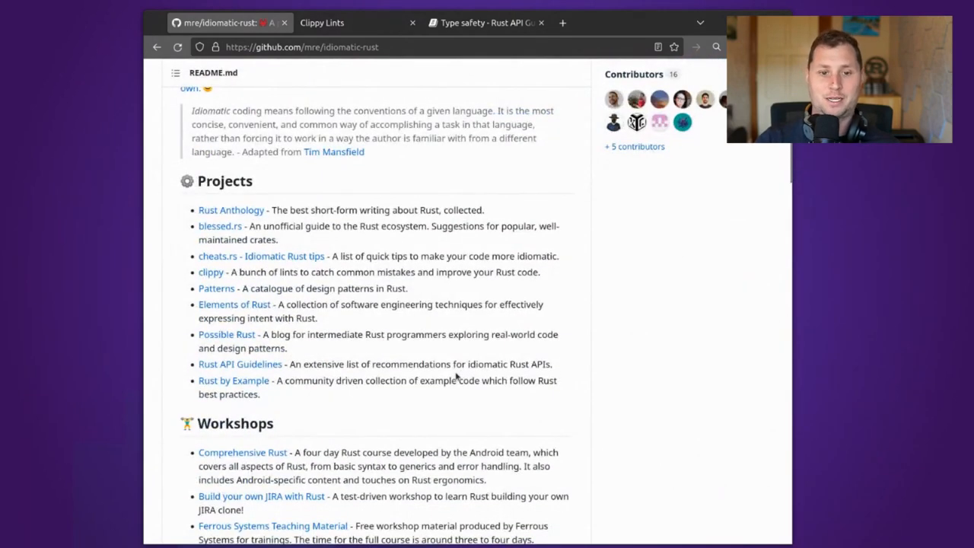
scroll(up, 3)
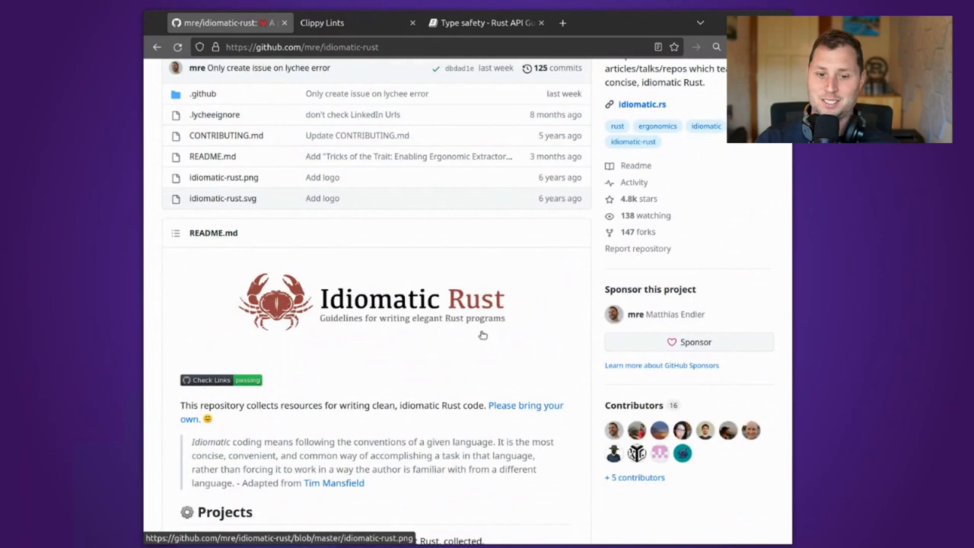
scroll(down, 3)
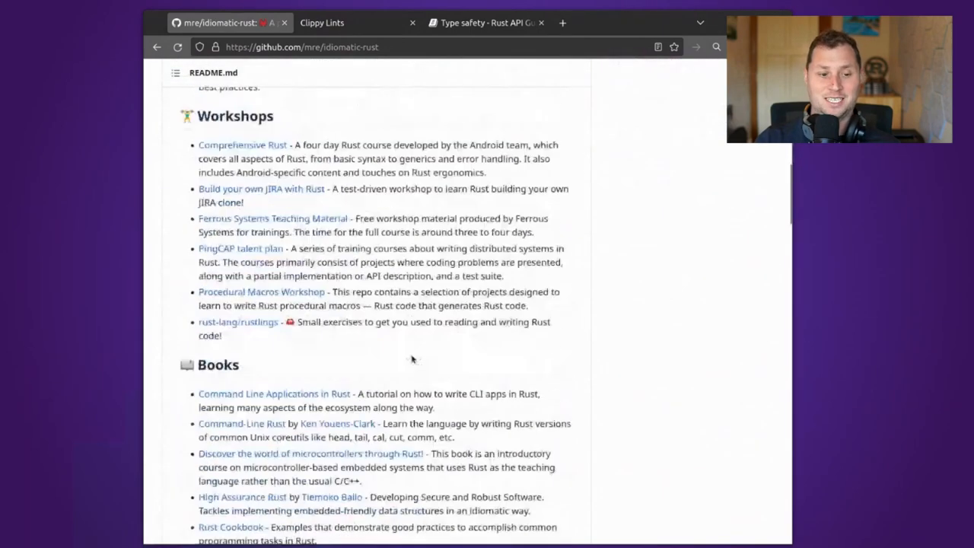
scroll(down, 3)
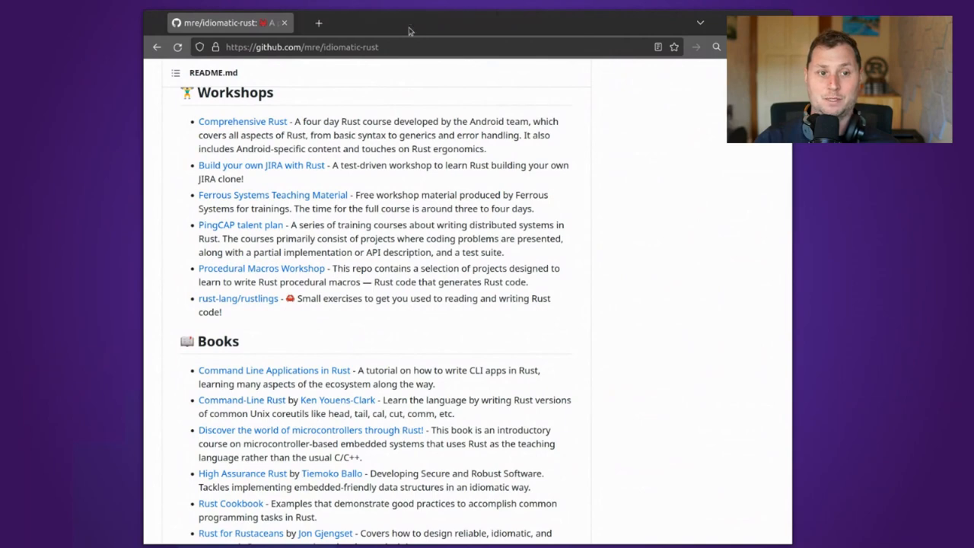
Open google/comprehensive-rust in a new tab, skim its README, then return to idiomatic-rust.
right_click(241, 121)
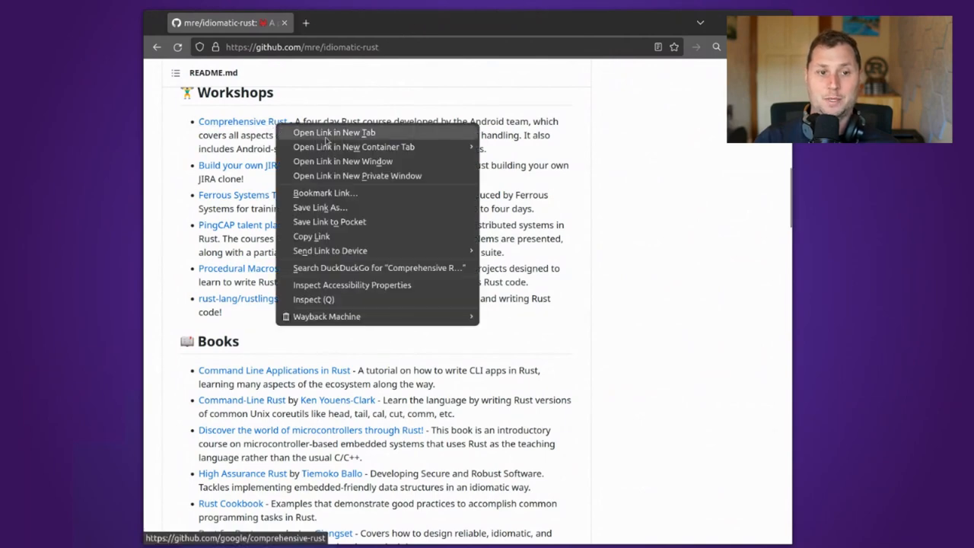
click(332, 132)
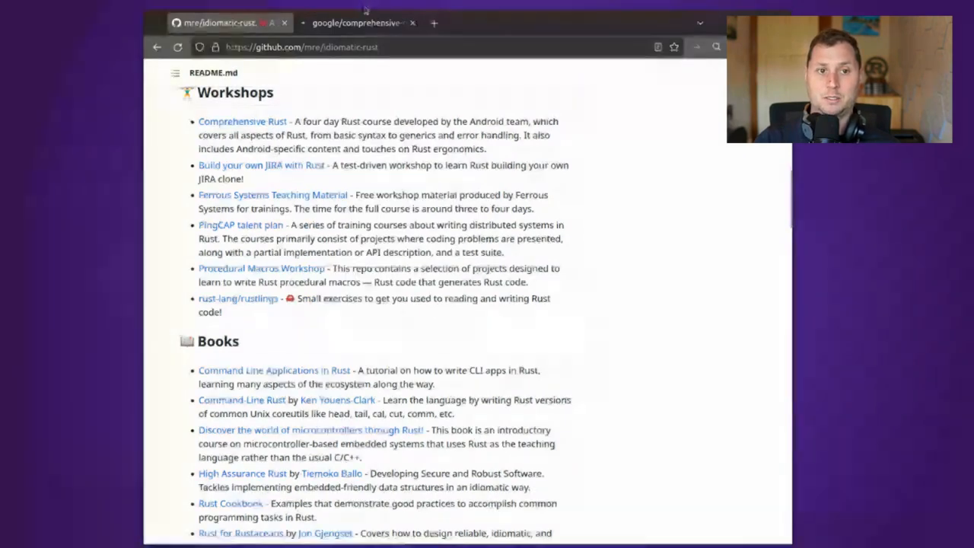
click(363, 23)
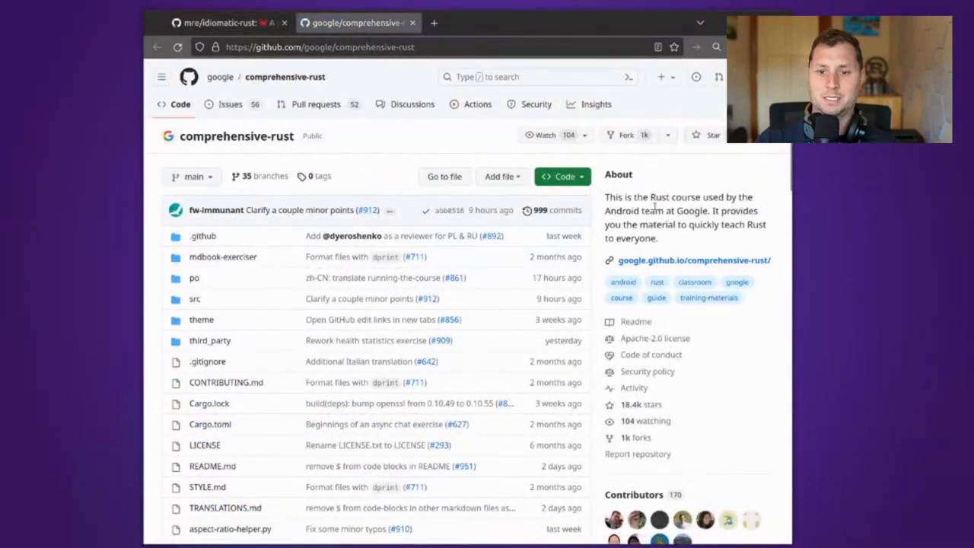
double_click(624, 210)
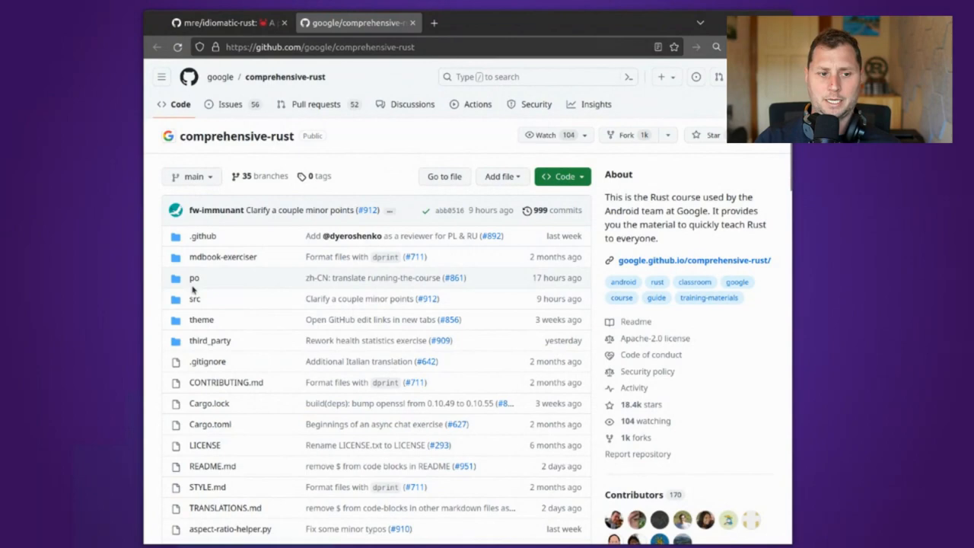
click(194, 278)
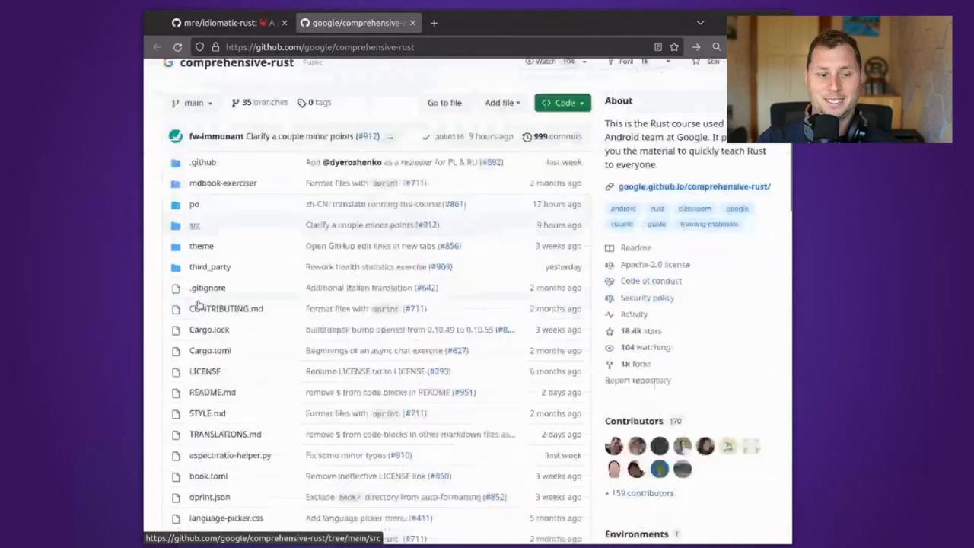
scroll(down, 3)
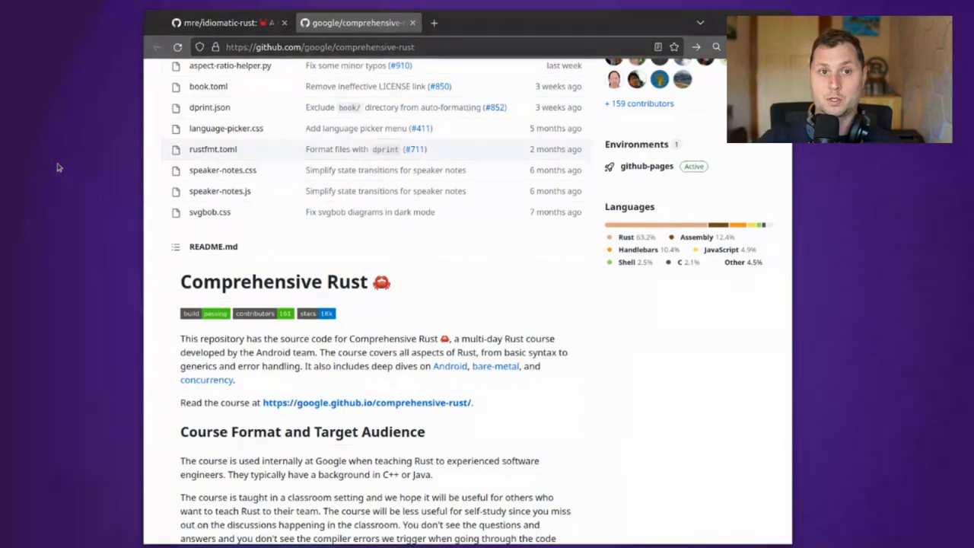
click(220, 22)
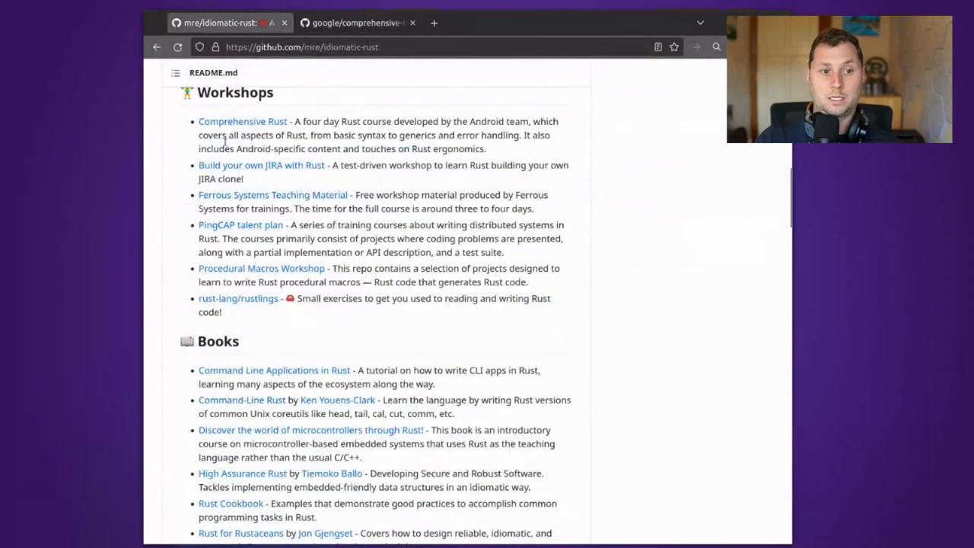
Open the Build your own JIRA with Rust repository in a new tab and scroll its README.
right_click(261, 166)
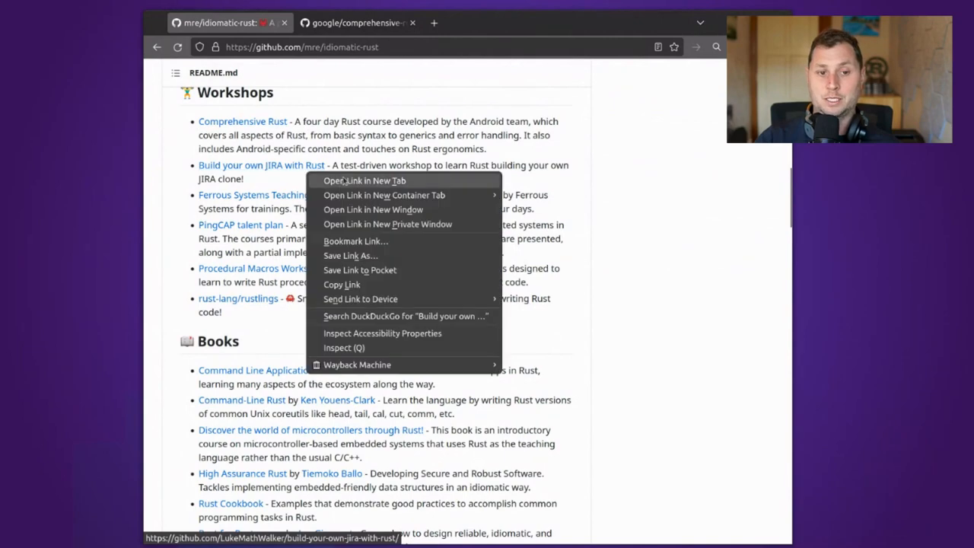
click(359, 180)
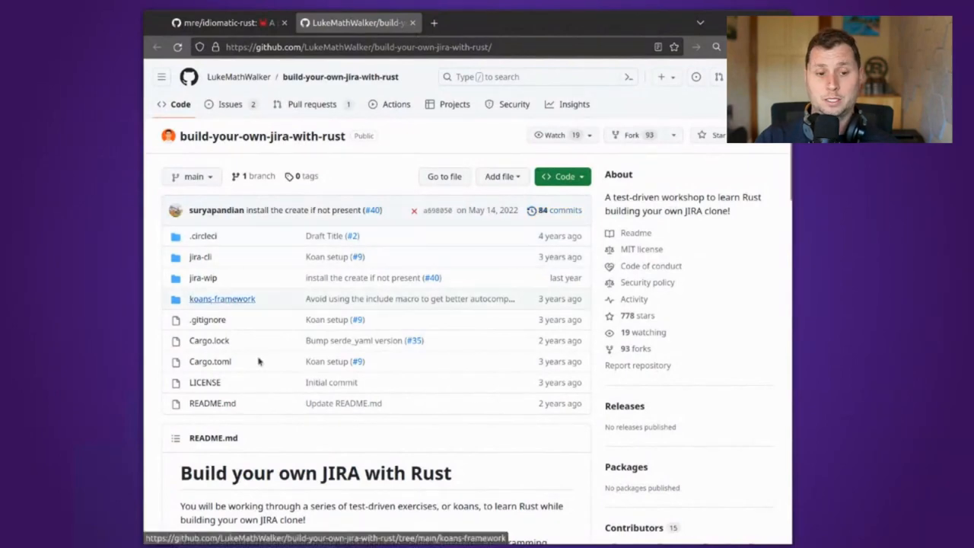
scroll(down, 3)
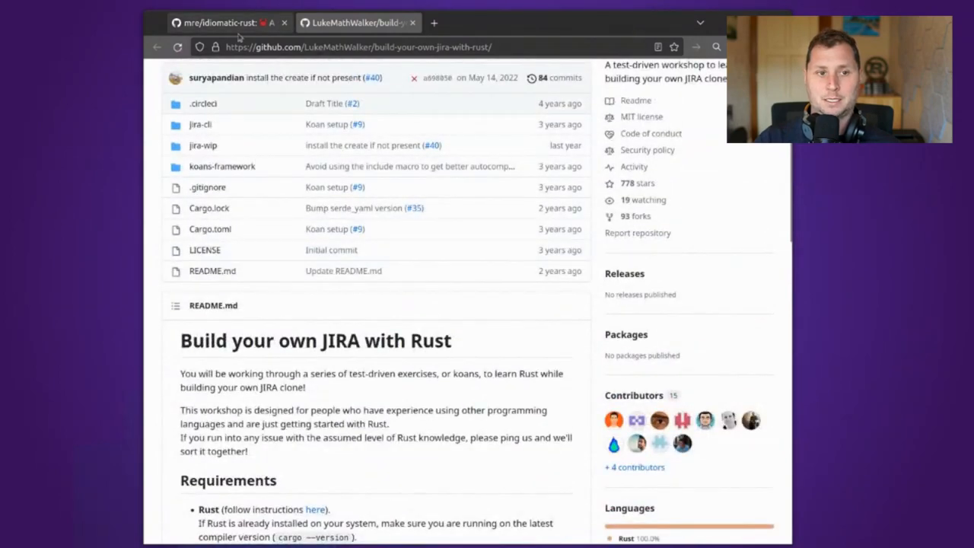
mouse_move(232, 22)
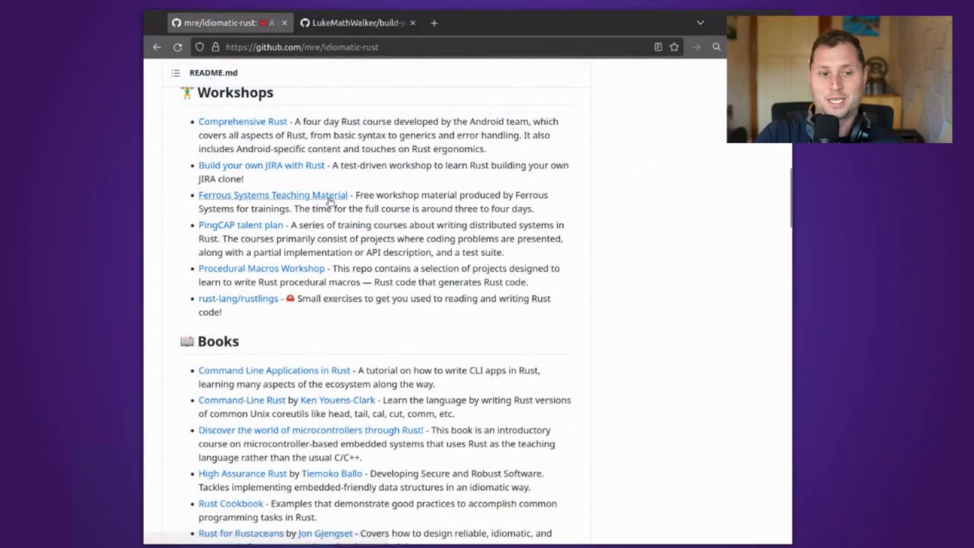
Open Ferrous Systems Teaching Material in a new tab, browse presentations and assignments, then return.
right_click(272, 194)
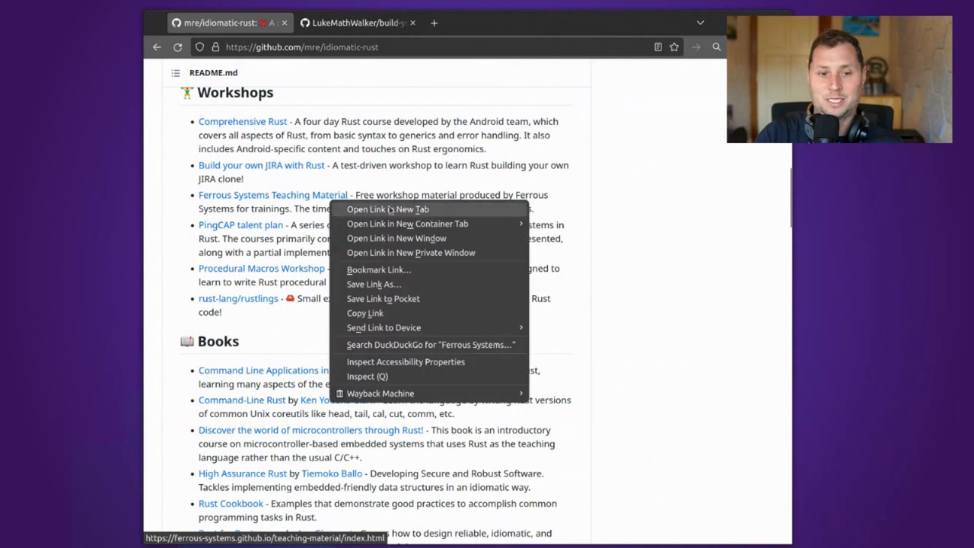
click(389, 210)
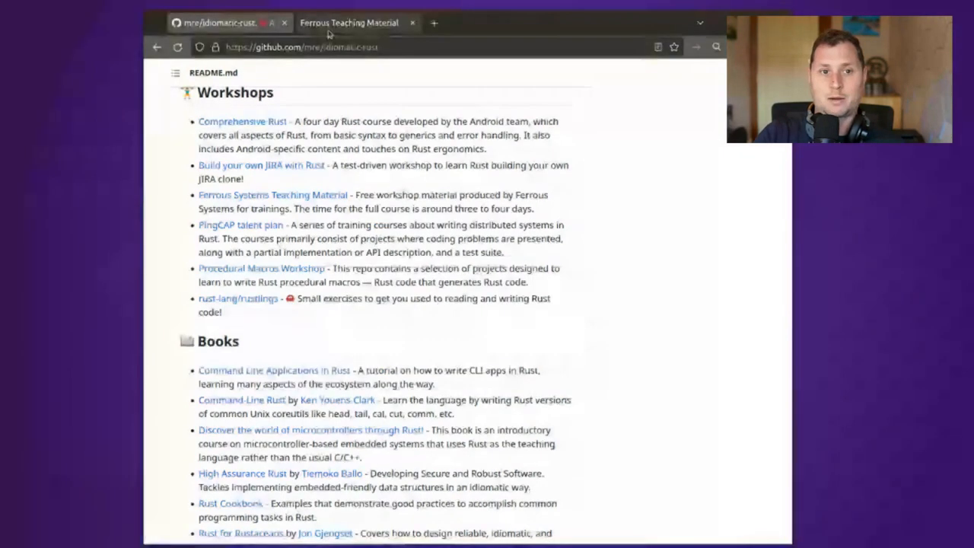
click(349, 23)
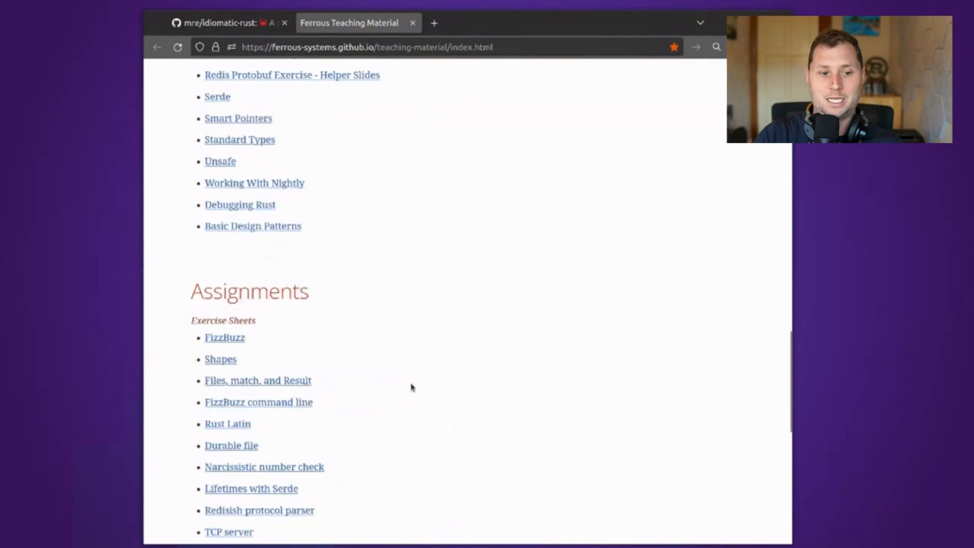
scroll(down, 3)
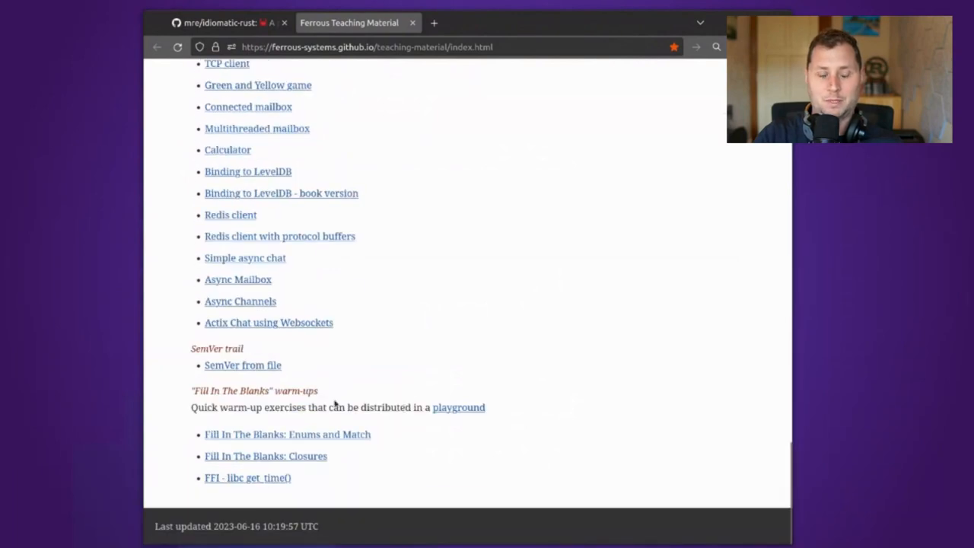
scroll(up, 3)
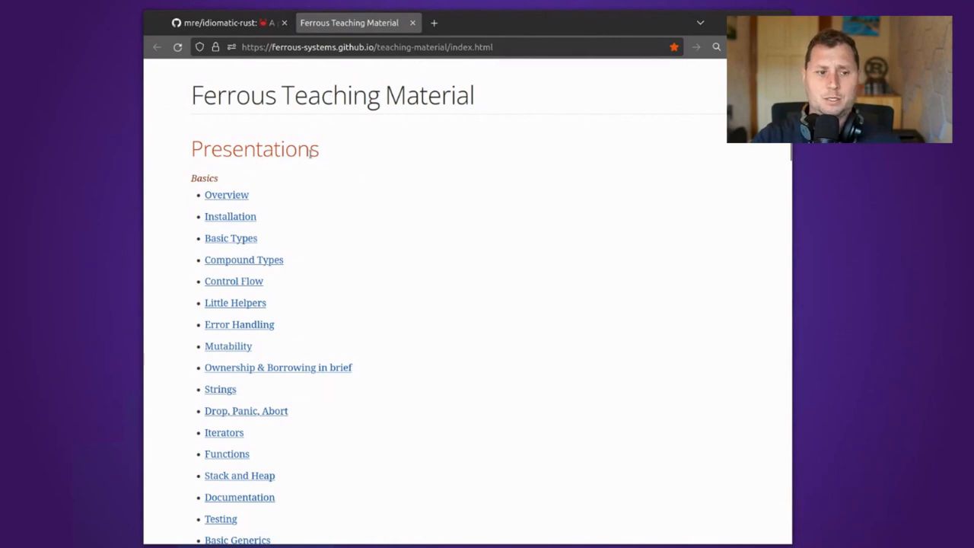
scroll(down, 3)
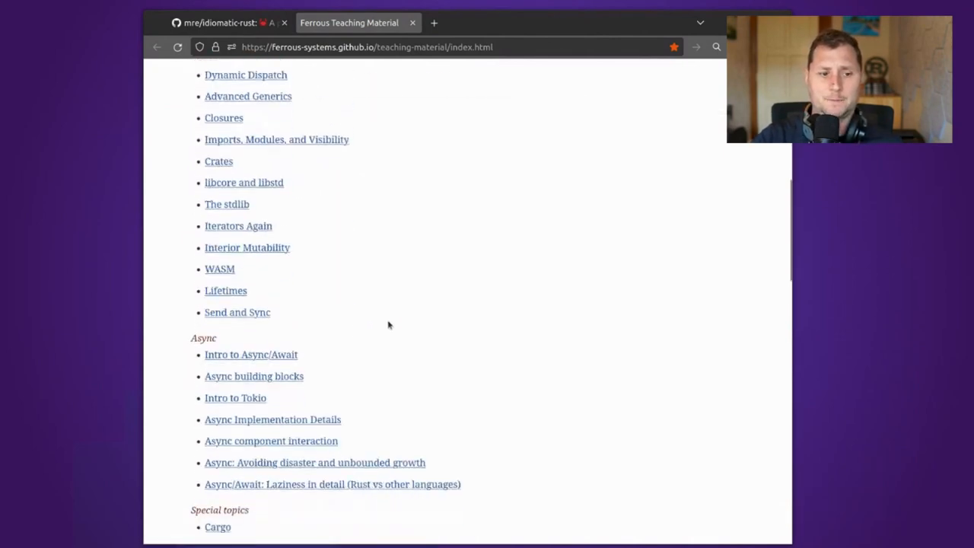
scroll(down, 3)
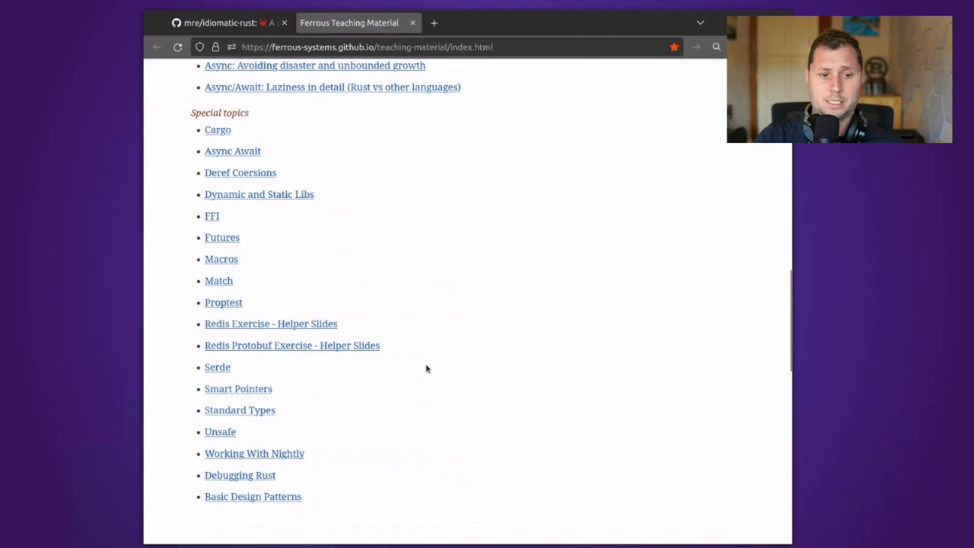
scroll(down, 3)
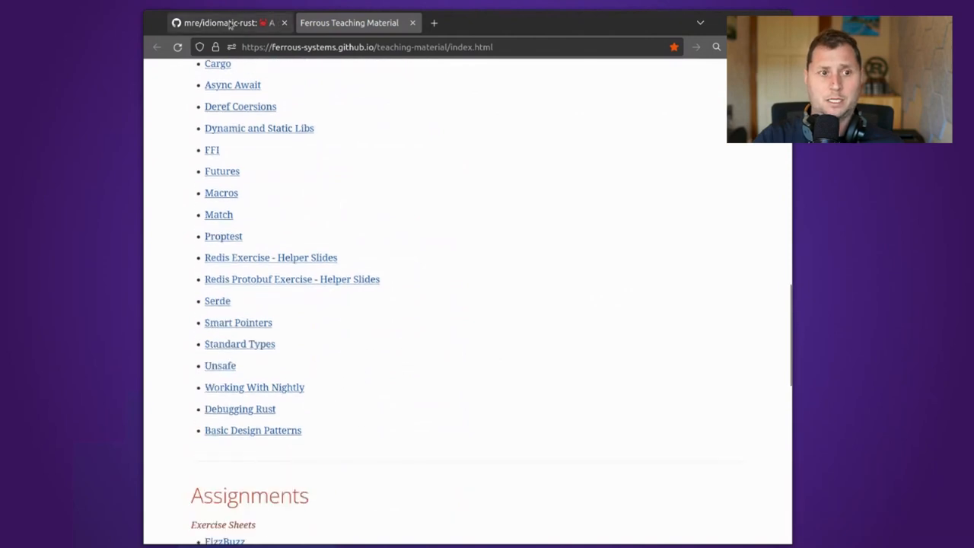
click(221, 23)
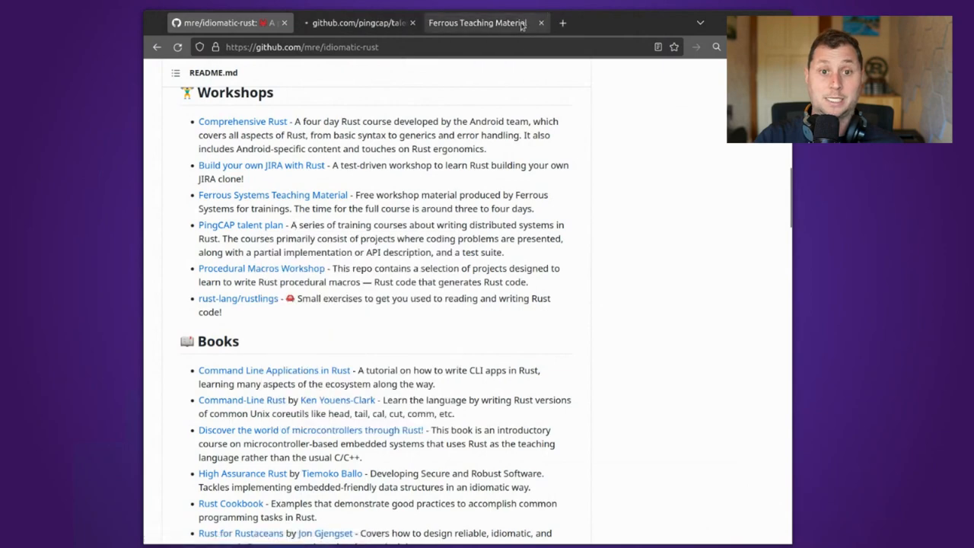
Close the Ferrous and talent-plan tabs, view dtolnay/proc-macro-workshop's Contents, and return to idiomatic-rust.
click(542, 22)
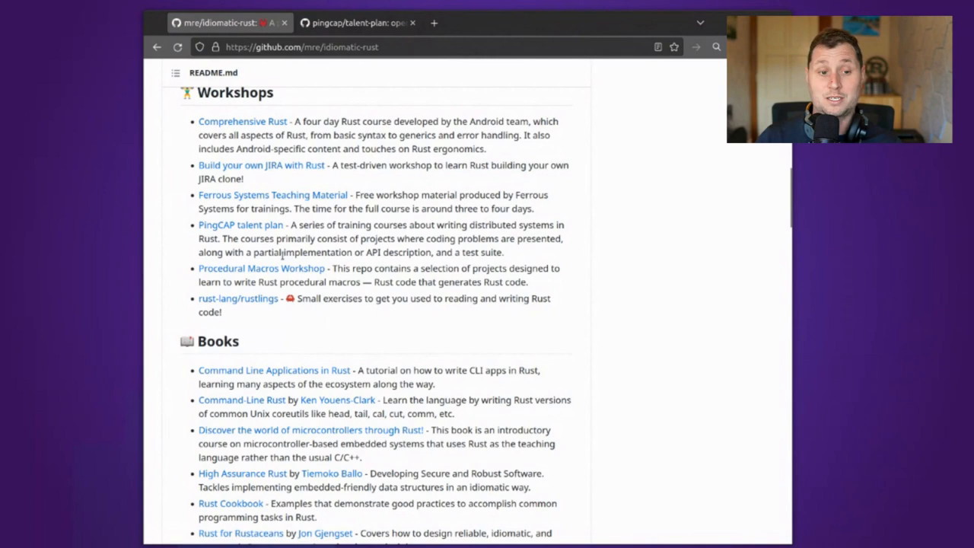
mouse_move(282, 268)
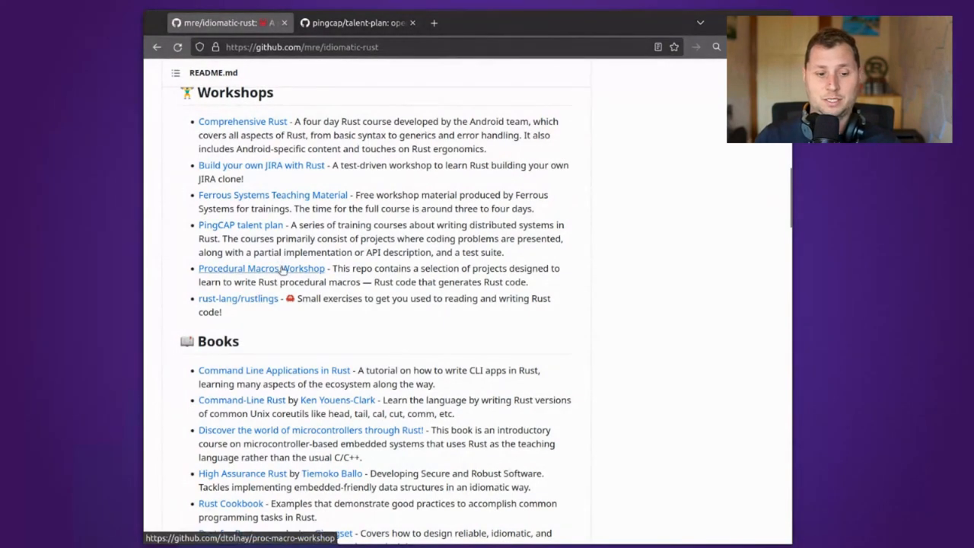
click(261, 268)
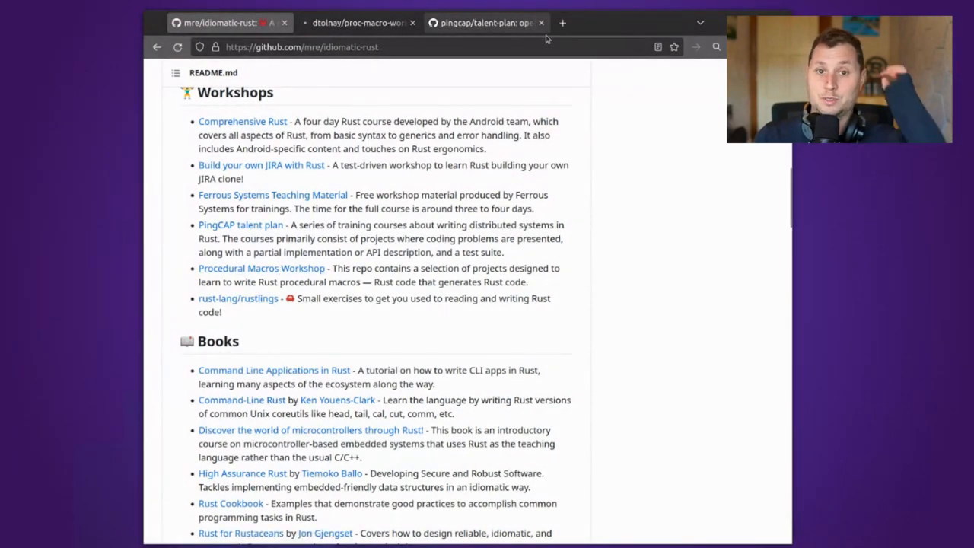
click(541, 22)
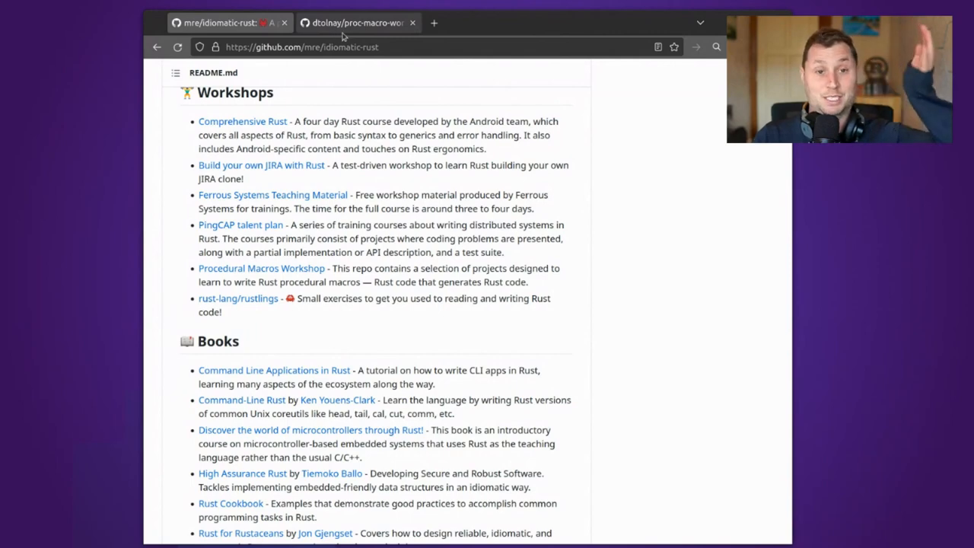
click(363, 23)
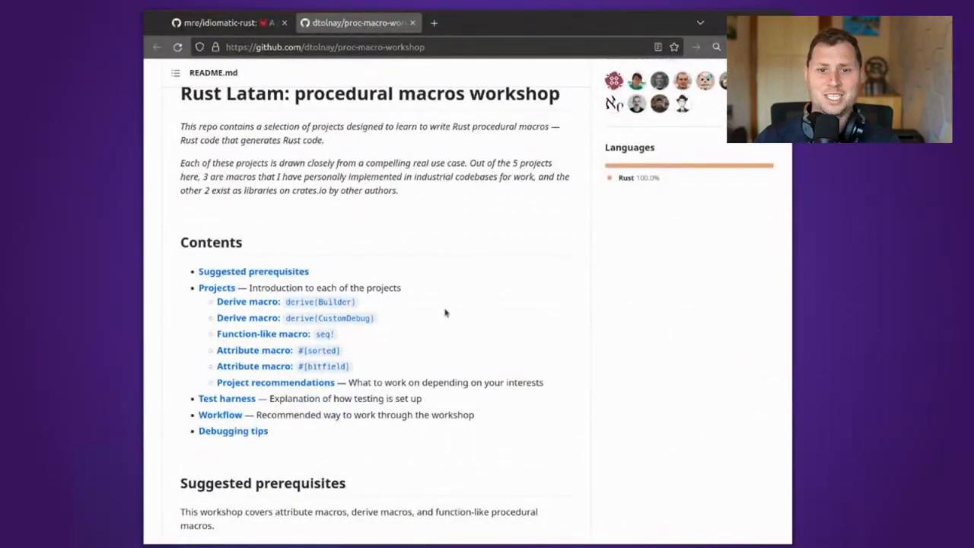
mouse_move(367, 302)
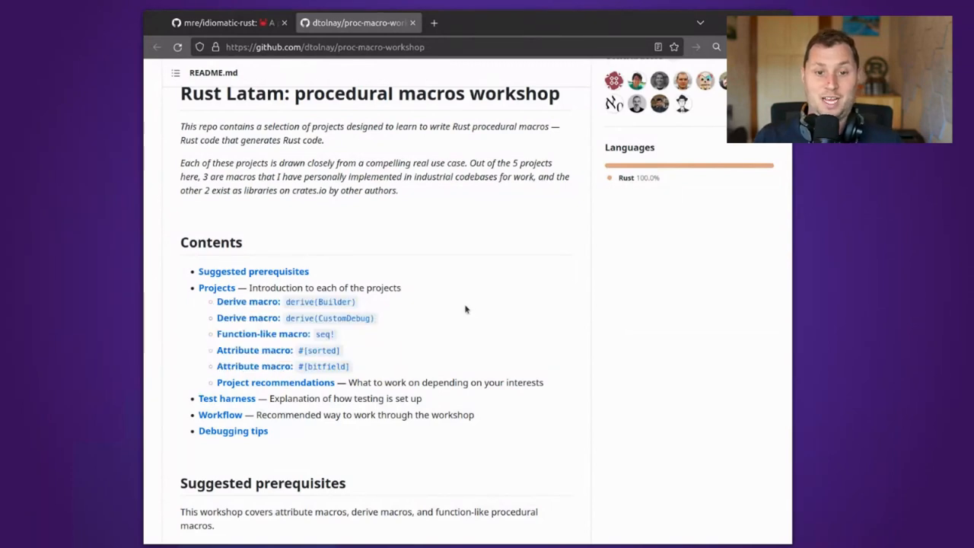
mouse_move(476, 196)
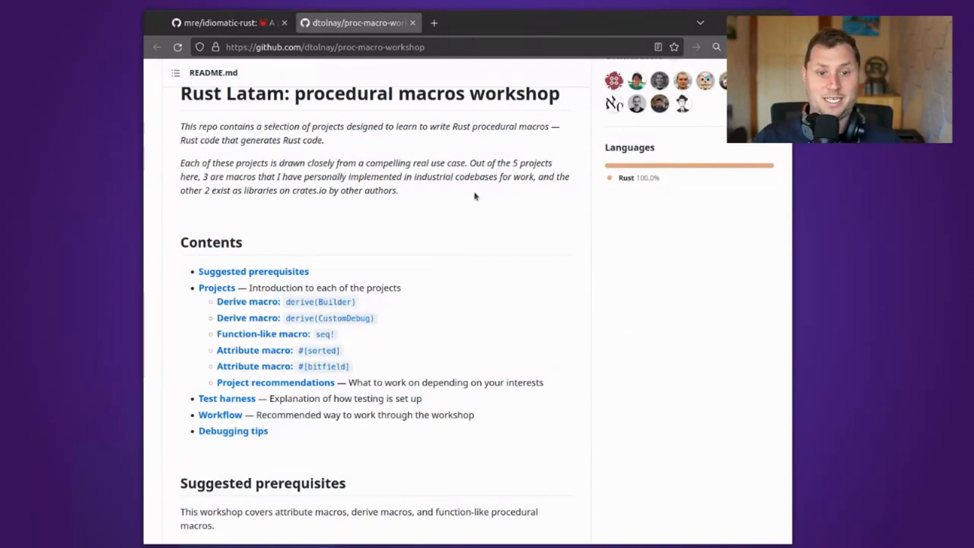
click(221, 22)
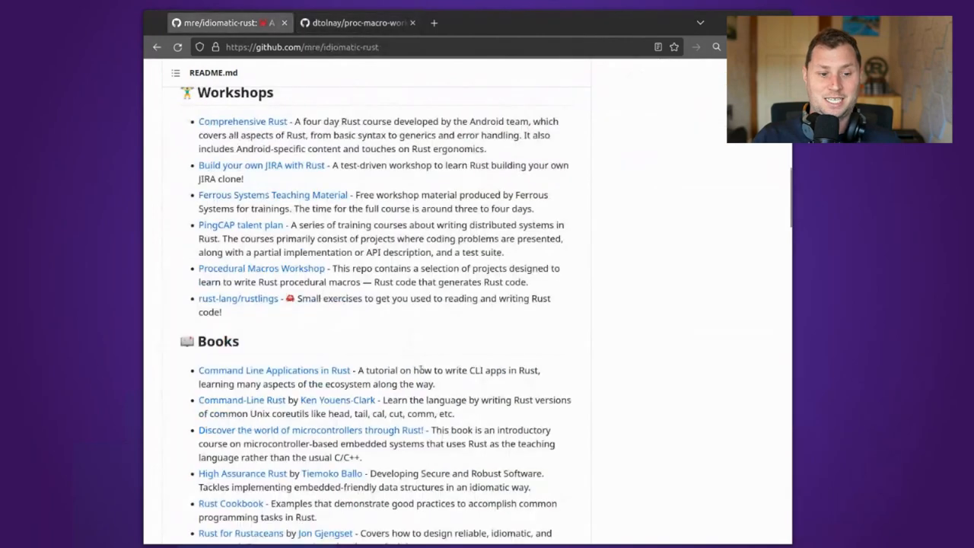
Scroll the idiomatic-rust README from Workshops past Books and Articles into Talks.
scroll(down, 3)
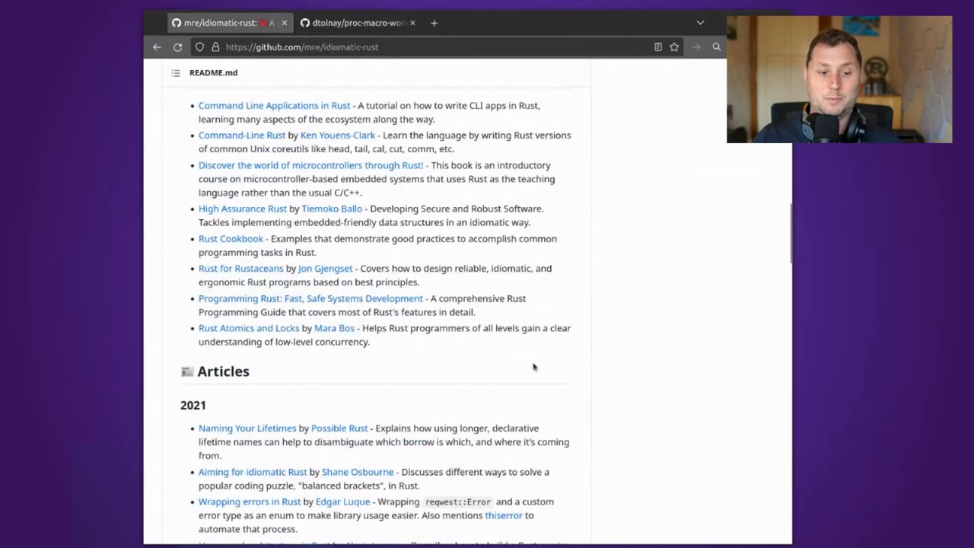
scroll(down, 3)
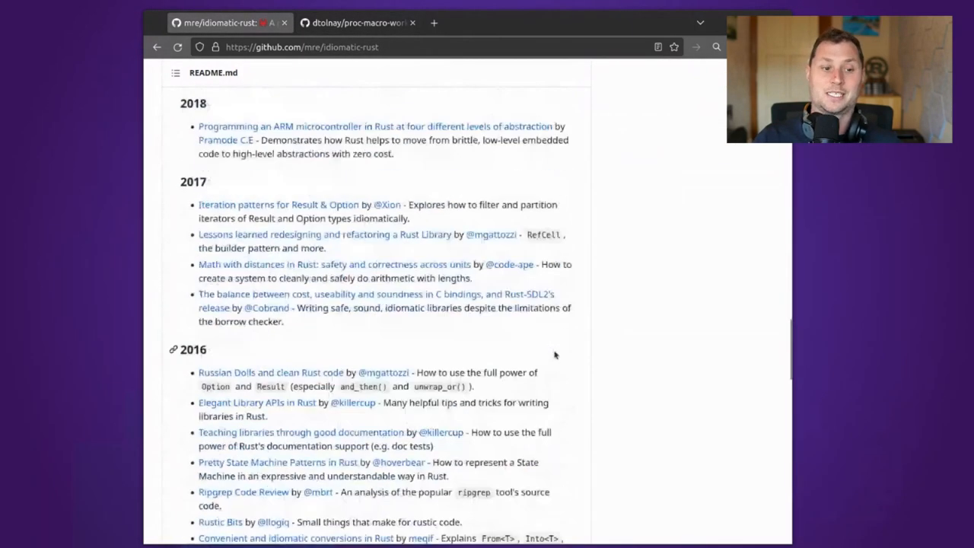
scroll(down, 3)
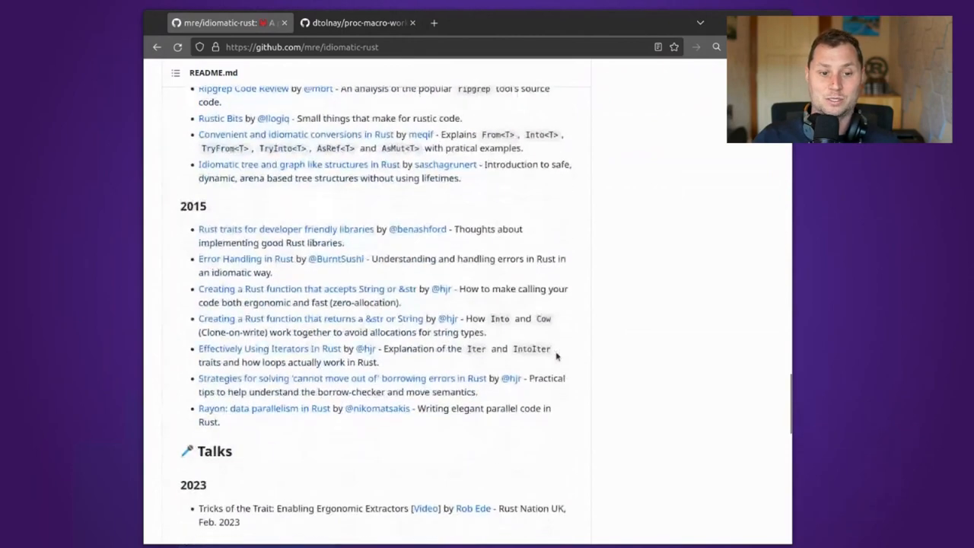
scroll(down, 3)
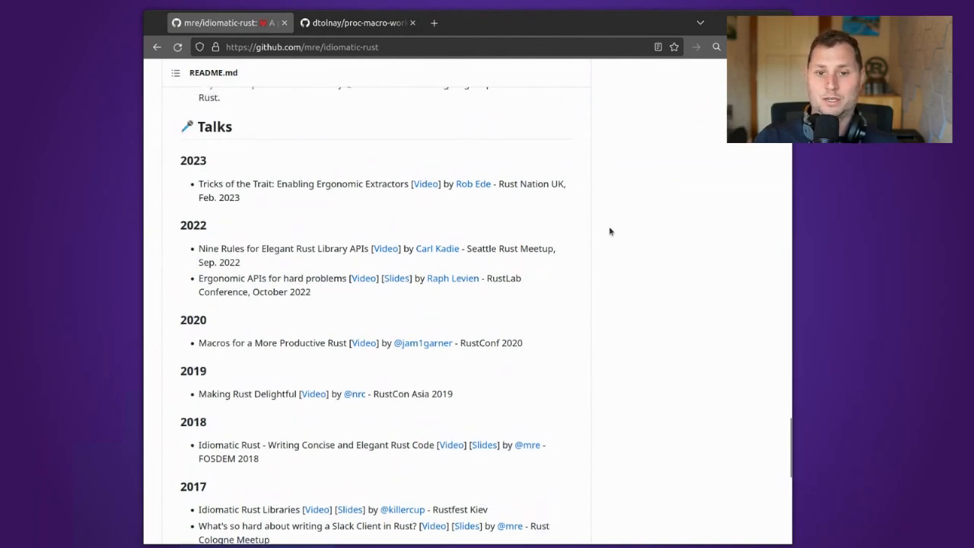
mouse_move(438, 183)
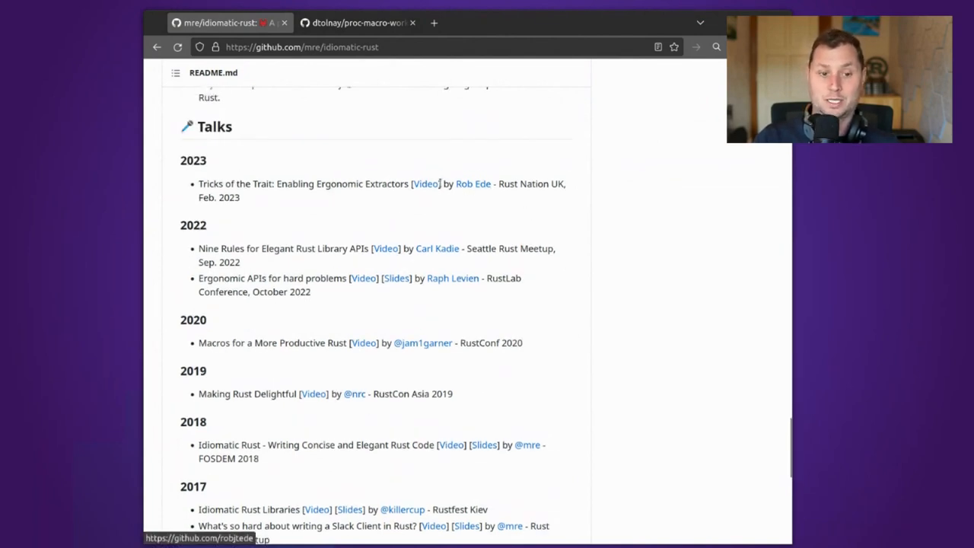
mouse_move(438, 185)
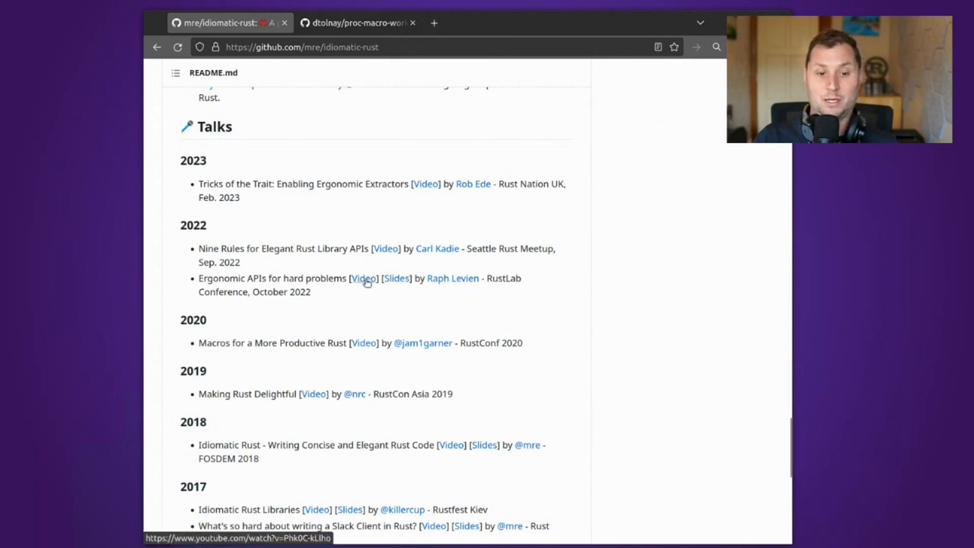
mouse_move(586, 365)
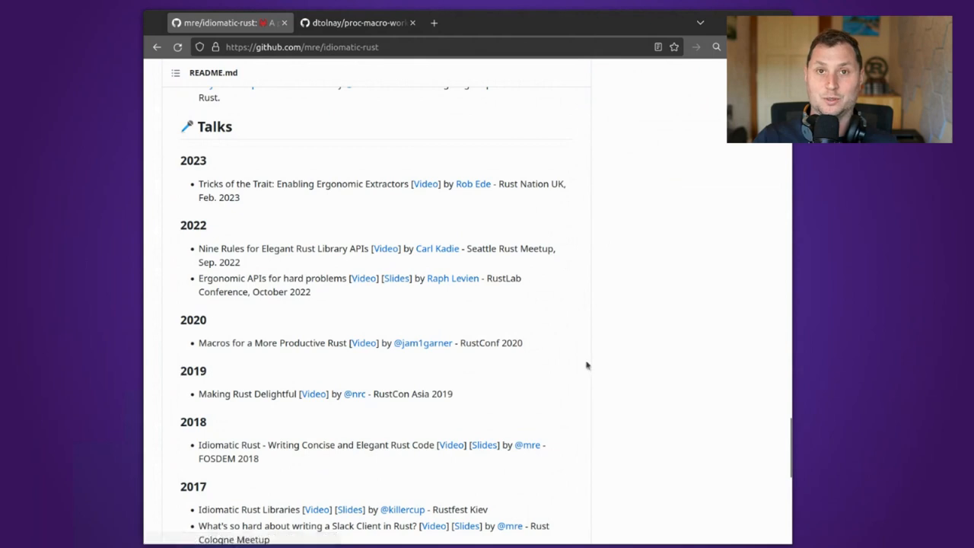
mouse_move(591, 180)
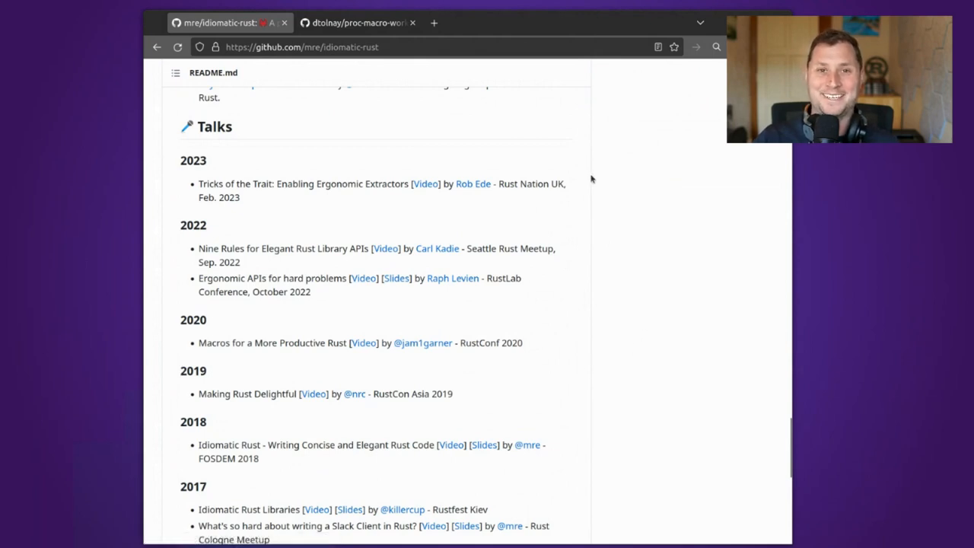